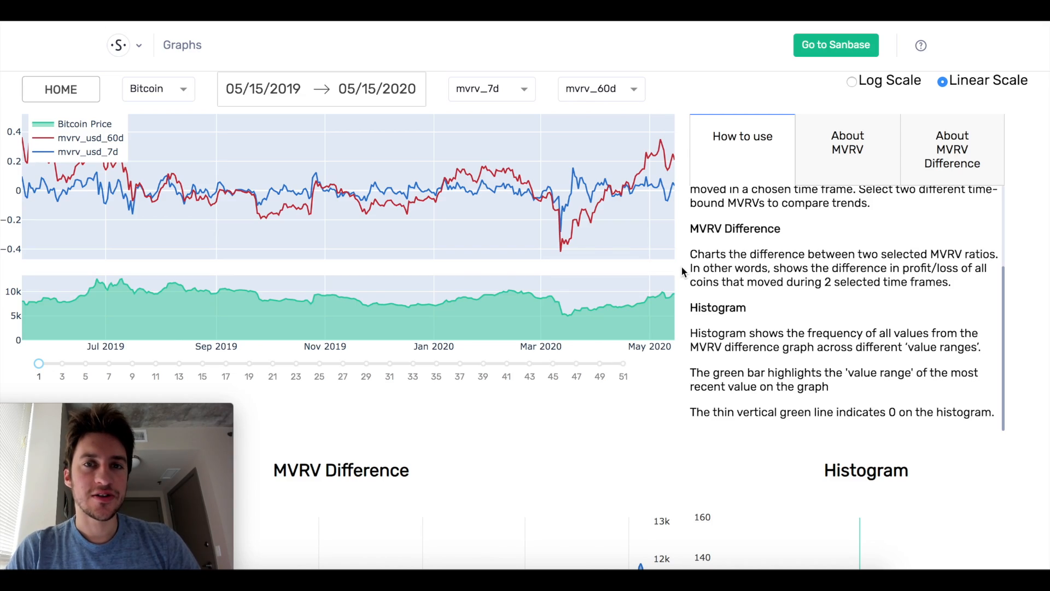
- Show the About MVRV explanation of market cap versus realized cap beside the Bitcoin chart
{"action": "scroll", "scroll_direction": "up", "scroll_amount": 3}
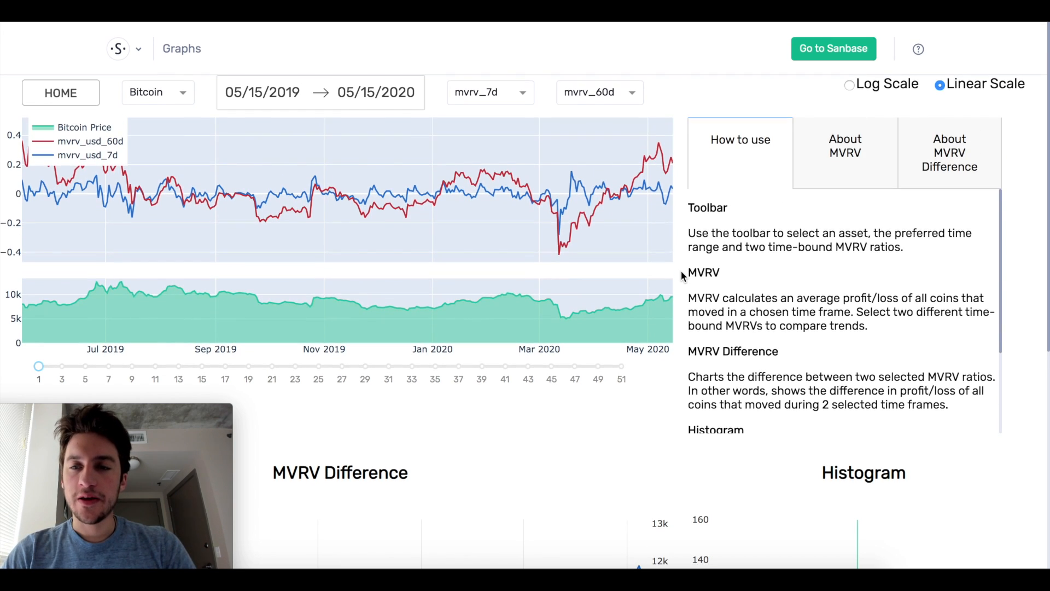
{"action": "left_click", "coordinate": [845, 144]}
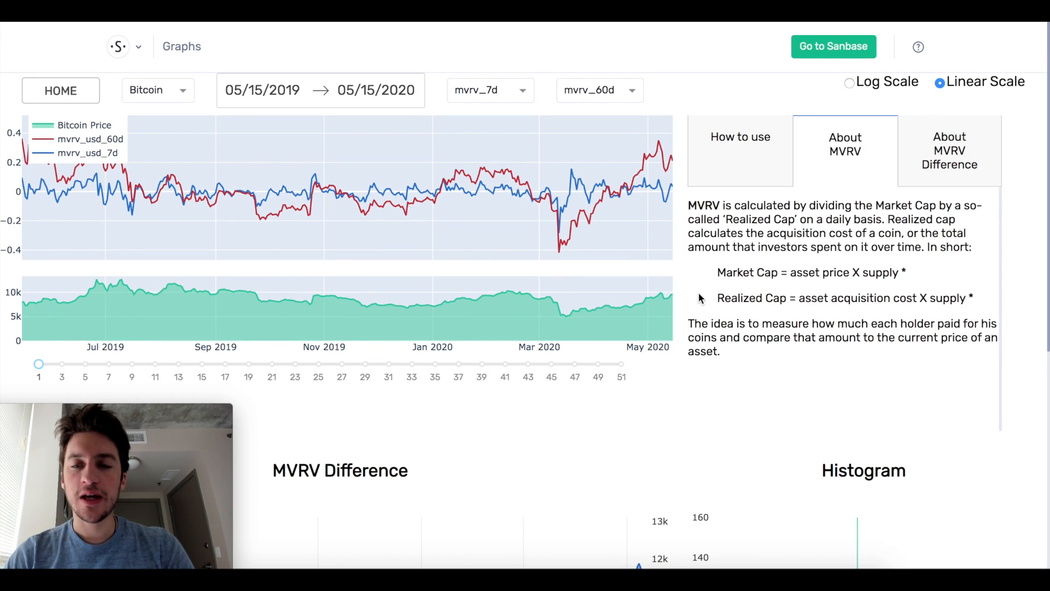
{"action": "mouse_move", "coordinate": [696, 291]}
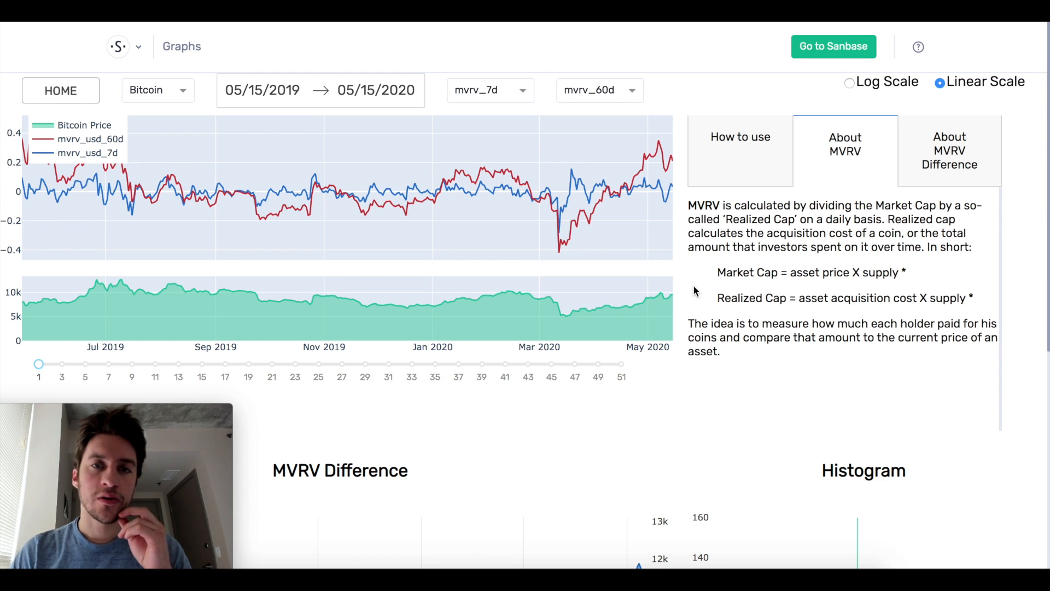
{"action": "mouse_move", "coordinate": [756, 294]}
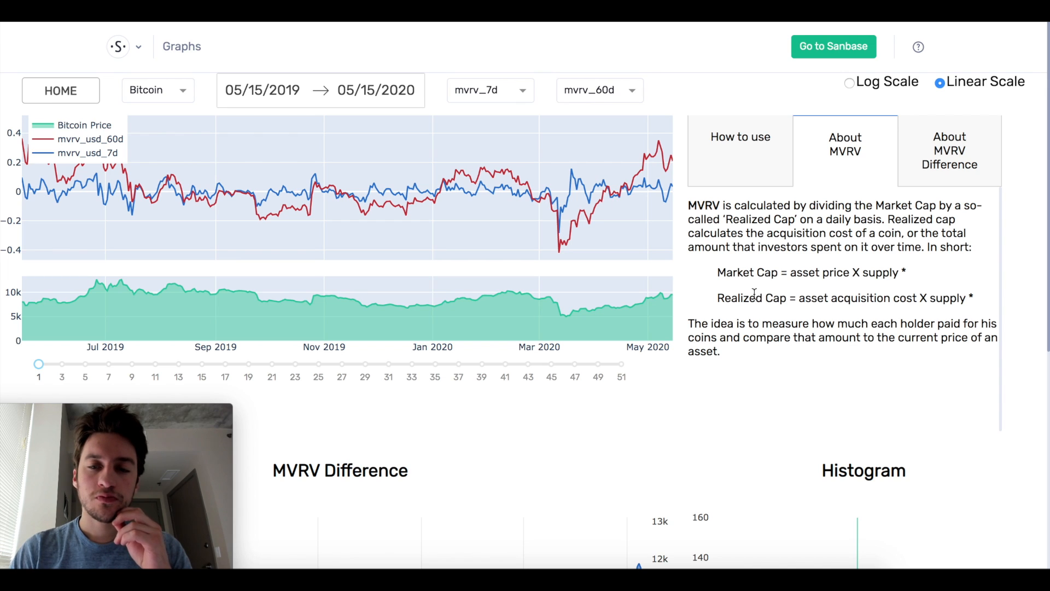
{"action": "double_click", "coordinate": [751, 298]}
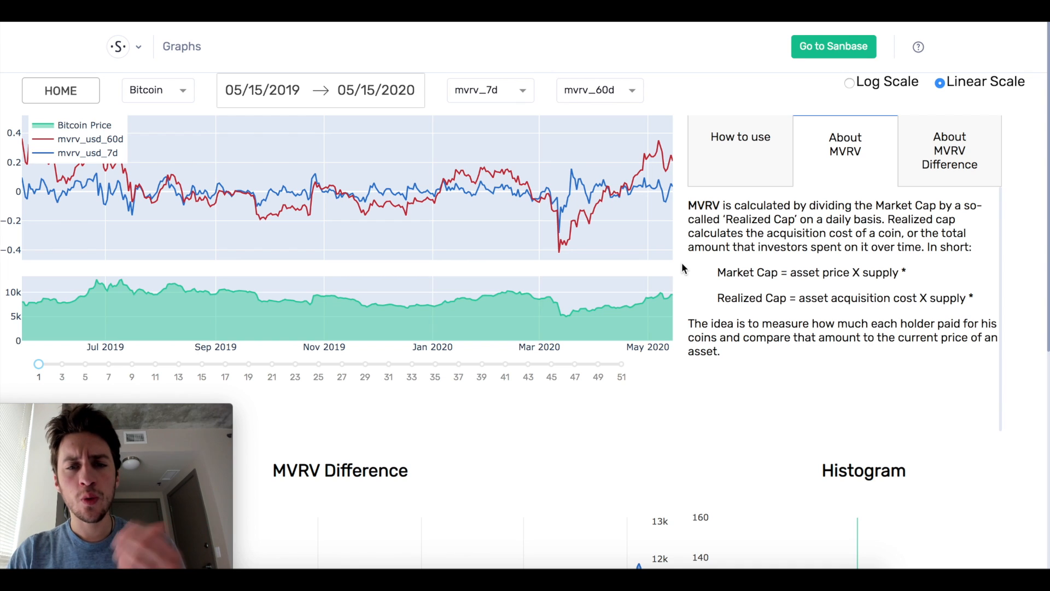
{"action": "mouse_move", "coordinate": [270, 214]}
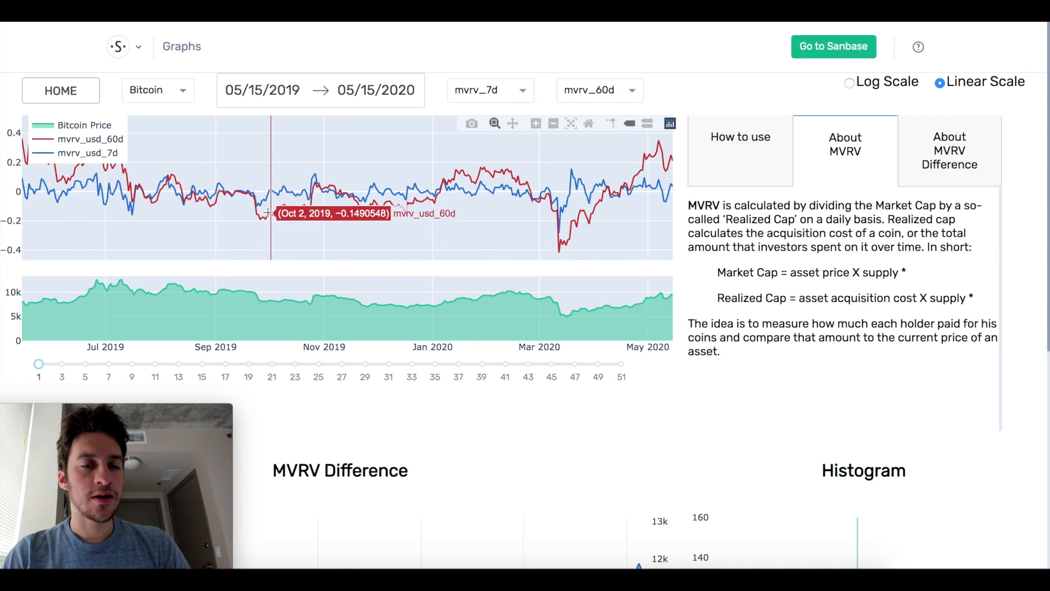
{"action": "mouse_move", "coordinate": [104, 145]}
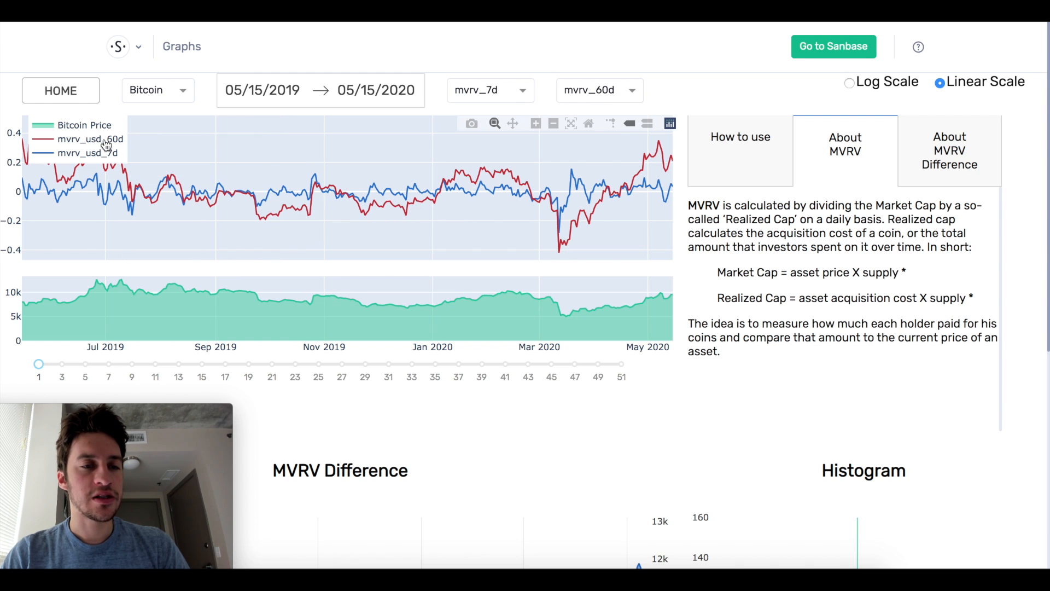
{"action": "mouse_move", "coordinate": [571, 177]}
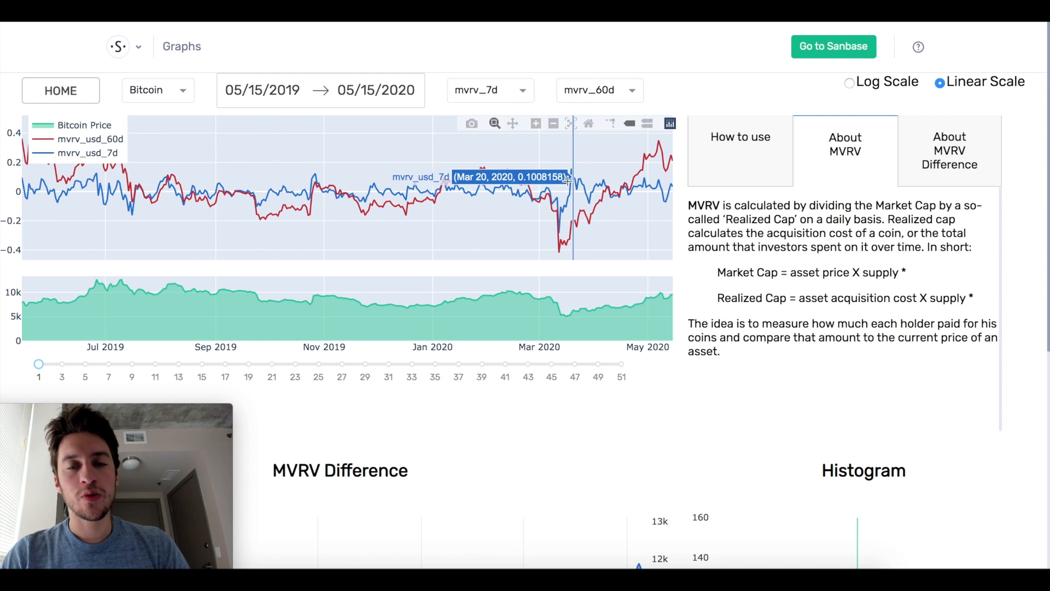
{"action": "mouse_move", "coordinate": [667, 189]}
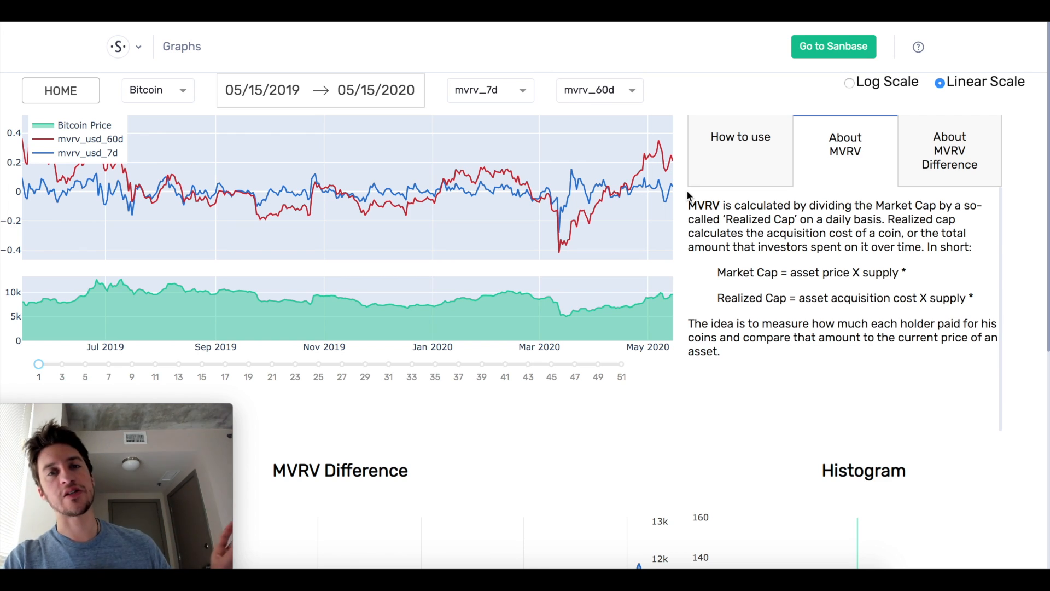
{"action": "mouse_move", "coordinate": [492, 181]}
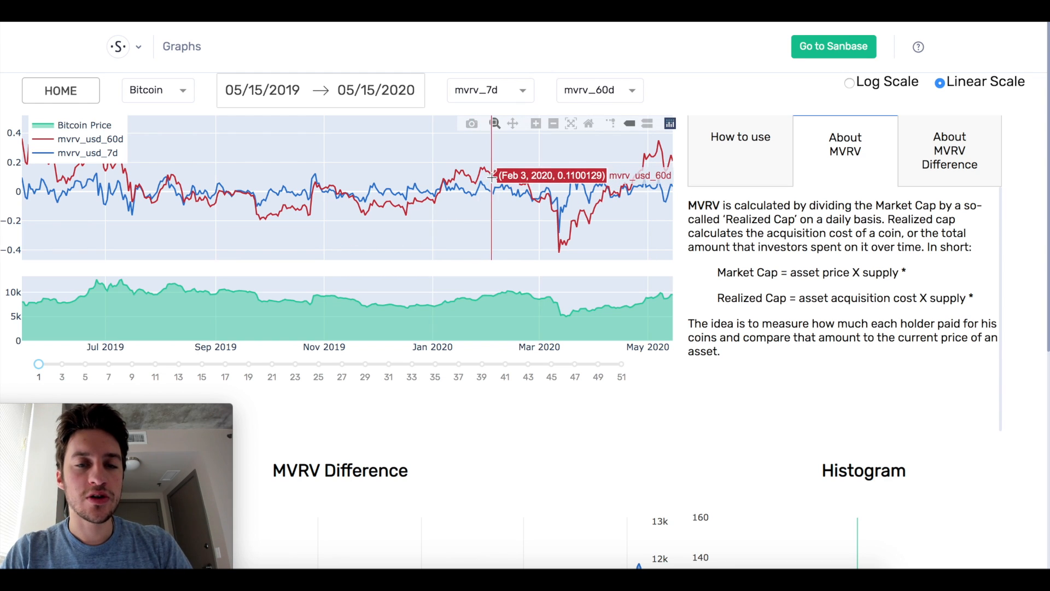
{"action": "mouse_move", "coordinate": [487, 180]}
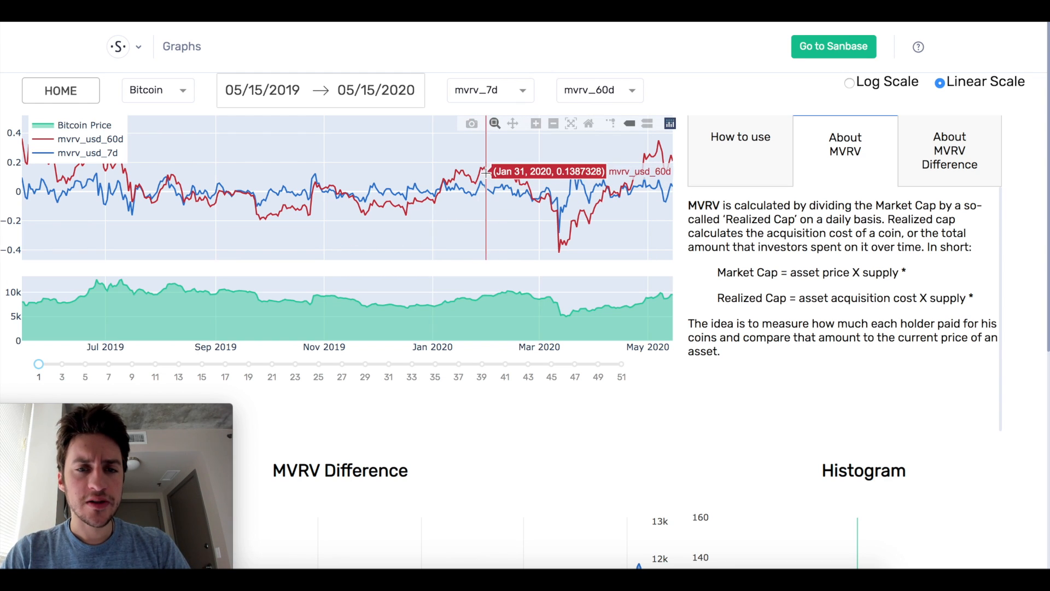
{"action": "mouse_move", "coordinate": [489, 171]}
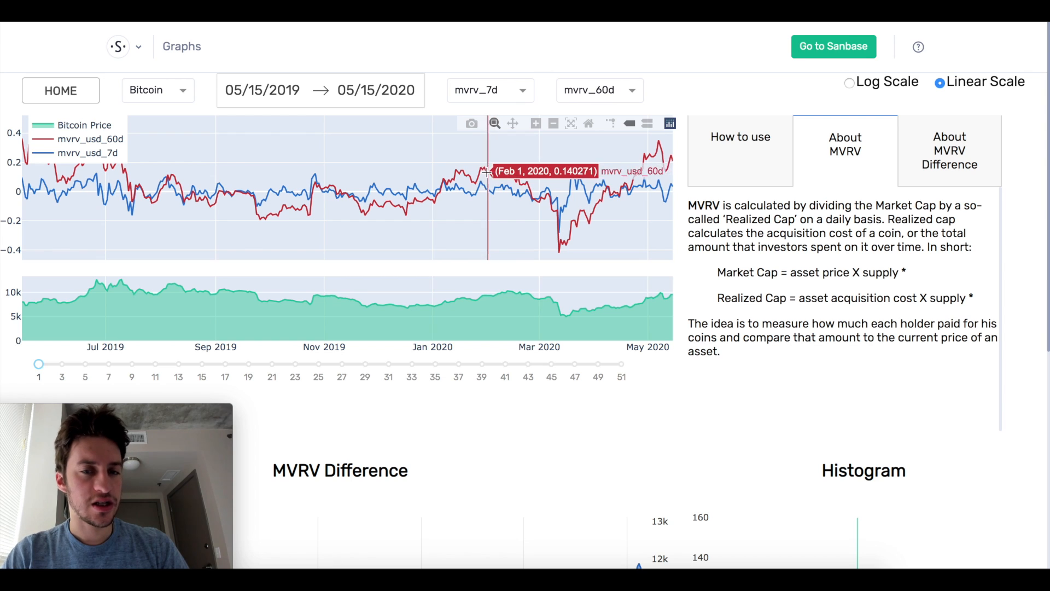
{"action": "mouse_move", "coordinate": [491, 197]}
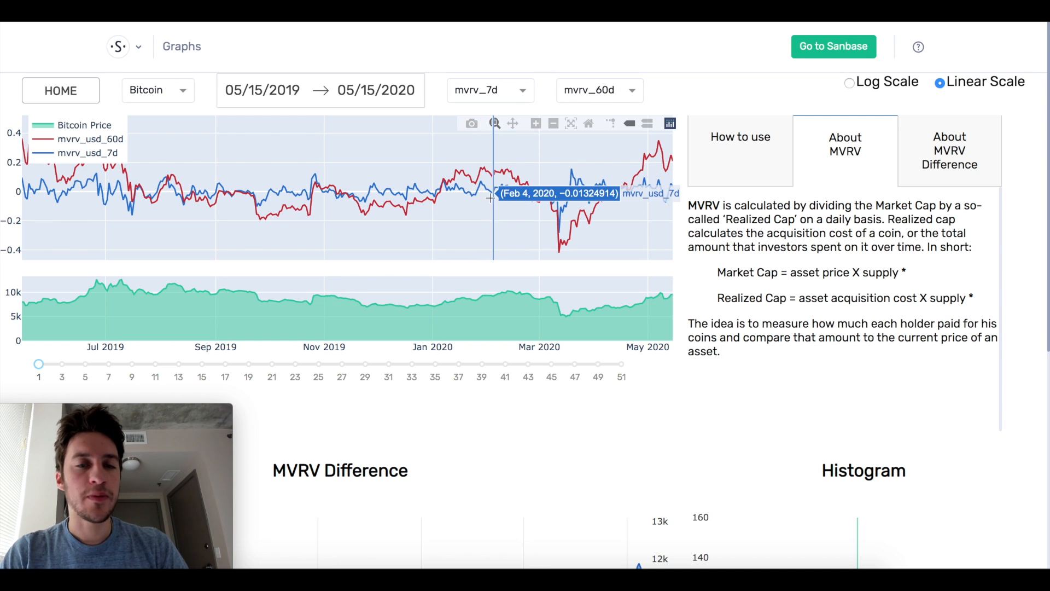
{"action": "mouse_move", "coordinate": [499, 193]}
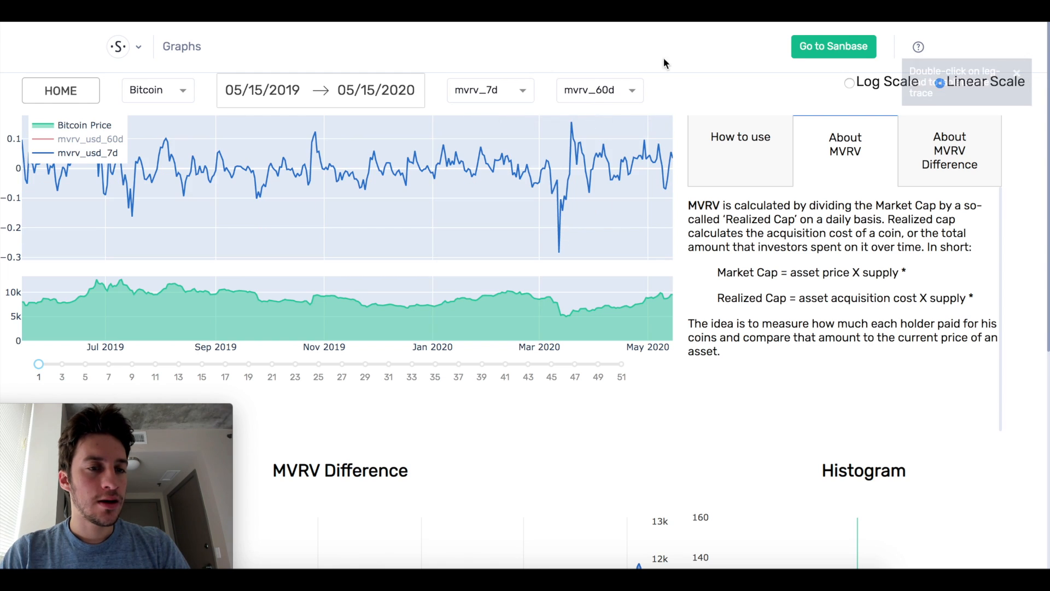
{"action": "mouse_move", "coordinate": [77, 165]}
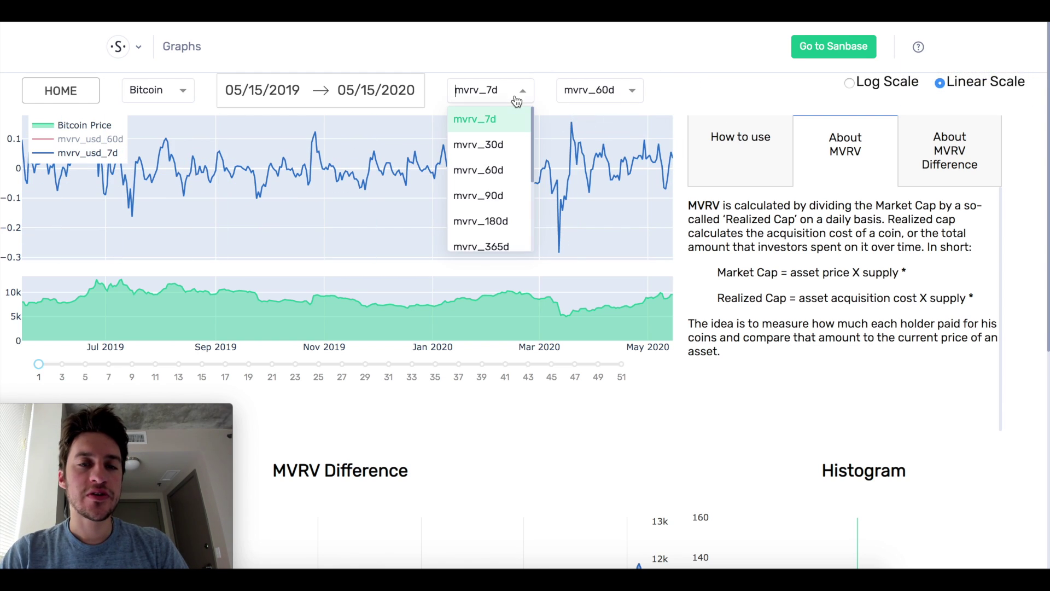
- Browse the second metric's MVRV periods, 7d through 365d, leaving it at 60 days
{"action": "left_click", "coordinate": [598, 90]}
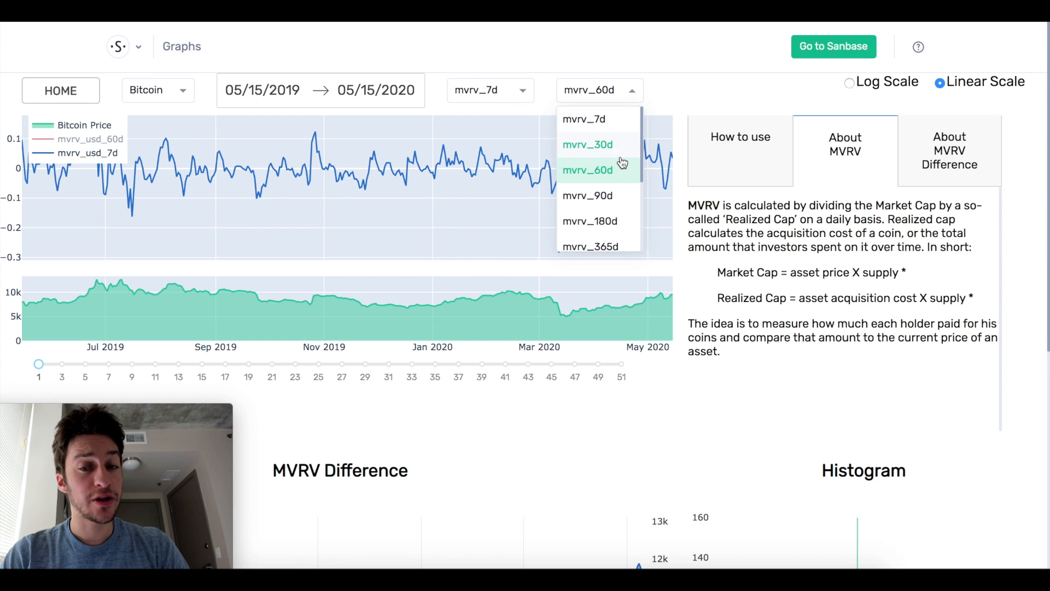
{"action": "mouse_move", "coordinate": [676, 102]}
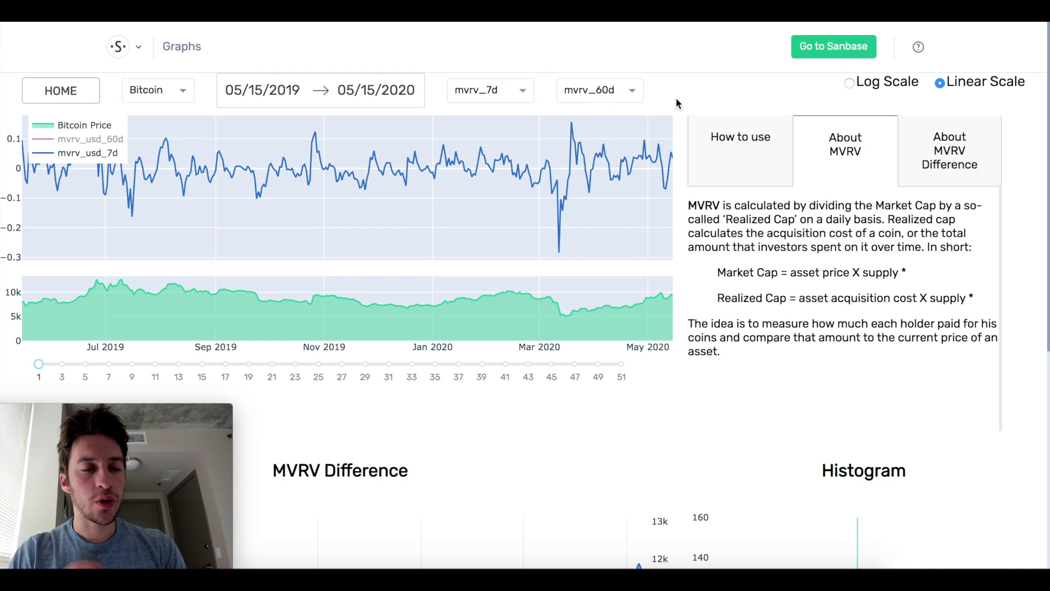
{"action": "left_click", "coordinate": [596, 90]}
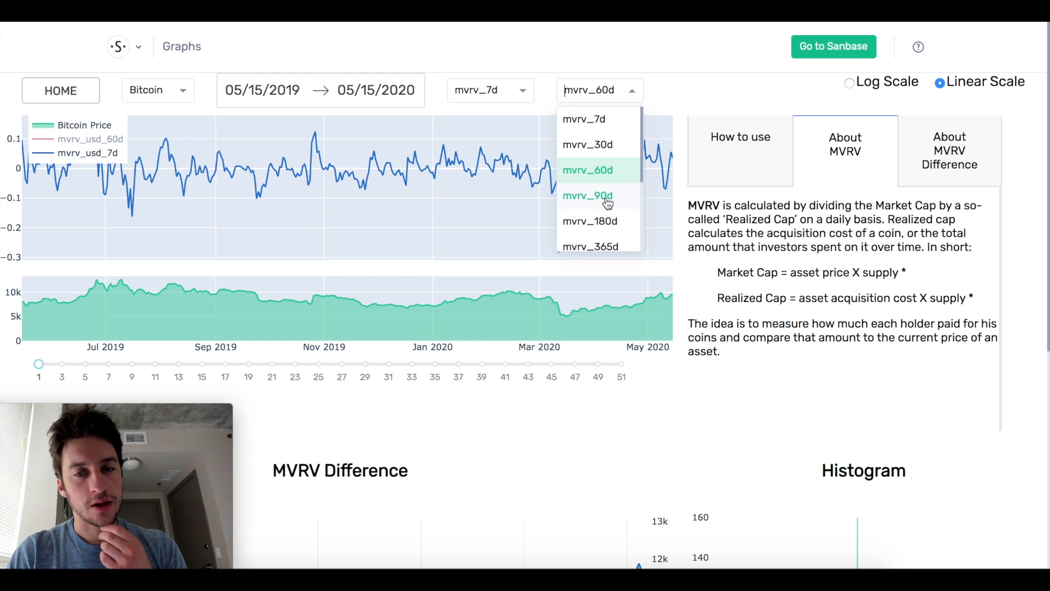
{"action": "mouse_move", "coordinate": [686, 99]}
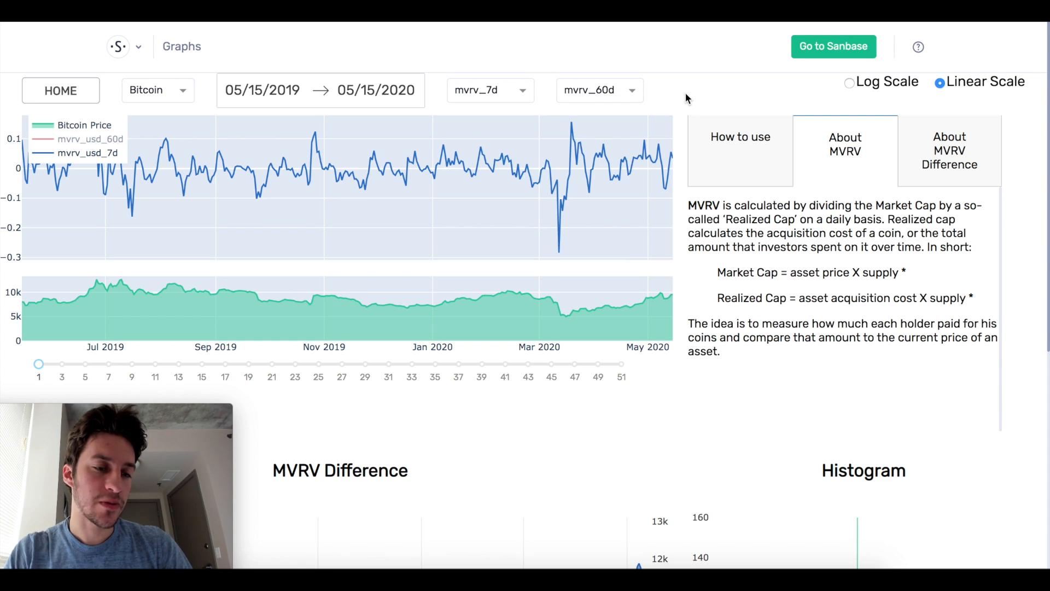
{"action": "mouse_move", "coordinate": [104, 291]}
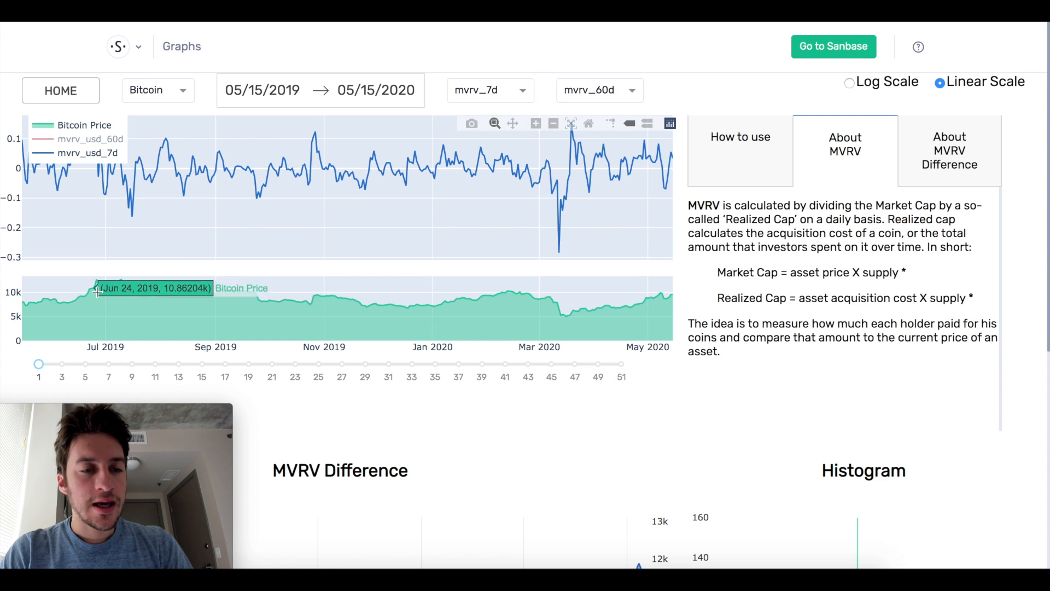
{"action": "mouse_move", "coordinate": [235, 178]}
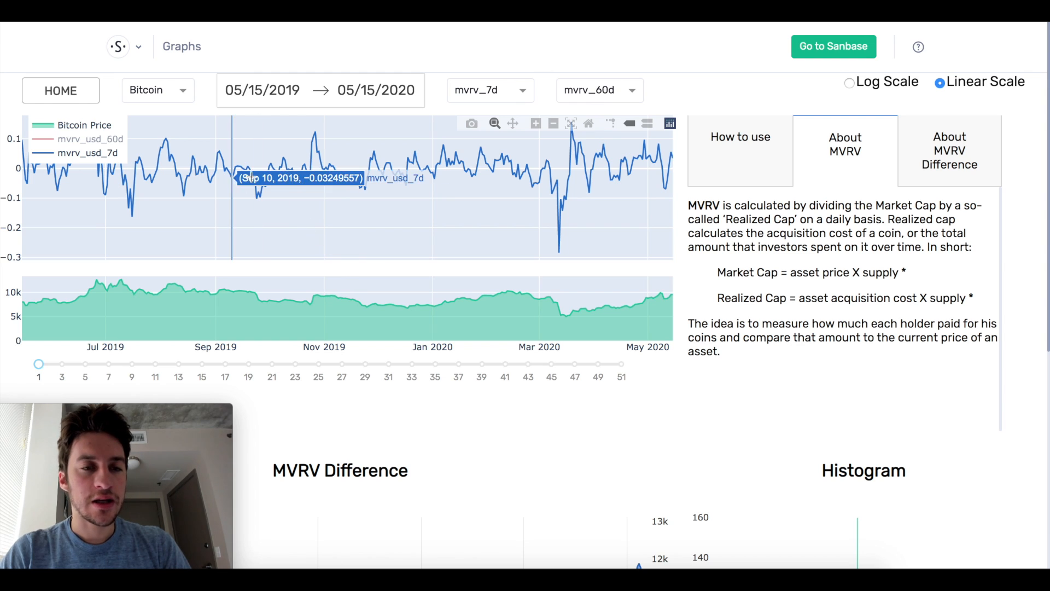
{"action": "mouse_move", "coordinate": [689, 110]}
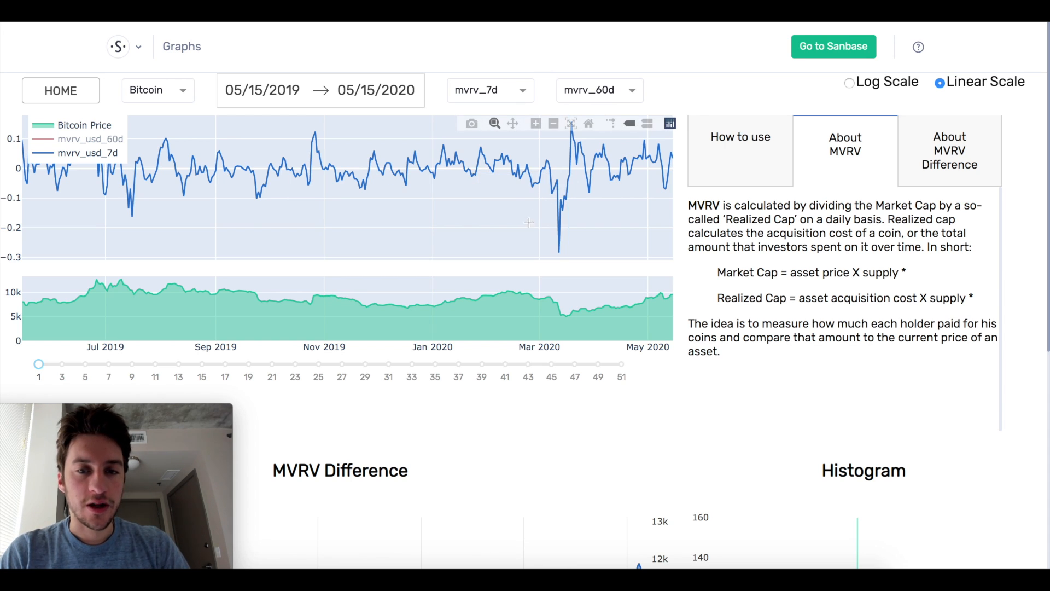
{"action": "mouse_move", "coordinate": [306, 164]}
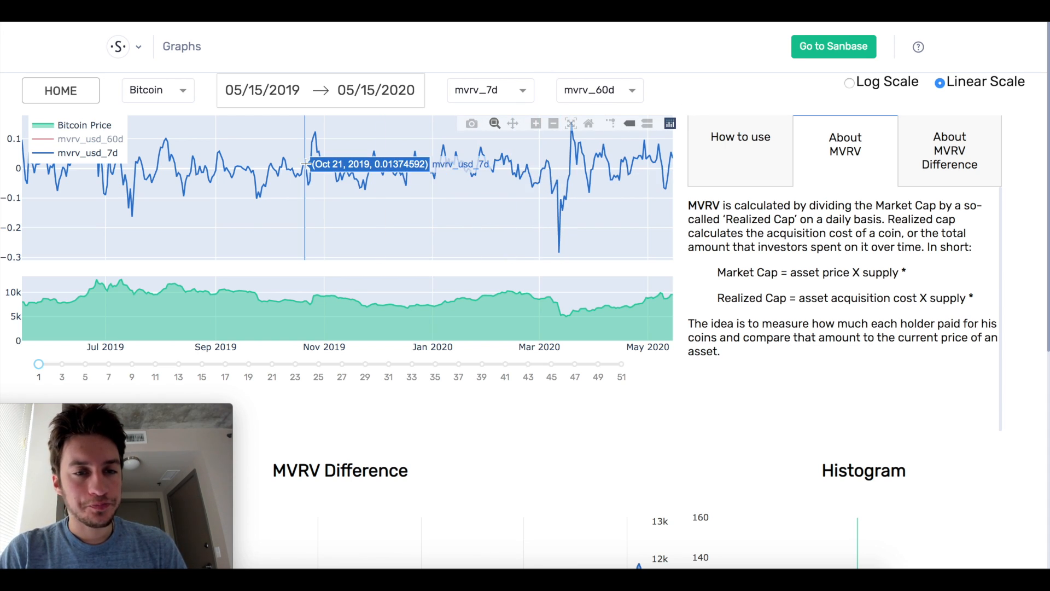
{"action": "mouse_move", "coordinate": [220, 155]}
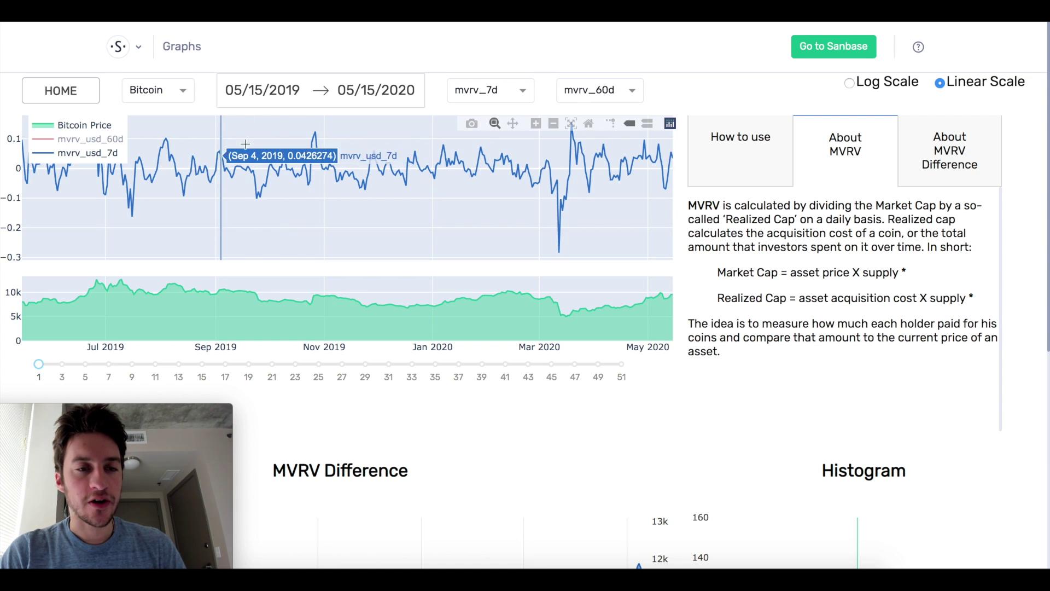
{"action": "mouse_move", "coordinate": [312, 142]}
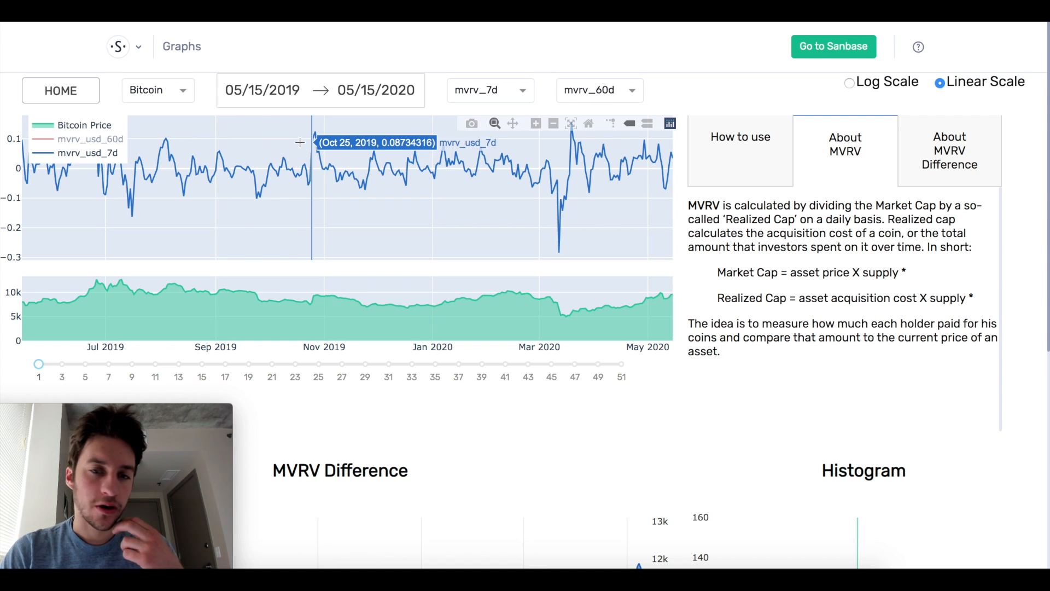
{"action": "mouse_move", "coordinate": [518, 164]}
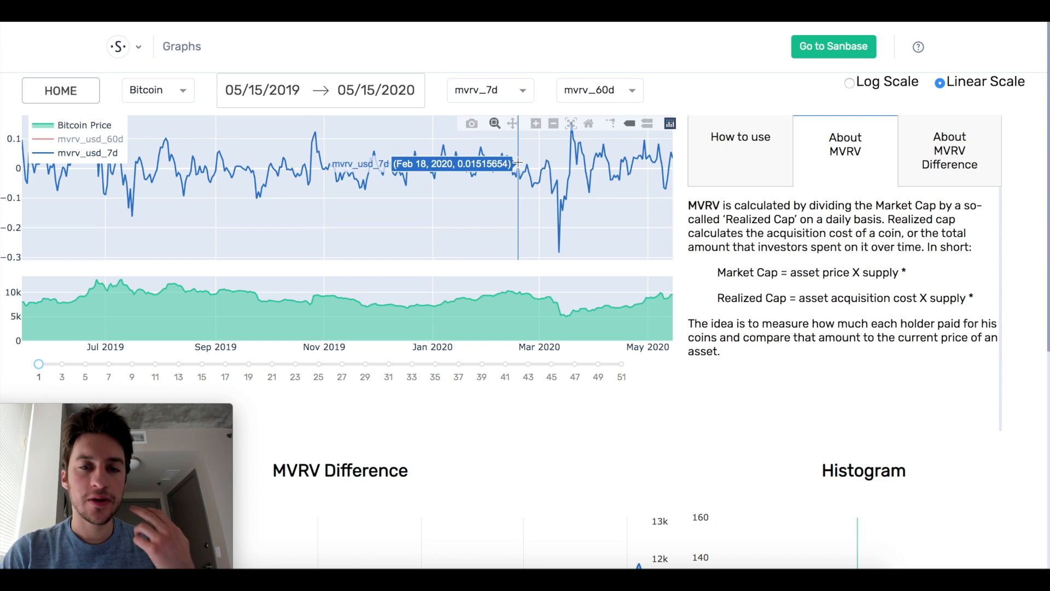
{"action": "mouse_move", "coordinate": [568, 229]}
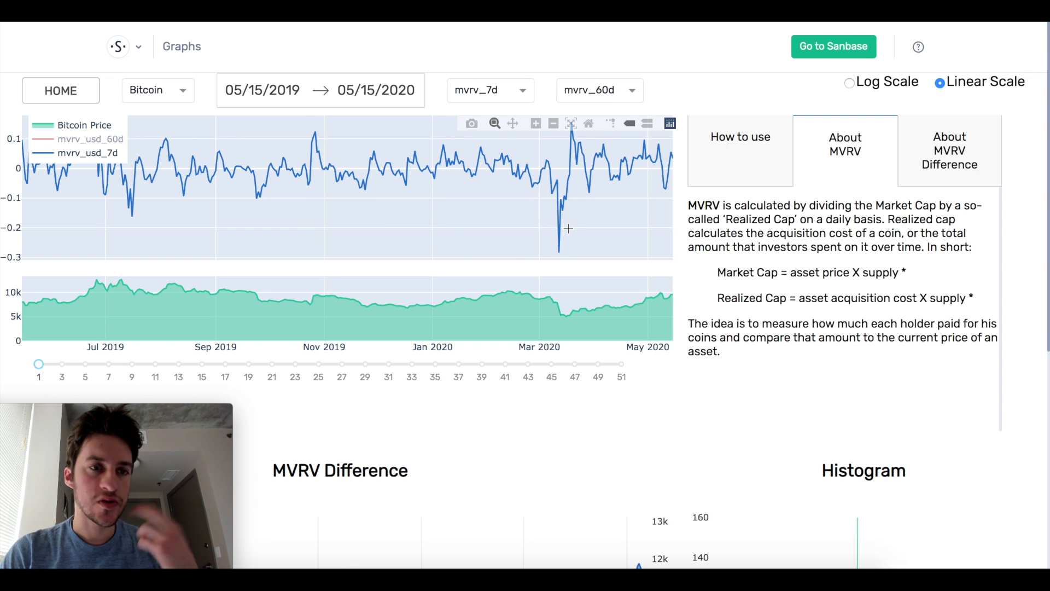
{"action": "mouse_move", "coordinate": [277, 225]}
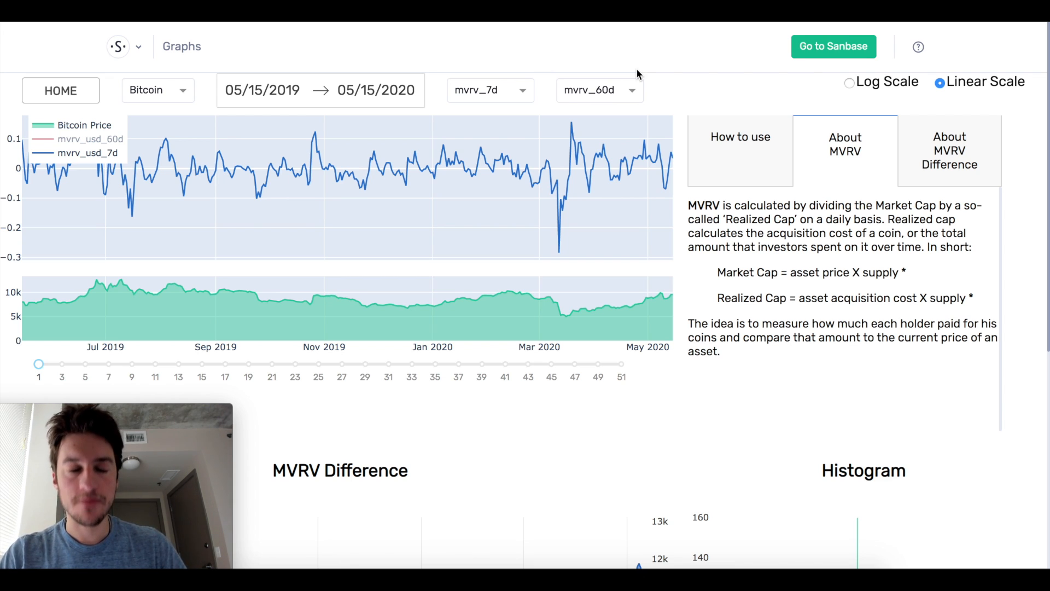
{"action": "mouse_move", "coordinate": [347, 115]}
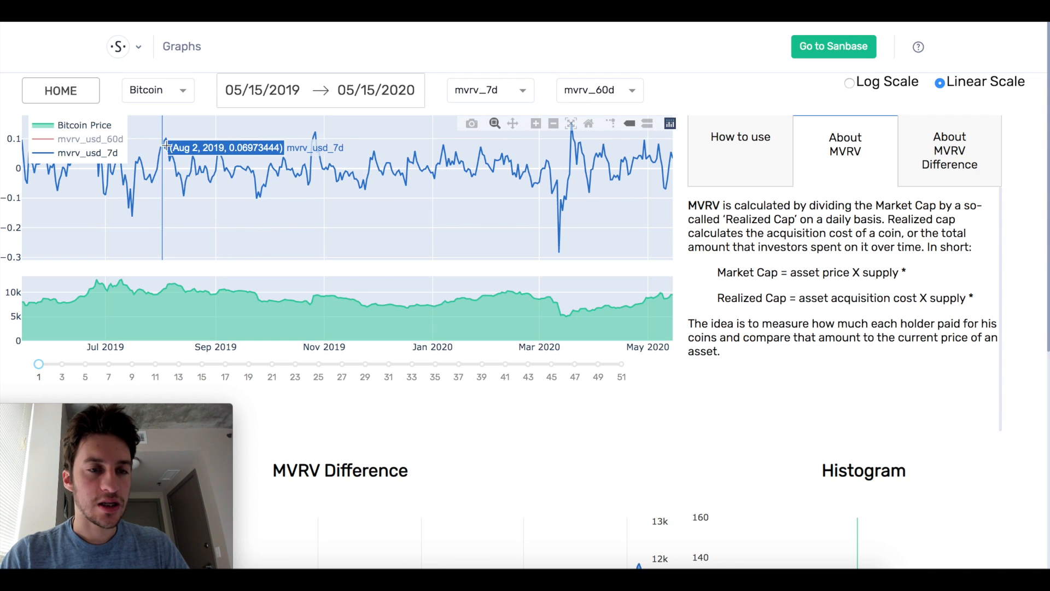
{"action": "mouse_move", "coordinate": [315, 138]}
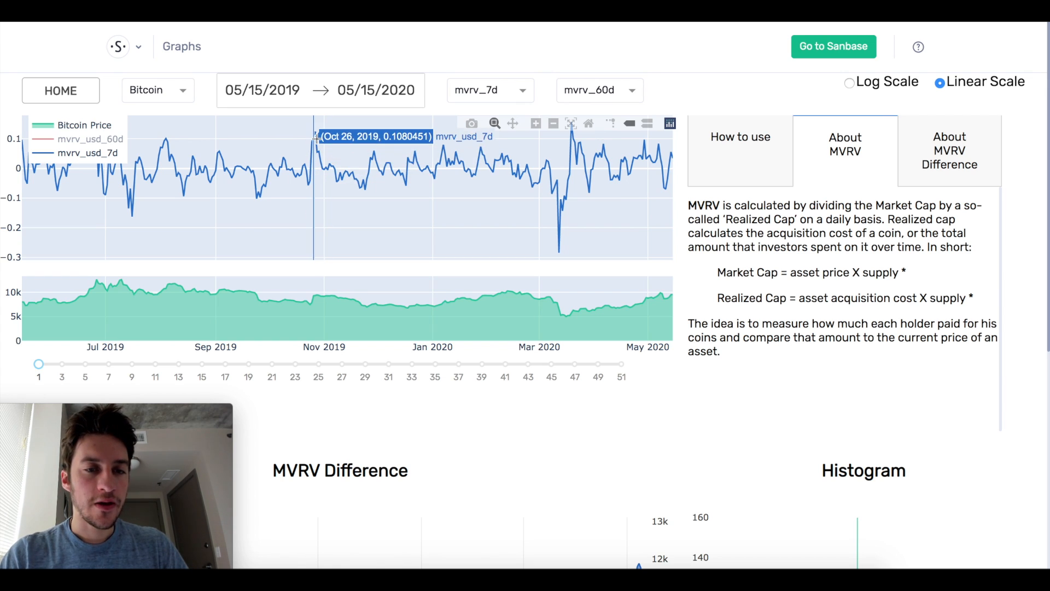
{"action": "mouse_move", "coordinate": [352, 374]}
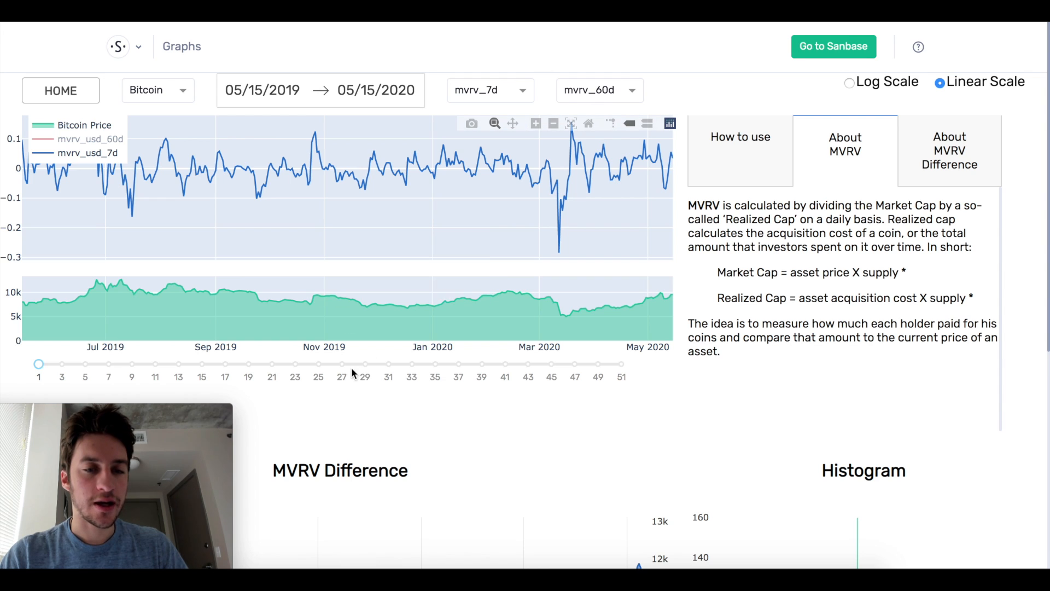
{"action": "mouse_move", "coordinate": [321, 297]}
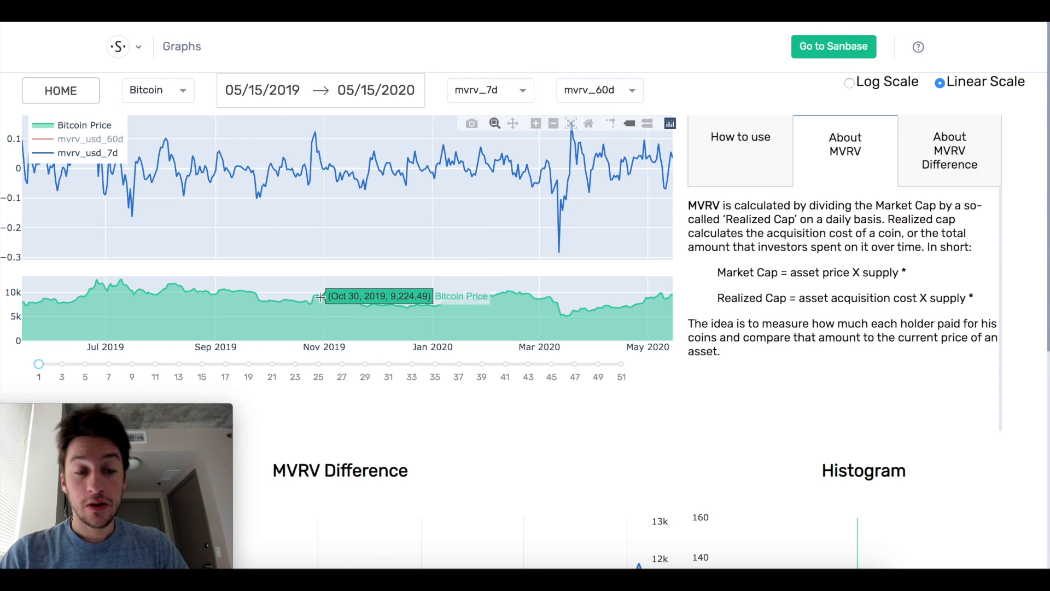
{"action": "mouse_move", "coordinate": [167, 284]}
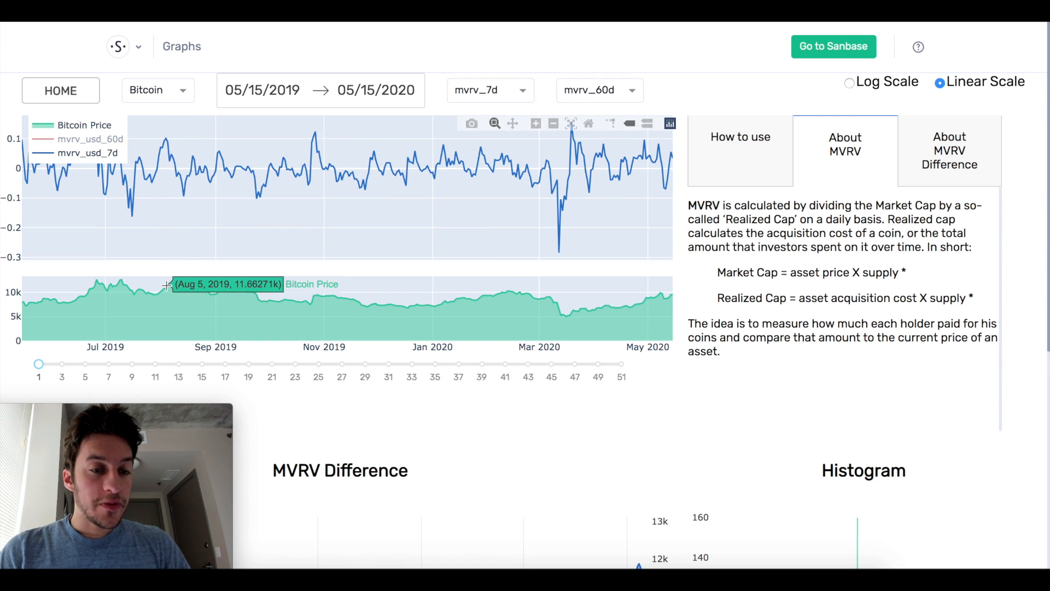
{"action": "mouse_move", "coordinate": [167, 141]}
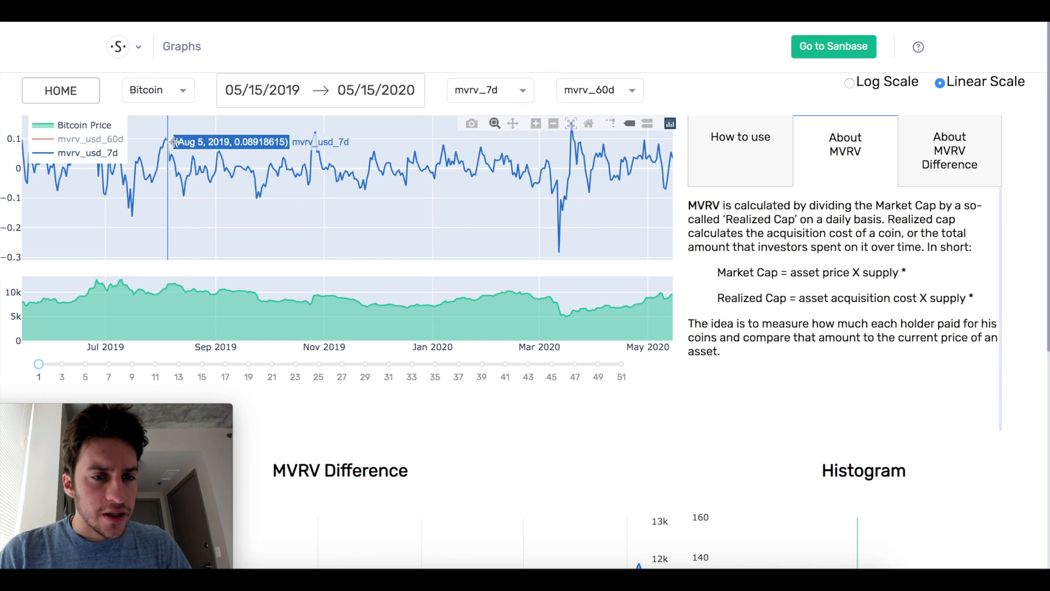
{"action": "mouse_move", "coordinate": [165, 283]}
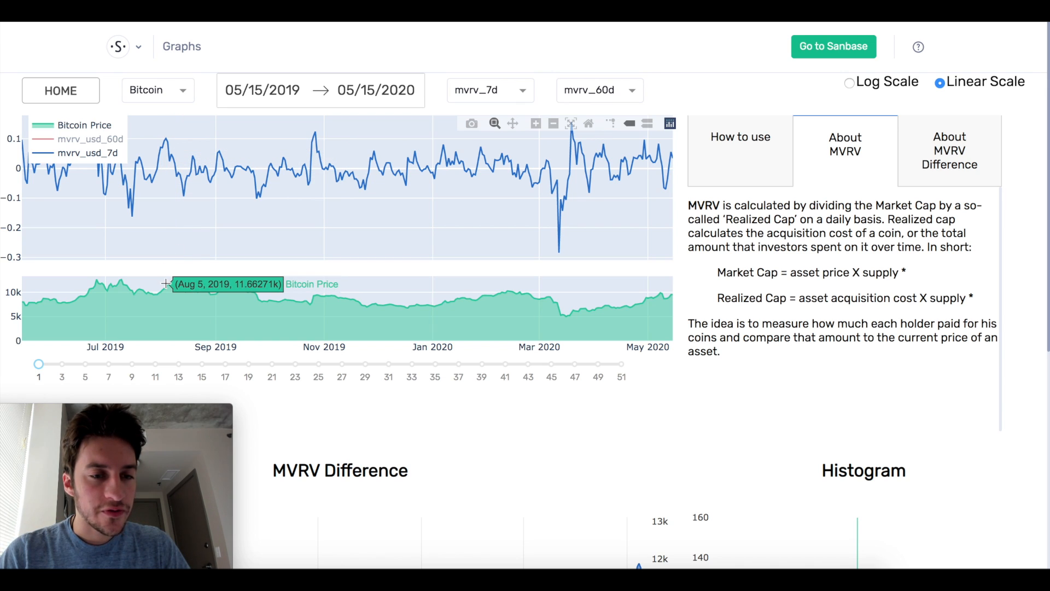
{"action": "mouse_move", "coordinate": [171, 283]}
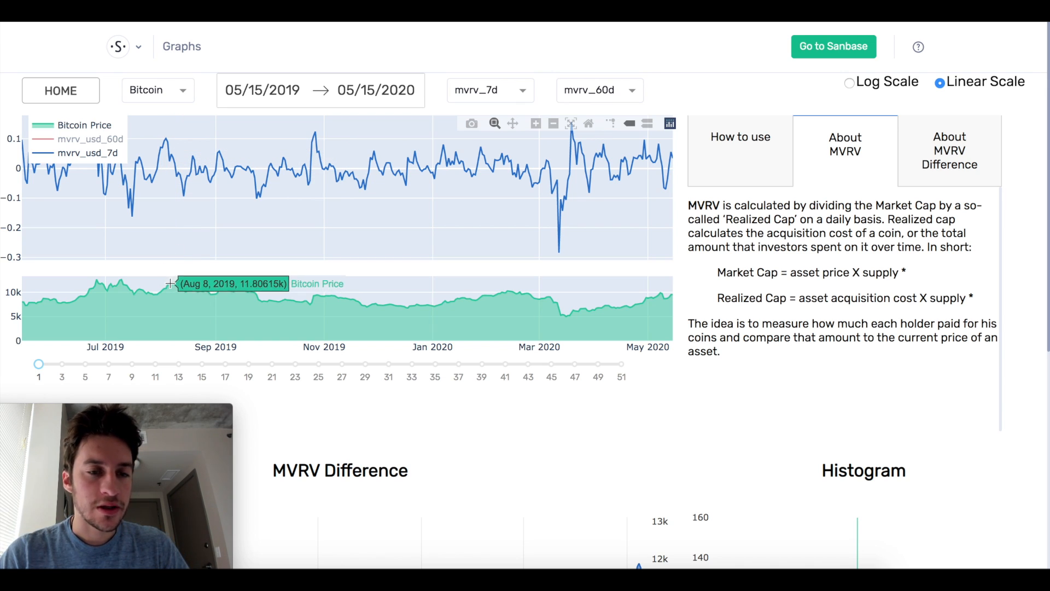
{"action": "mouse_move", "coordinate": [170, 284]}
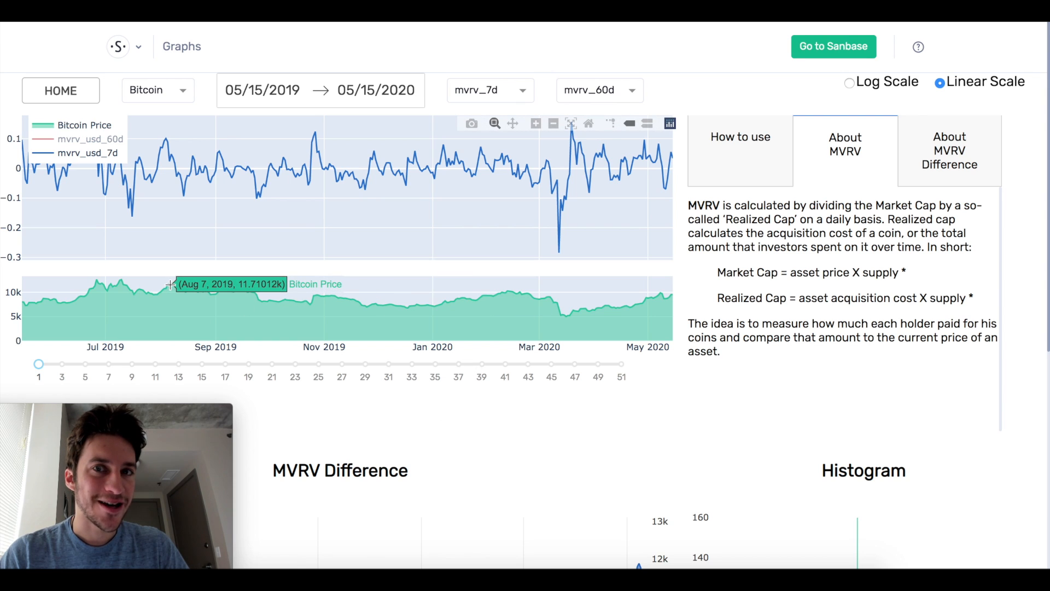
{"action": "mouse_move", "coordinate": [578, 143]}
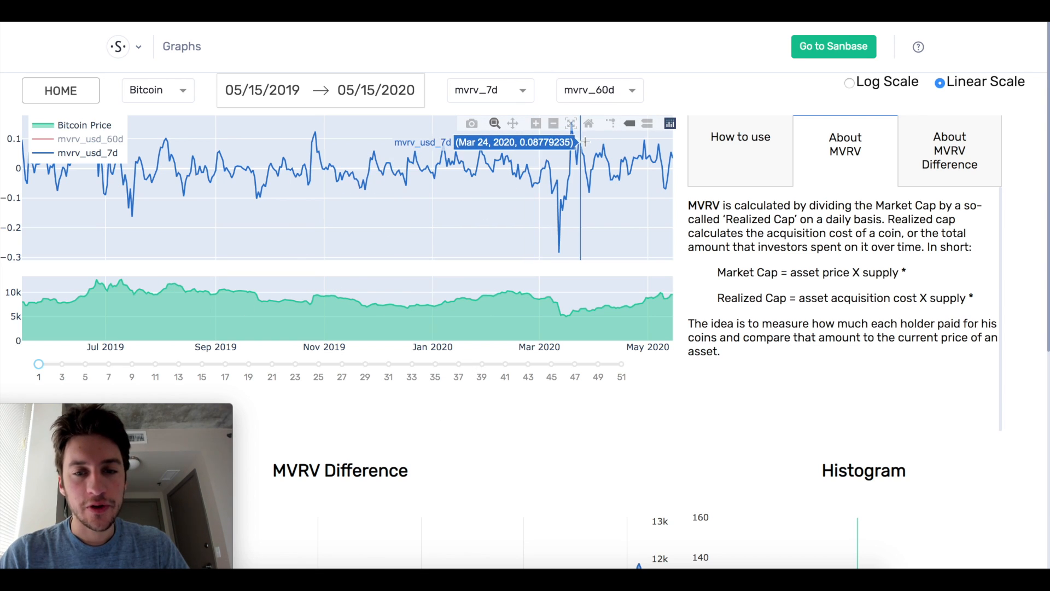
{"action": "mouse_move", "coordinate": [526, 211]}
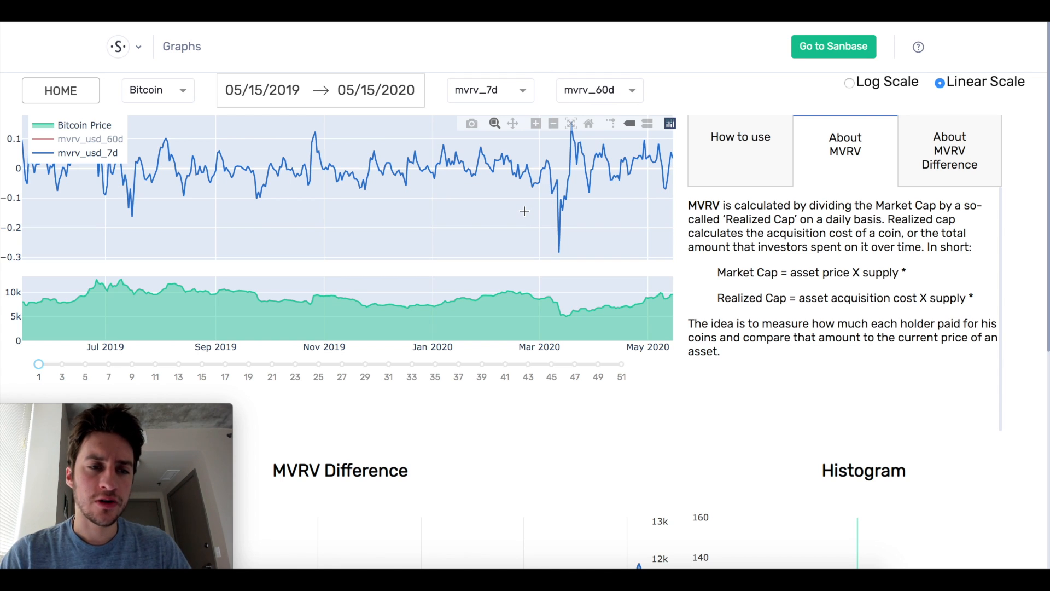
{"action": "mouse_move", "coordinate": [558, 253]}
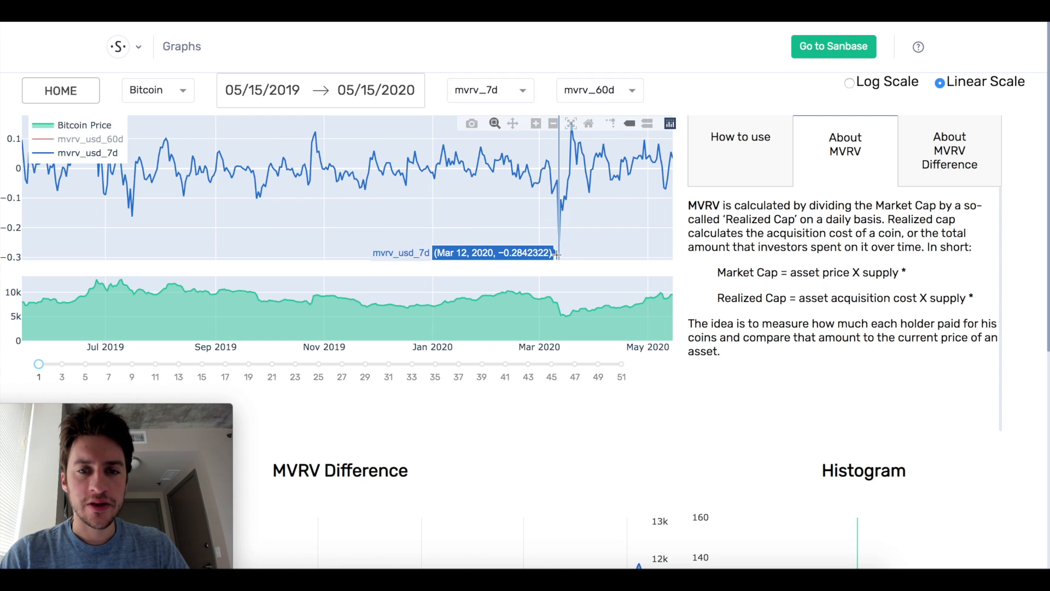
{"action": "mouse_move", "coordinate": [559, 199]}
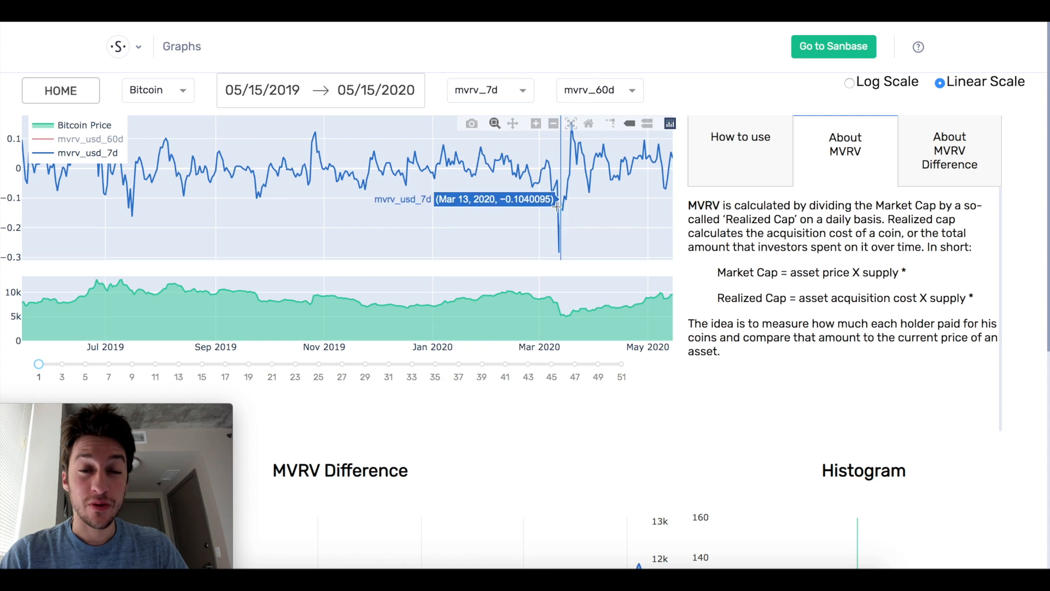
{"action": "mouse_move", "coordinate": [612, 207]}
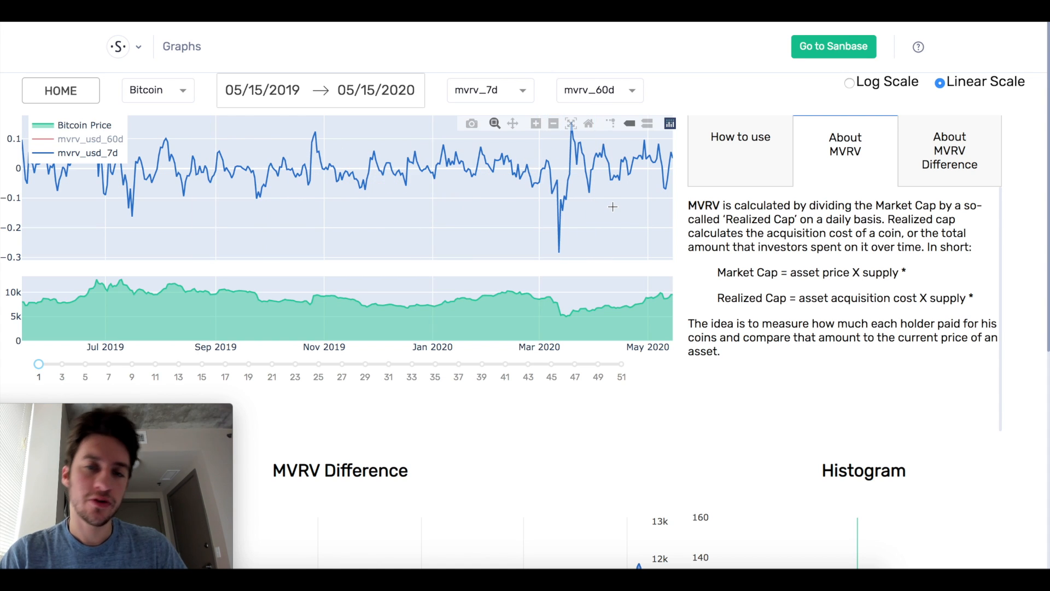
{"action": "mouse_move", "coordinate": [559, 238]}
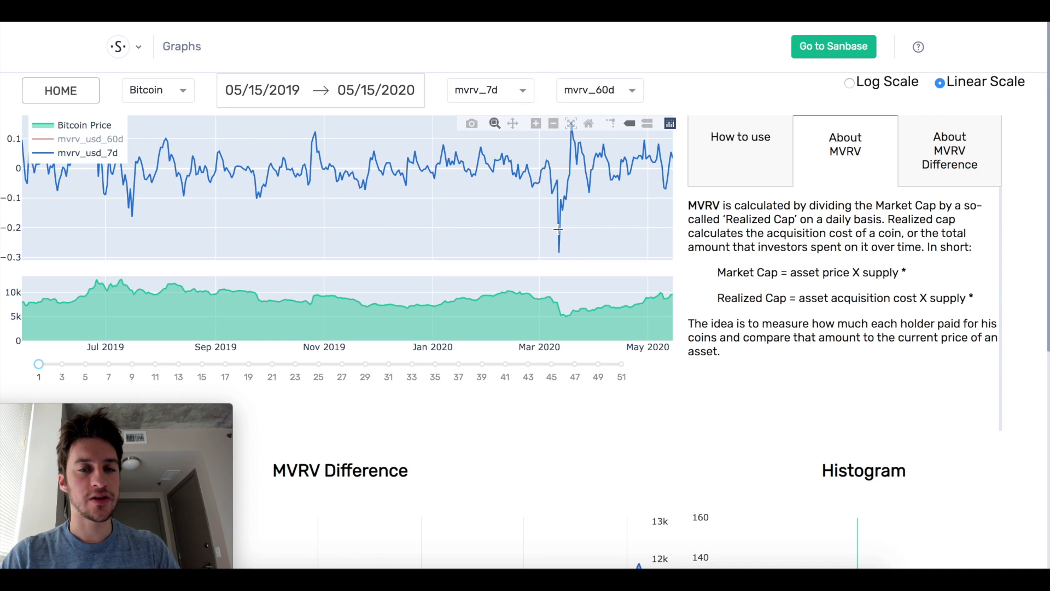
{"action": "mouse_move", "coordinate": [559, 227]}
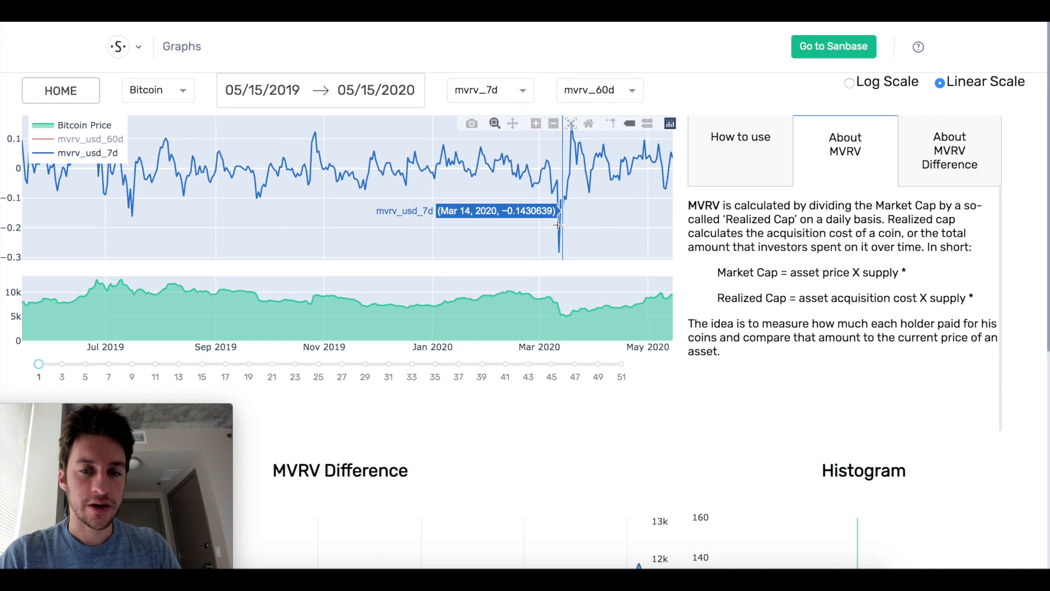
{"action": "mouse_move", "coordinate": [559, 320]}
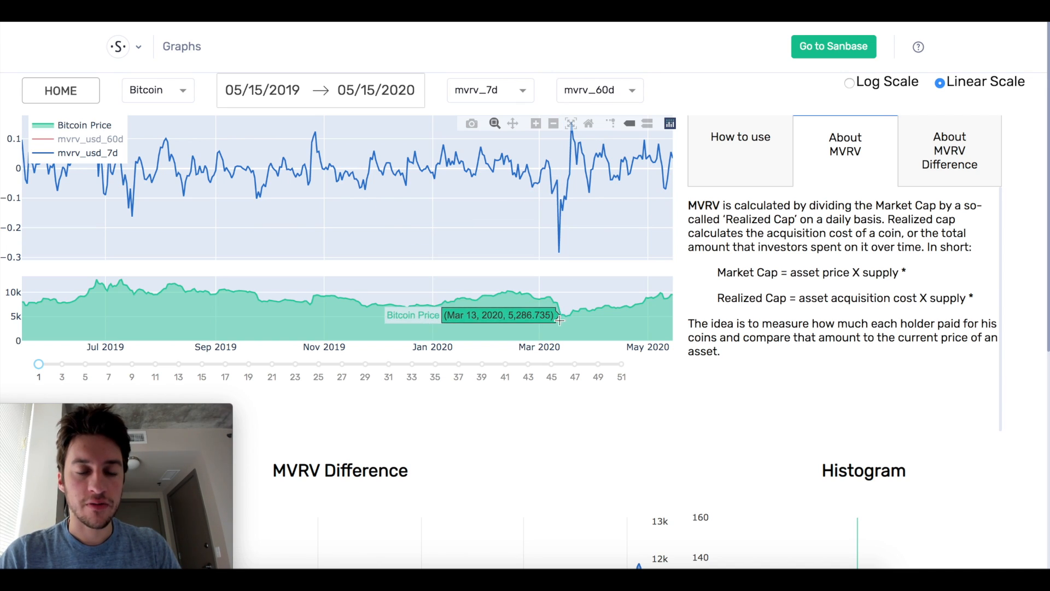
{"action": "mouse_move", "coordinate": [559, 252]}
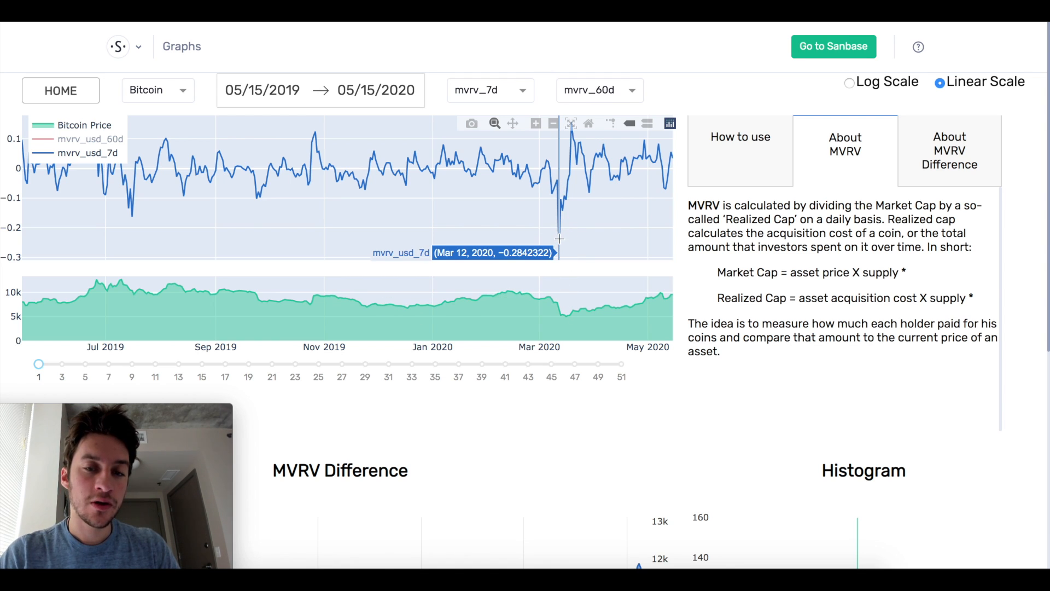
{"action": "mouse_move", "coordinate": [372, 144]}
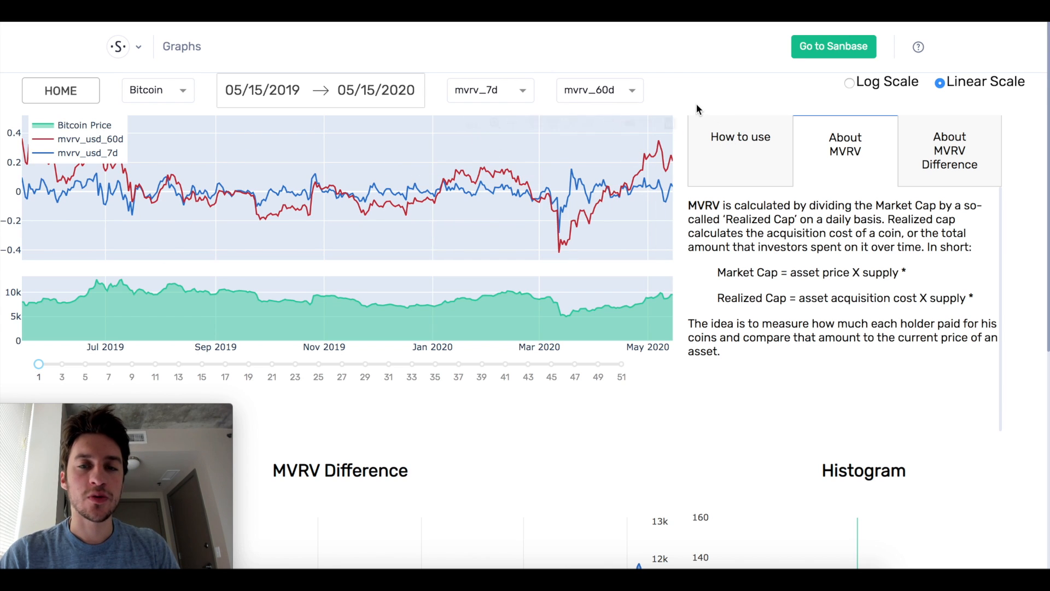
- Scroll down to the MVRV Difference chart and its histogram below the price chart
{"action": "scroll", "scroll_direction": "down", "scroll_amount": 3}
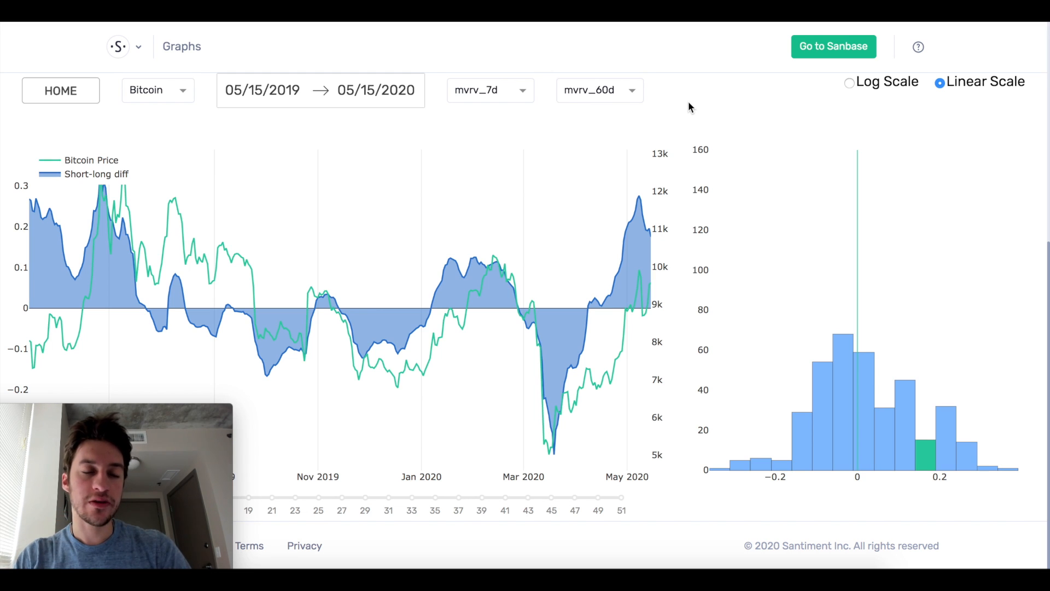
{"action": "mouse_move", "coordinate": [113, 190]}
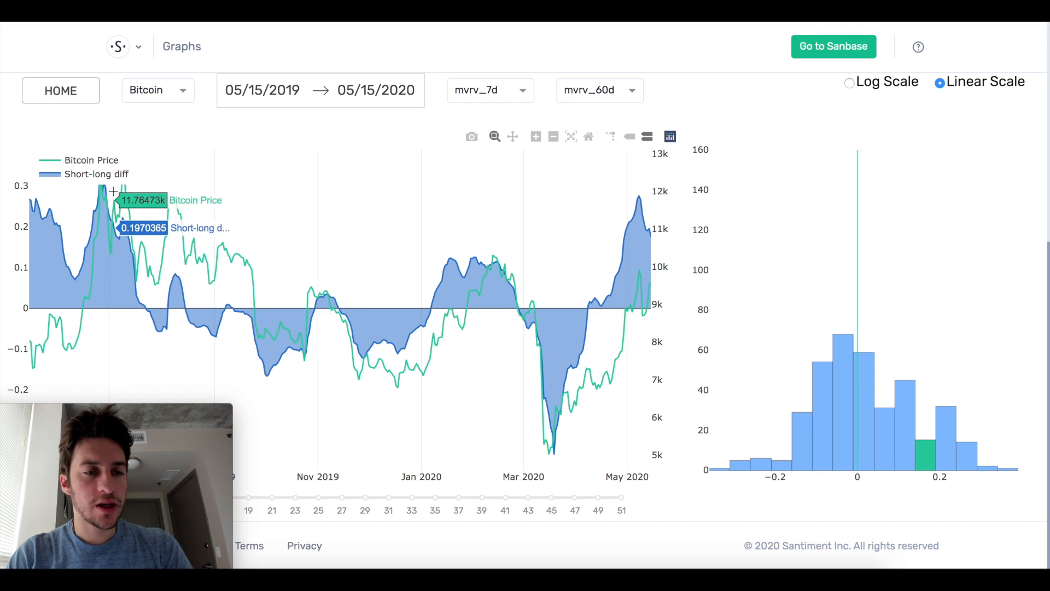
{"action": "mouse_move", "coordinate": [97, 183]}
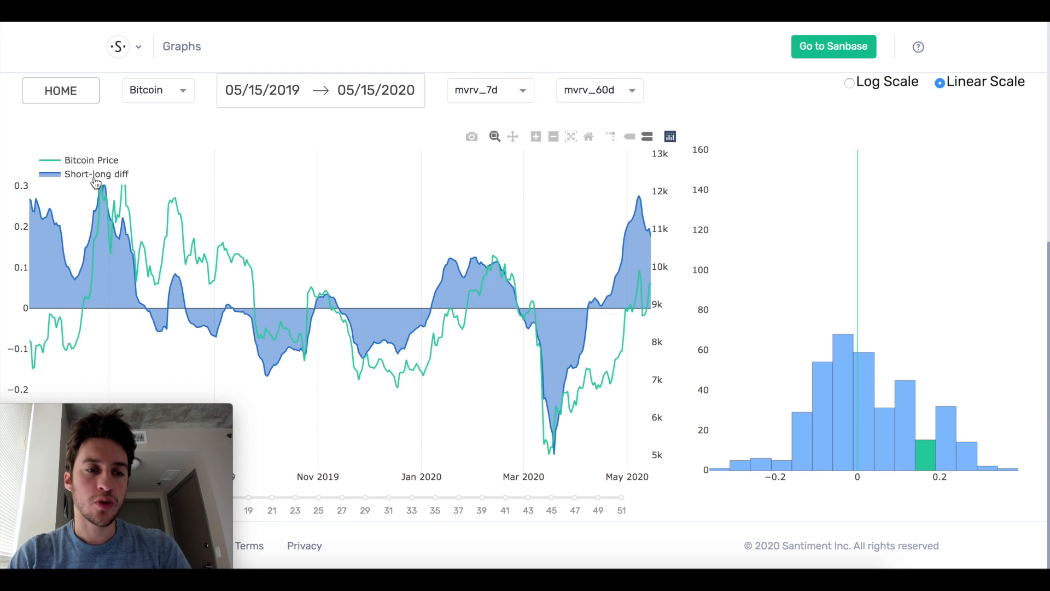
{"action": "mouse_move", "coordinate": [533, 319]}
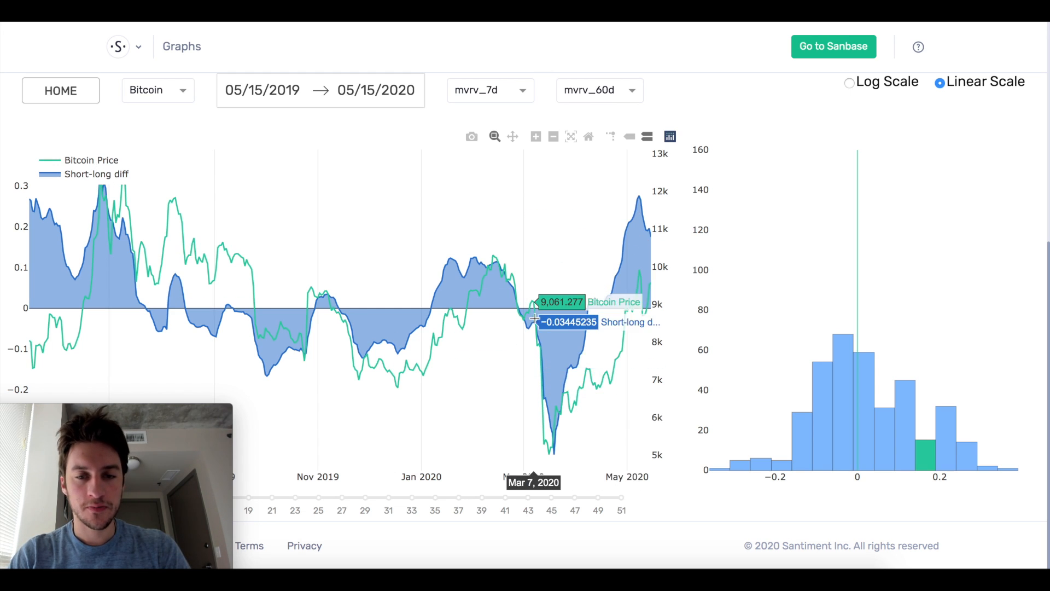
{"action": "mouse_move", "coordinate": [543, 319]}
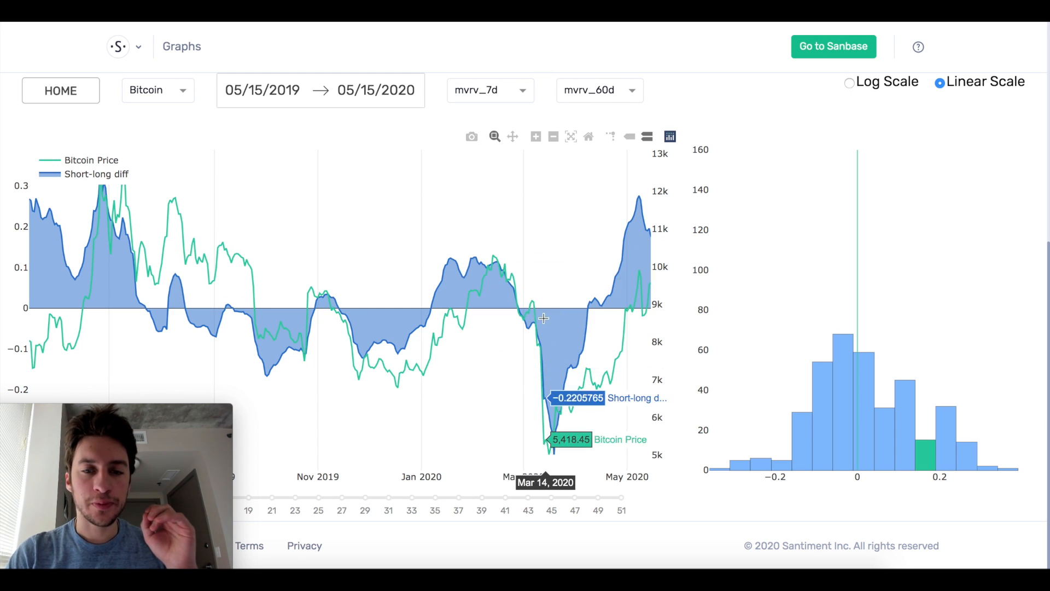
{"action": "mouse_move", "coordinate": [549, 337]}
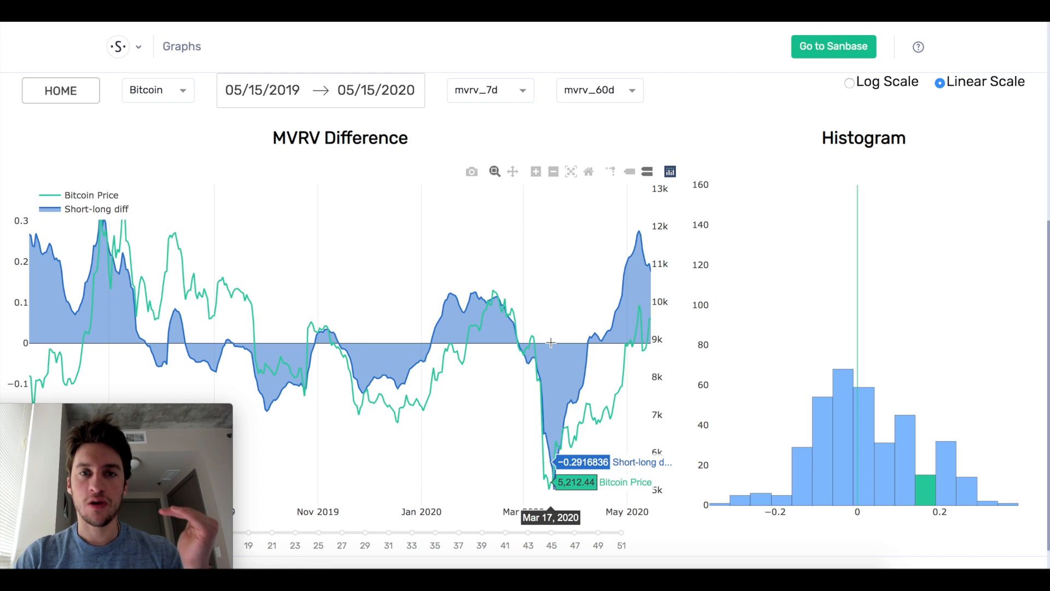
- Scroll back up to the 7-day and 60-day MVRV lines over Bitcoin's price
{"action": "scroll", "scroll_direction": "down", "scroll_amount": 3}
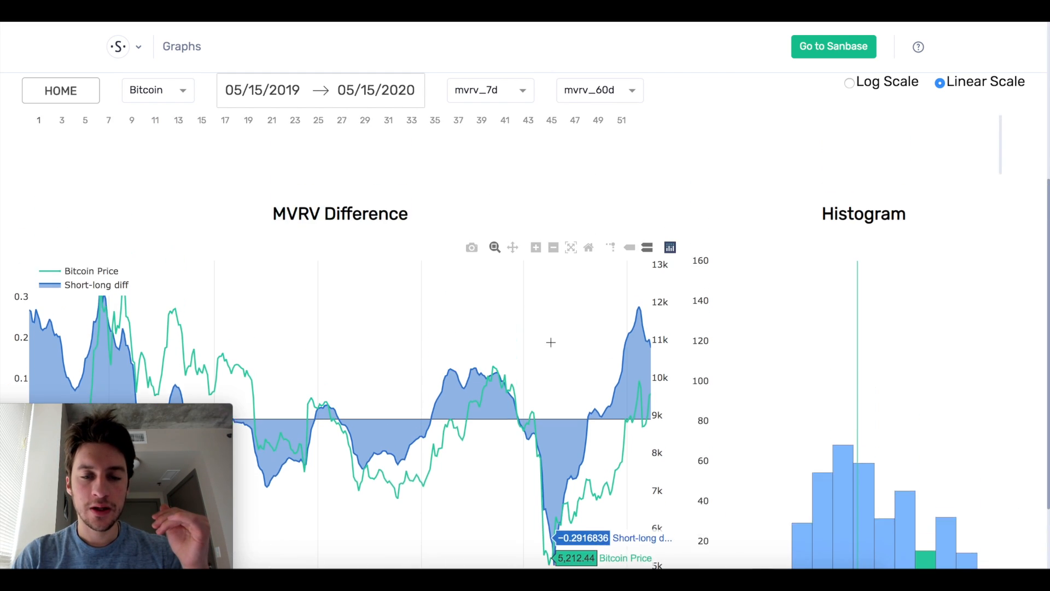
{"action": "scroll", "scroll_direction": "up", "scroll_amount": 3}
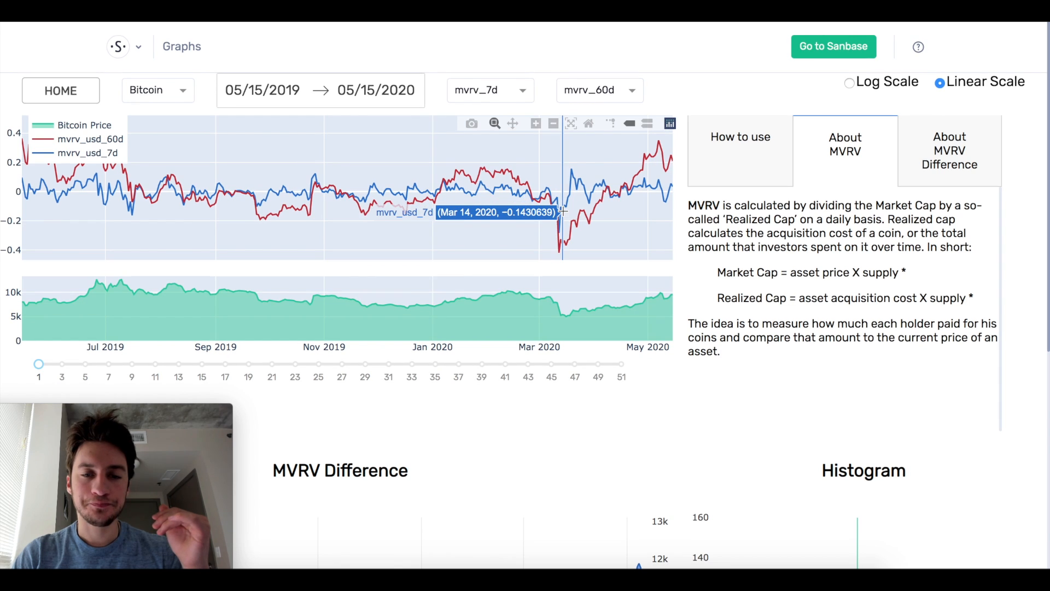
{"action": "mouse_move", "coordinate": [572, 199]}
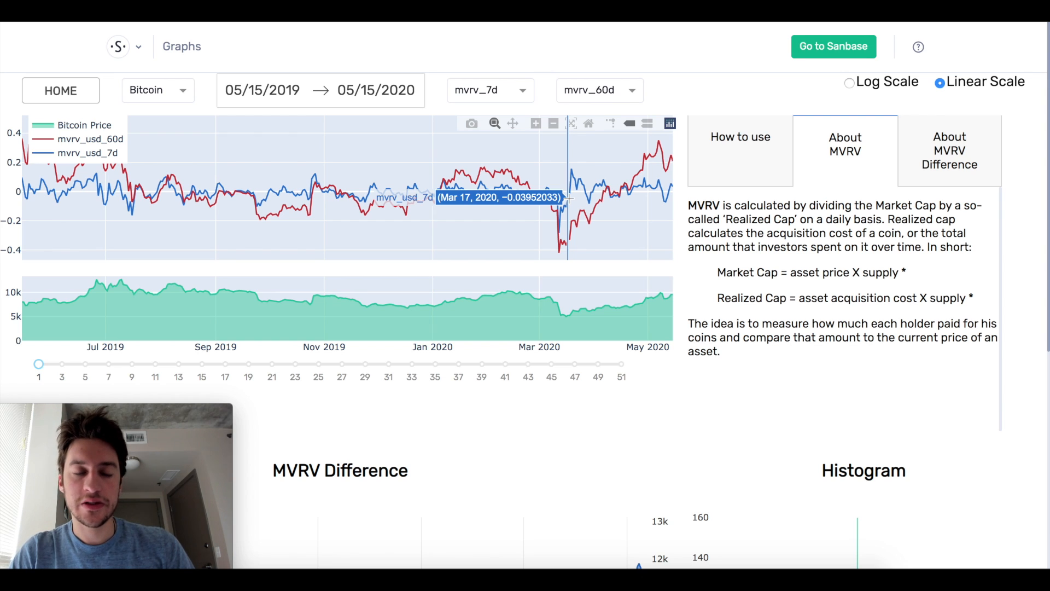
{"action": "mouse_move", "coordinate": [560, 206]}
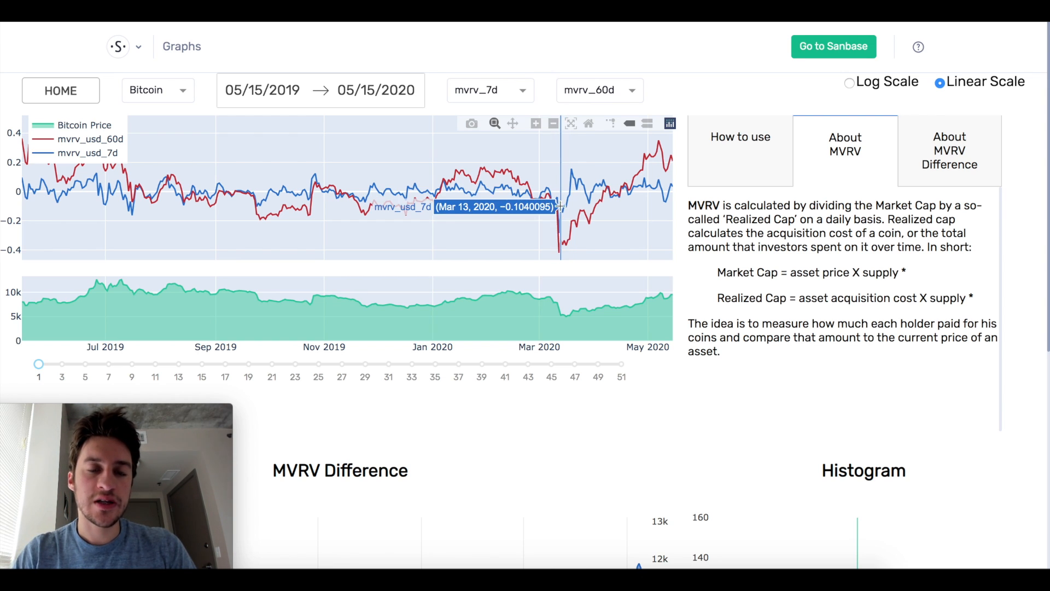
{"action": "mouse_move", "coordinate": [566, 207]}
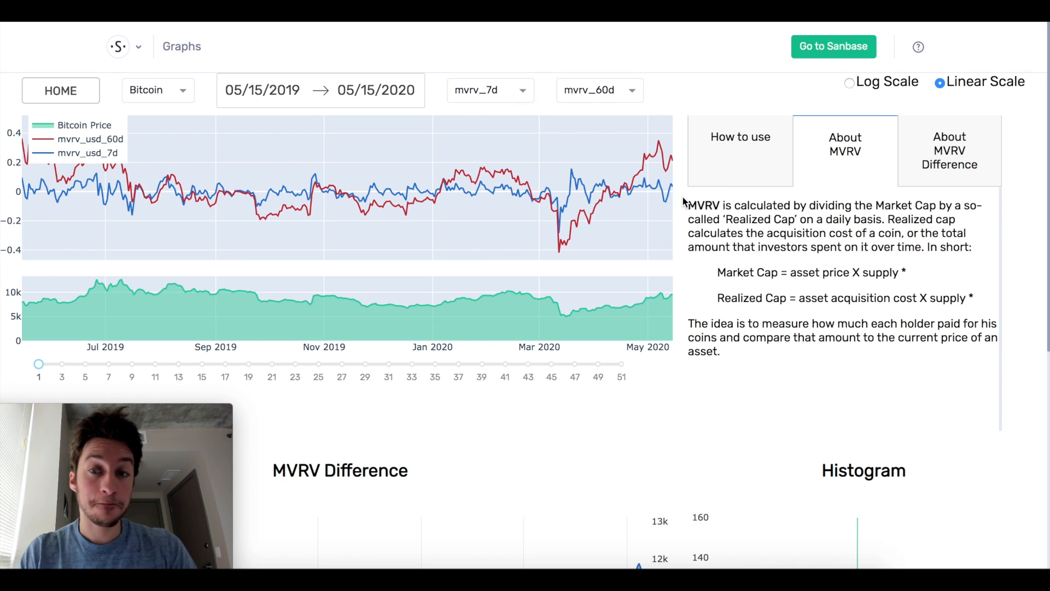
- Scroll to the MVRV Difference chart and bring up the annotation toolbar for the −0.1 to 0.1 box
{"action": "scroll", "scroll_direction": "down", "scroll_amount": 3}
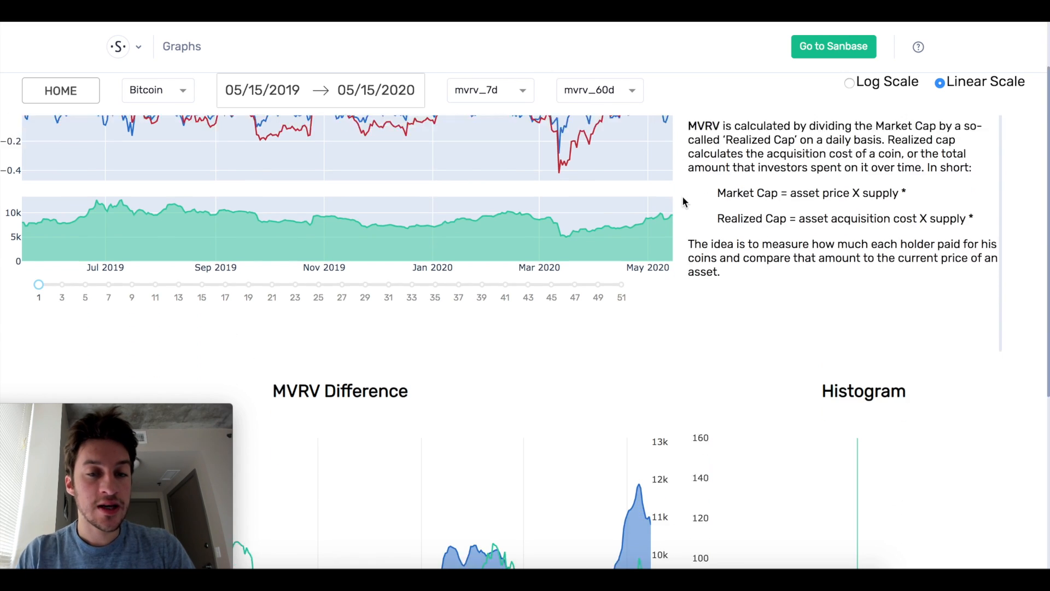
{"action": "scroll", "scroll_direction": "down", "scroll_amount": 3}
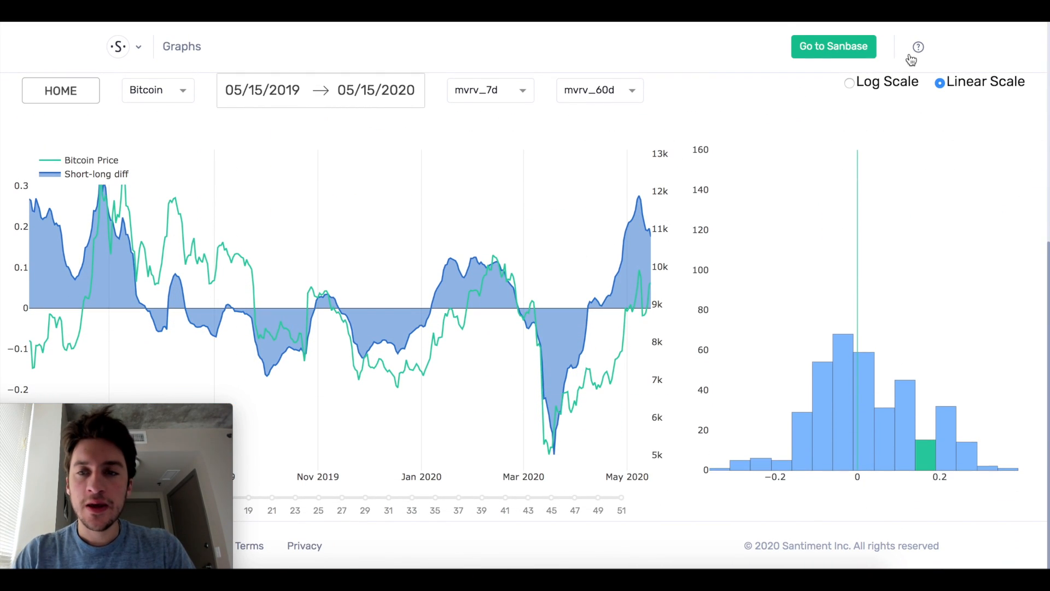
{"action": "left_click", "coordinate": [918, 45]}
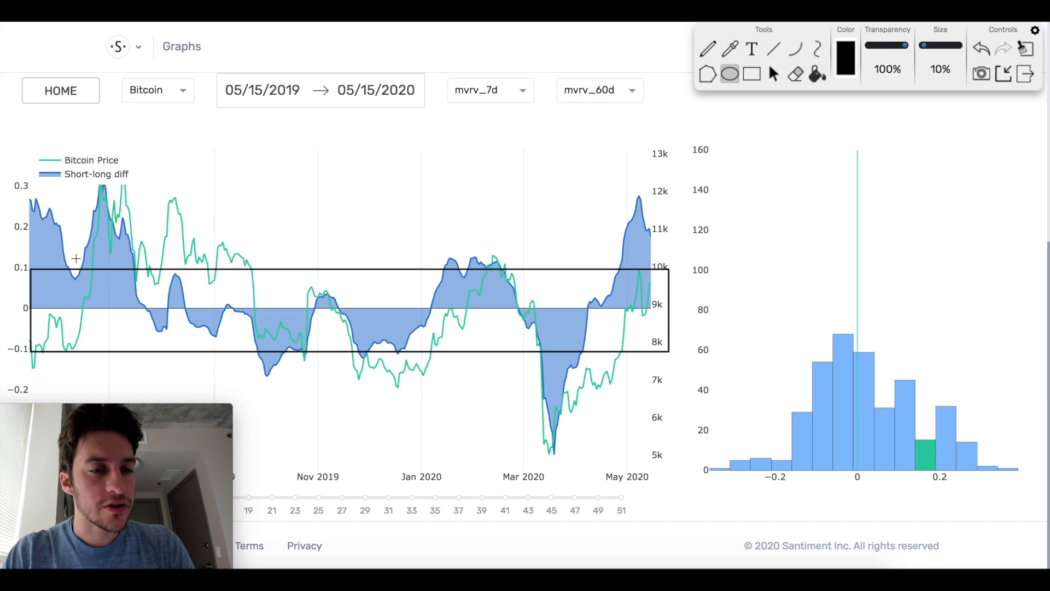
- Circle the Sep 28 and Nov 28, 2019 dips where the difference touches the −0.1 band
{"action": "left_click", "coordinate": [730, 74]}
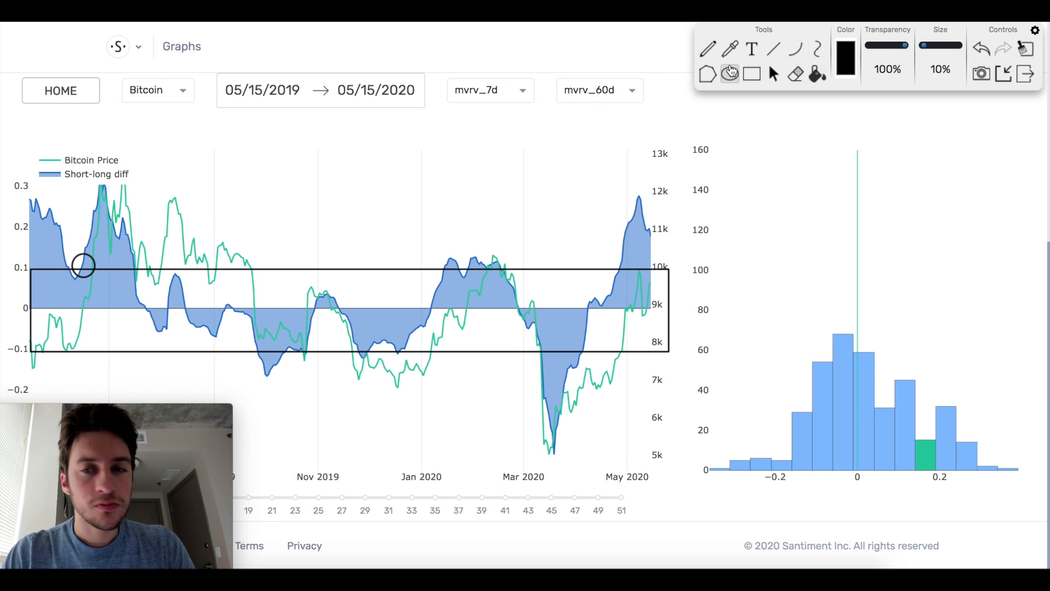
{"action": "left_click", "coordinate": [772, 74]}
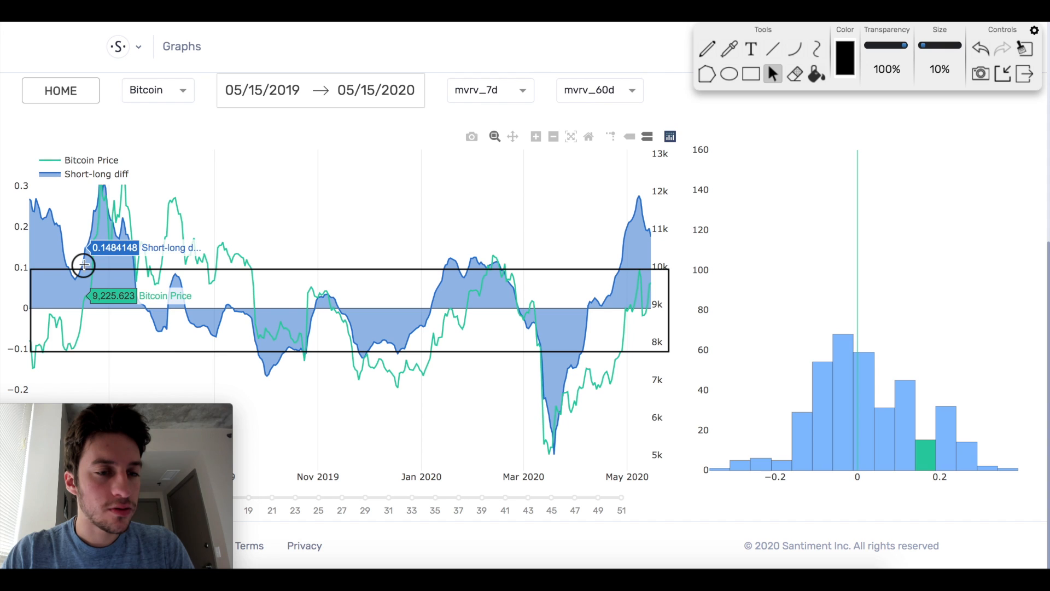
{"action": "mouse_move", "coordinate": [91, 303]}
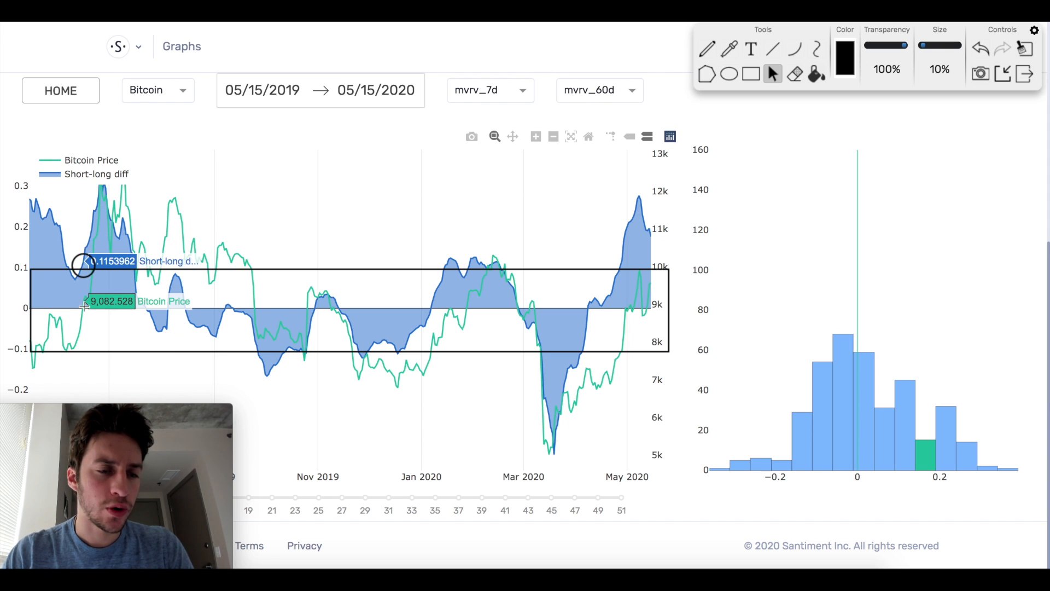
{"action": "mouse_move", "coordinate": [524, 127]}
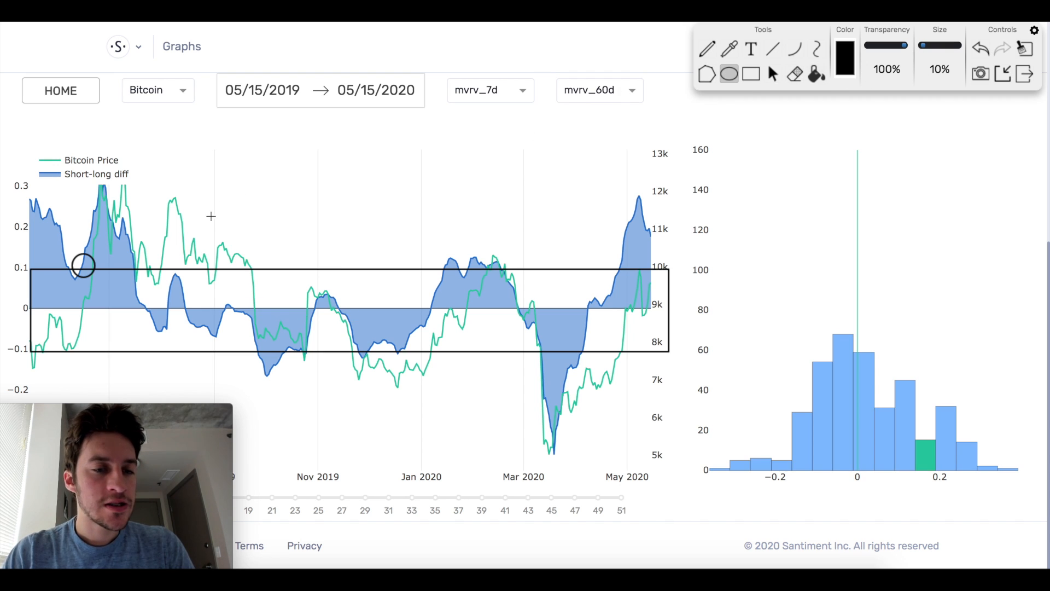
{"action": "mouse_move", "coordinate": [252, 348]}
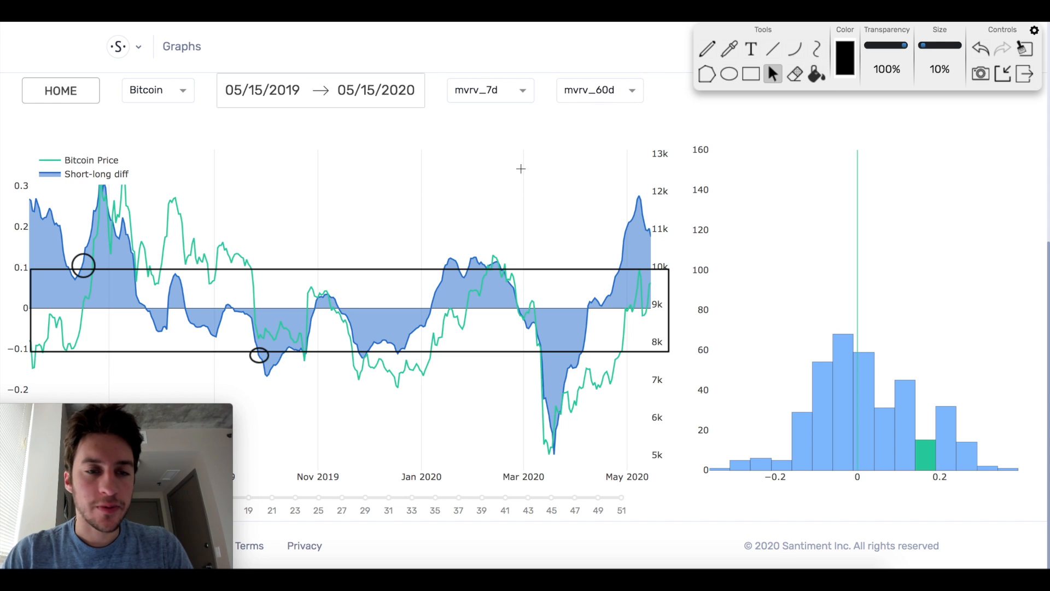
{"action": "mouse_move", "coordinate": [260, 345]}
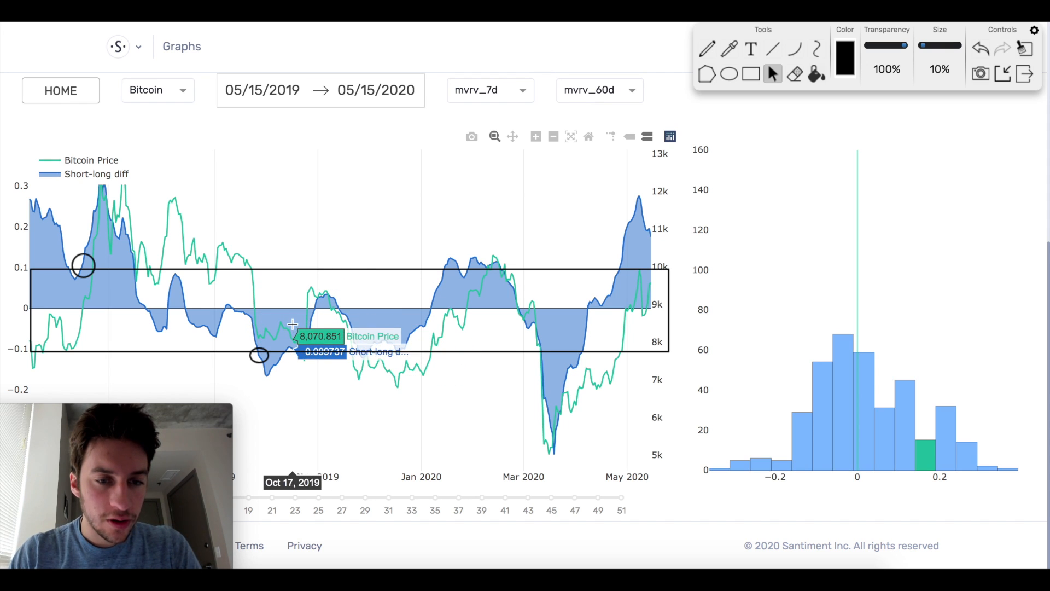
{"action": "mouse_move", "coordinate": [312, 360]}
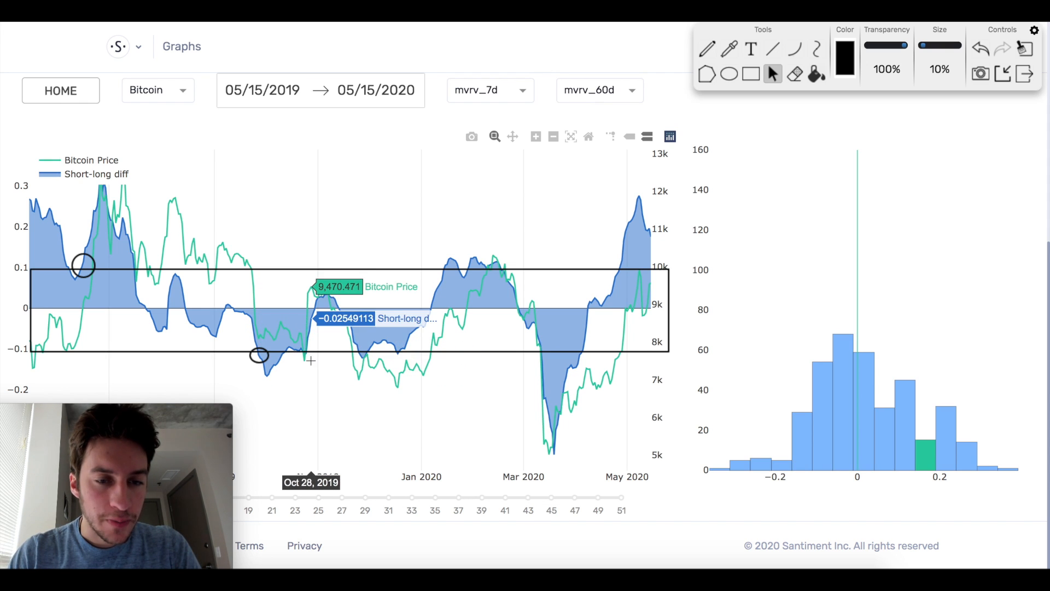
{"action": "mouse_move", "coordinate": [305, 362]}
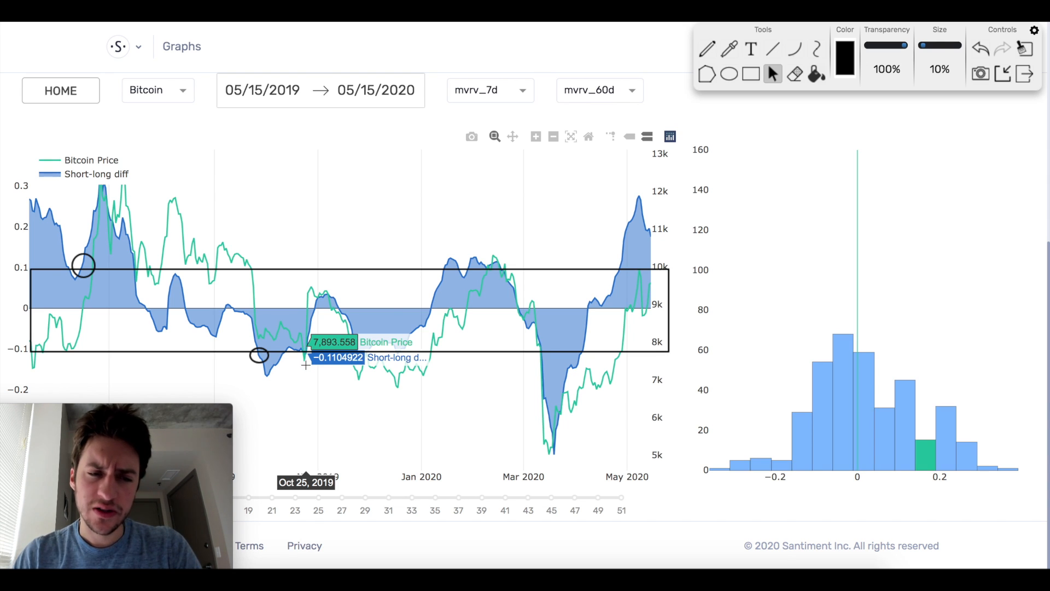
{"action": "mouse_move", "coordinate": [258, 348]}
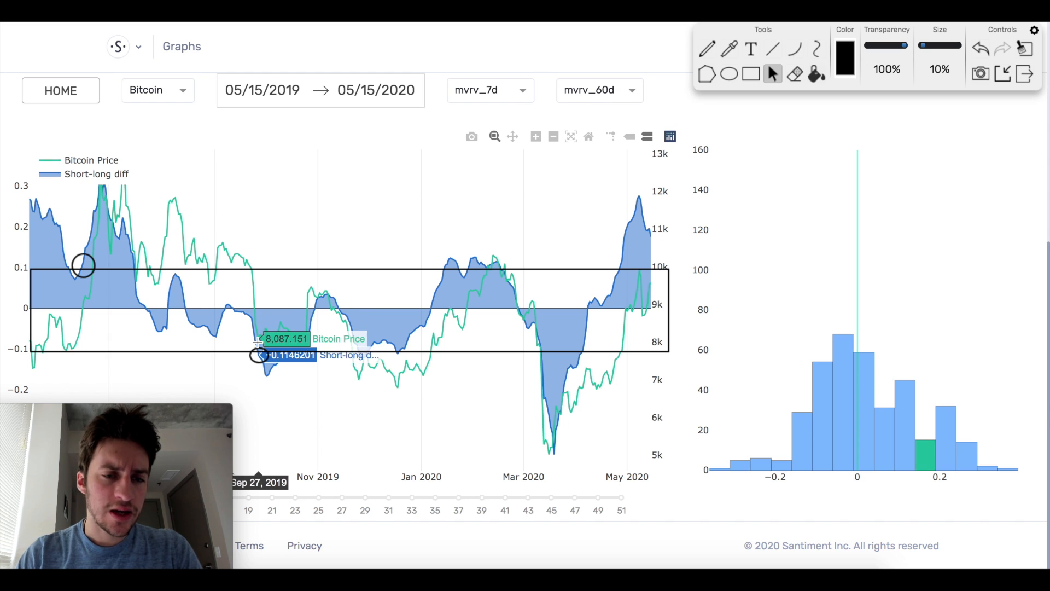
{"action": "mouse_move", "coordinate": [306, 357]}
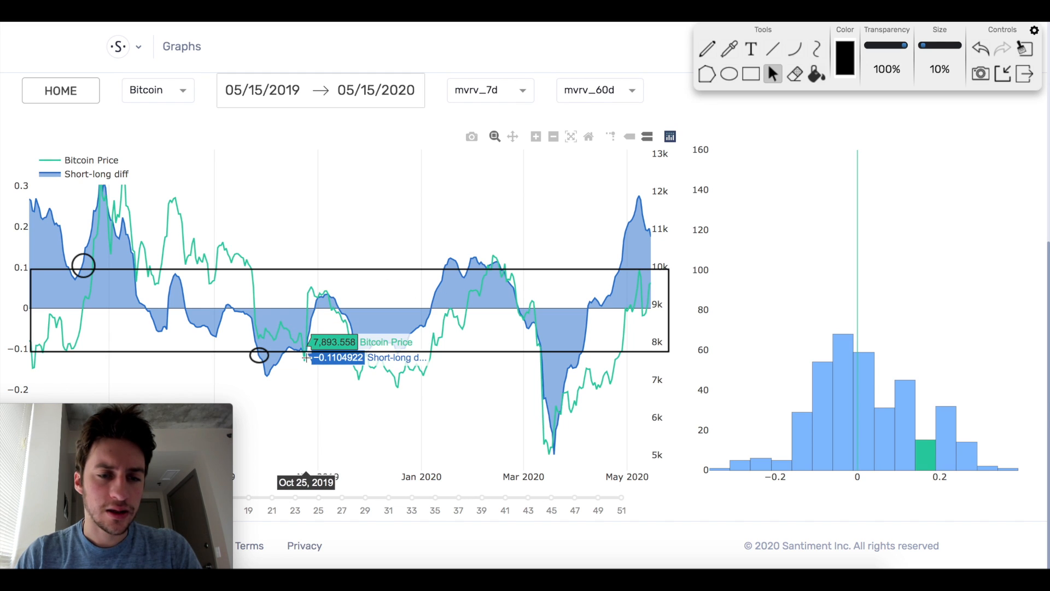
{"action": "mouse_move", "coordinate": [322, 294]}
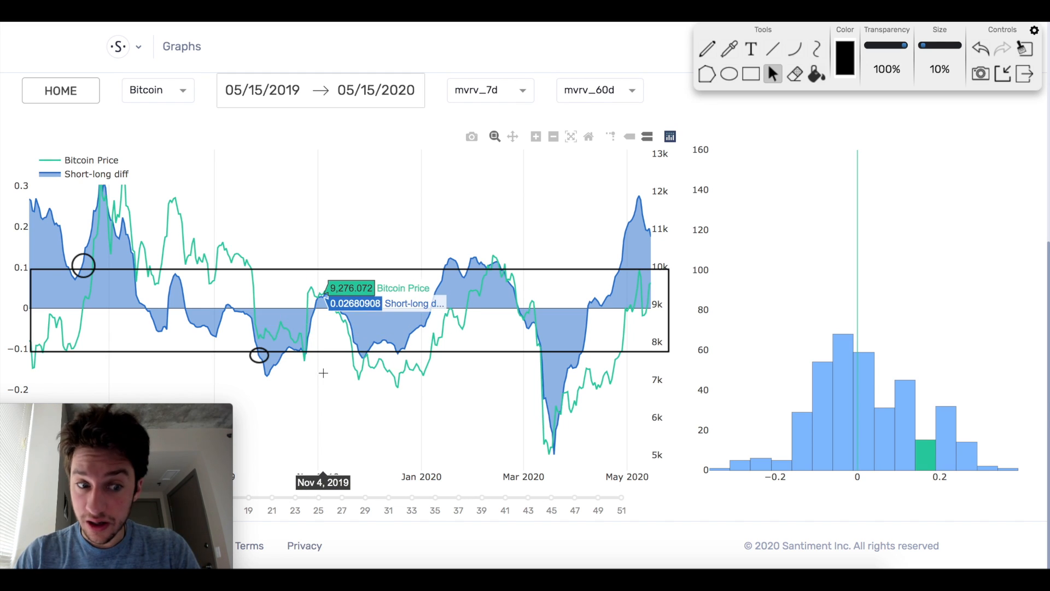
{"action": "mouse_move", "coordinate": [283, 353]}
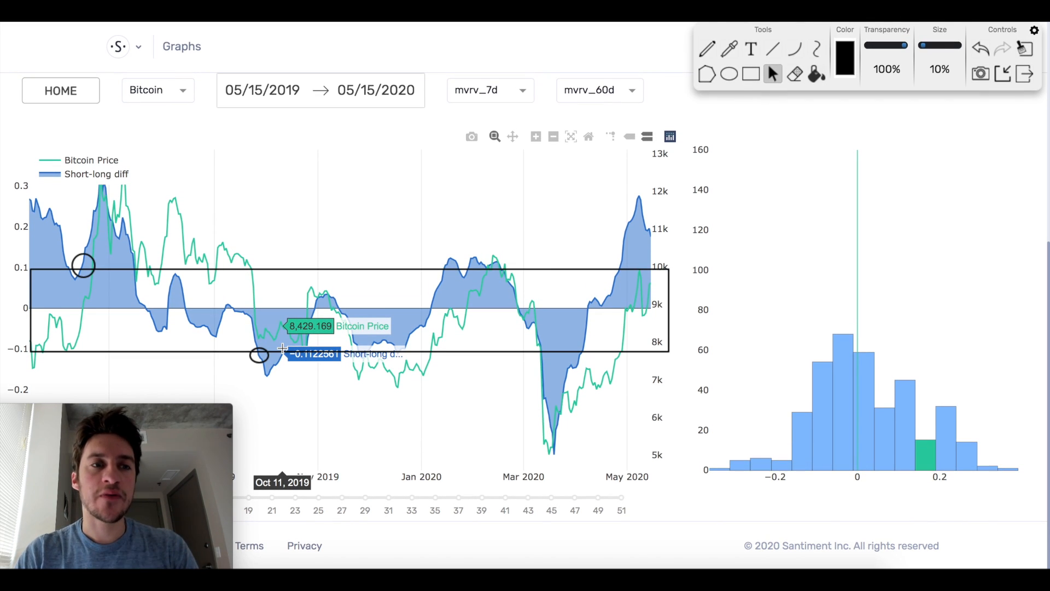
{"action": "mouse_move", "coordinate": [260, 353]}
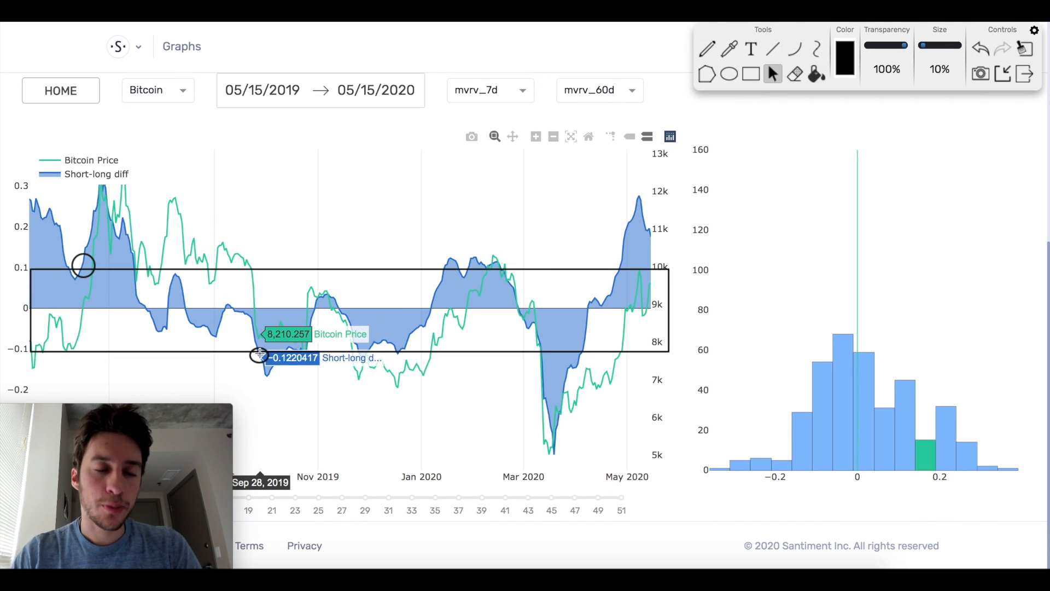
{"action": "mouse_move", "coordinate": [591, 231]}
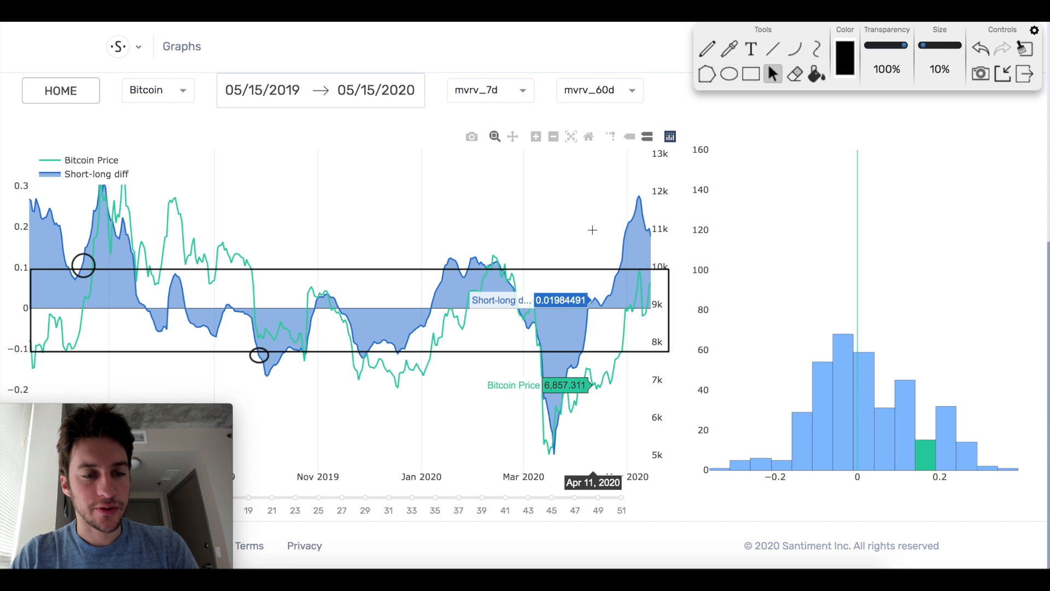
{"action": "mouse_move", "coordinate": [789, 115]}
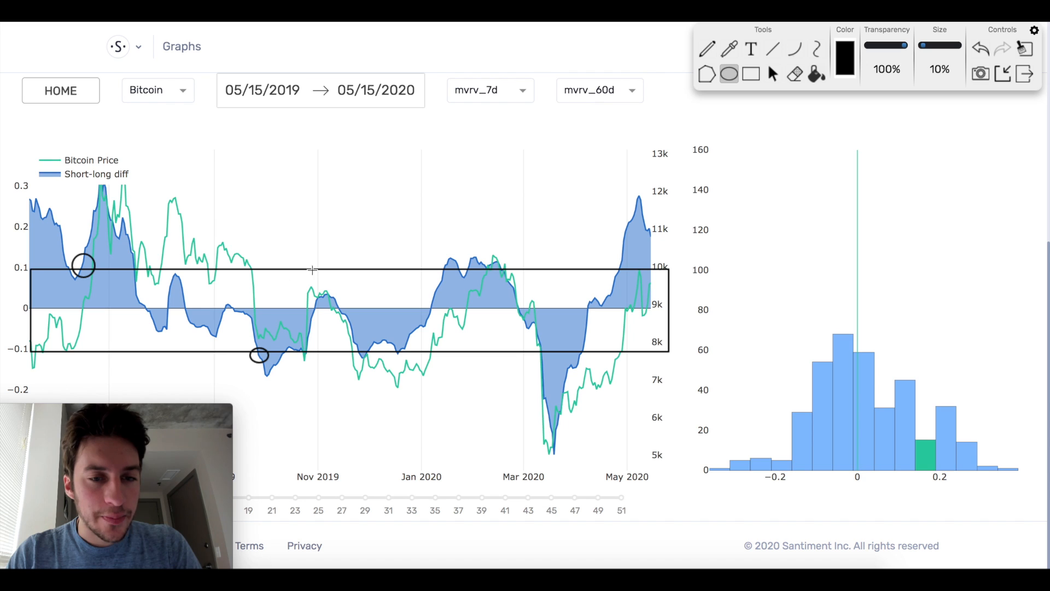
{"action": "mouse_move", "coordinate": [401, 271]}
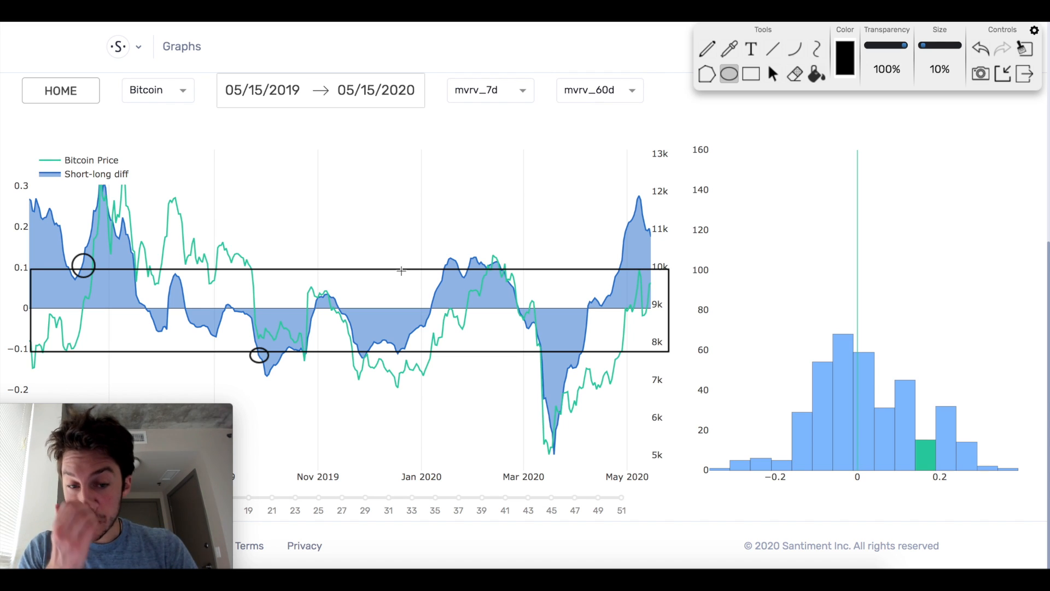
{"action": "left_click", "coordinate": [359, 348]}
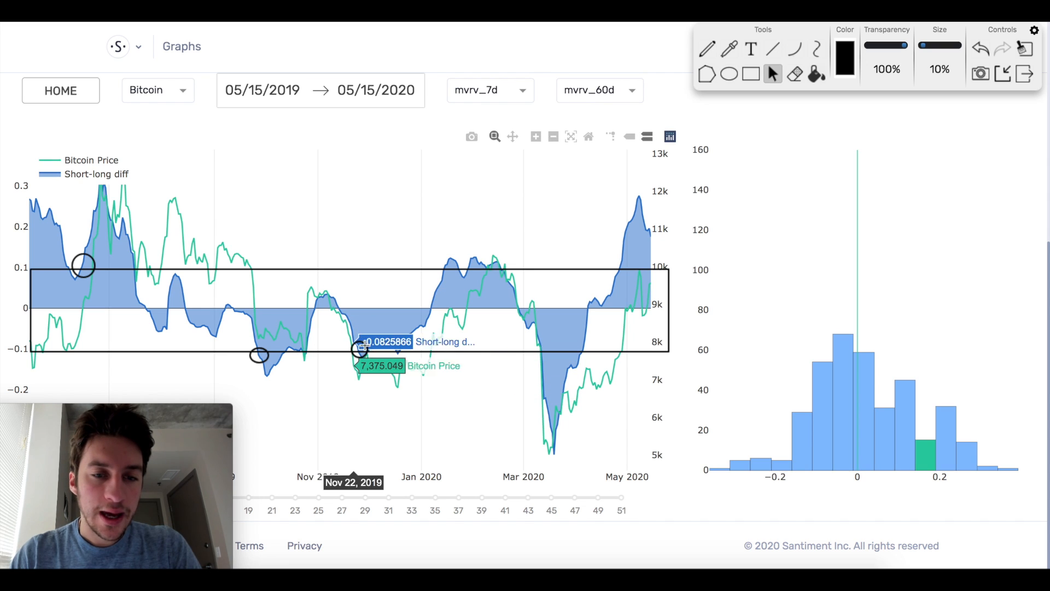
{"action": "mouse_move", "coordinate": [359, 351]}
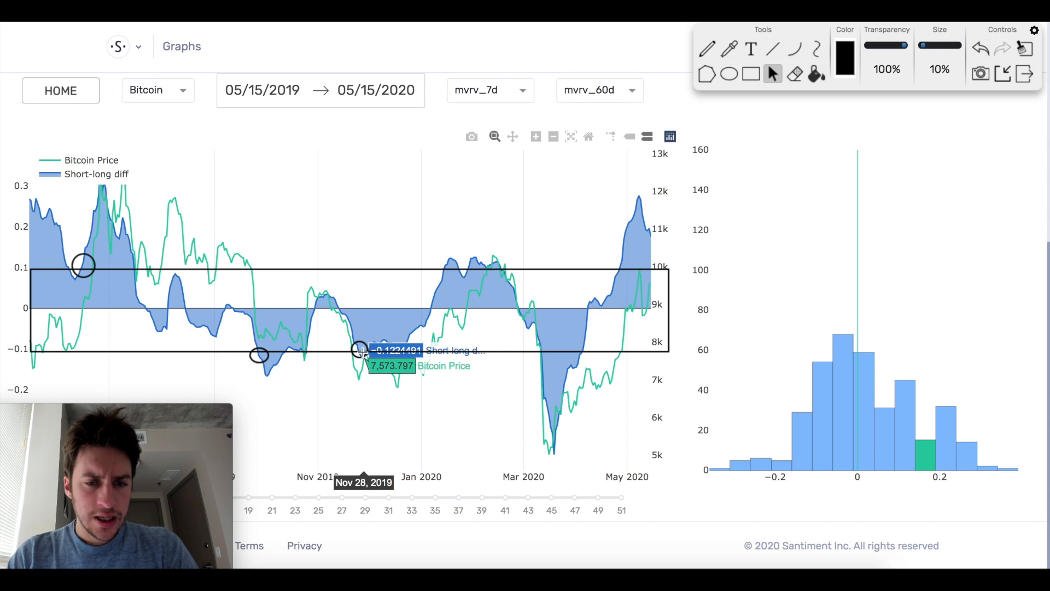
{"action": "mouse_move", "coordinate": [360, 350]}
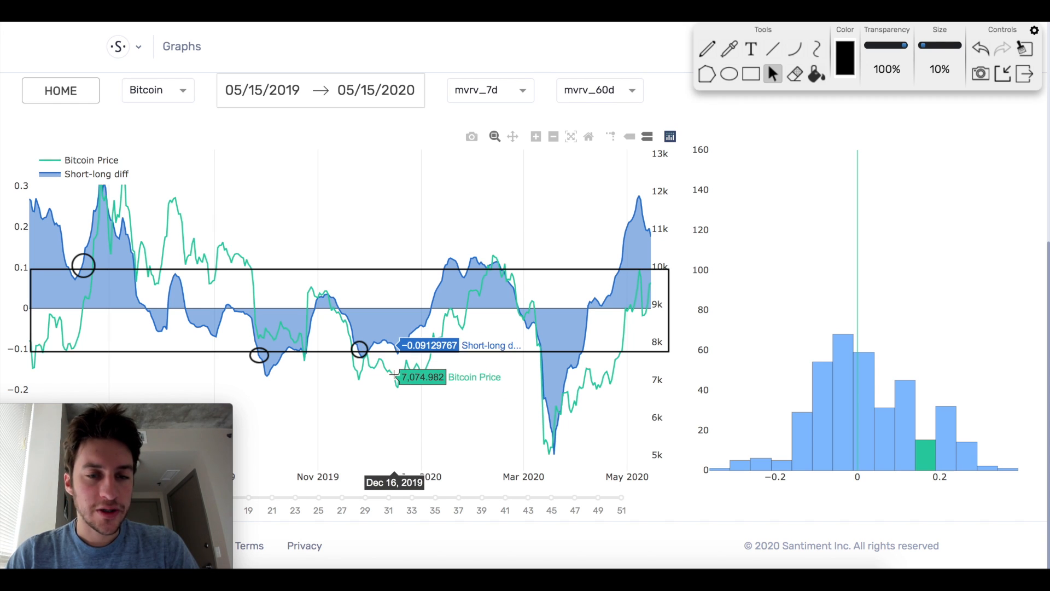
{"action": "mouse_move", "coordinate": [398, 372]}
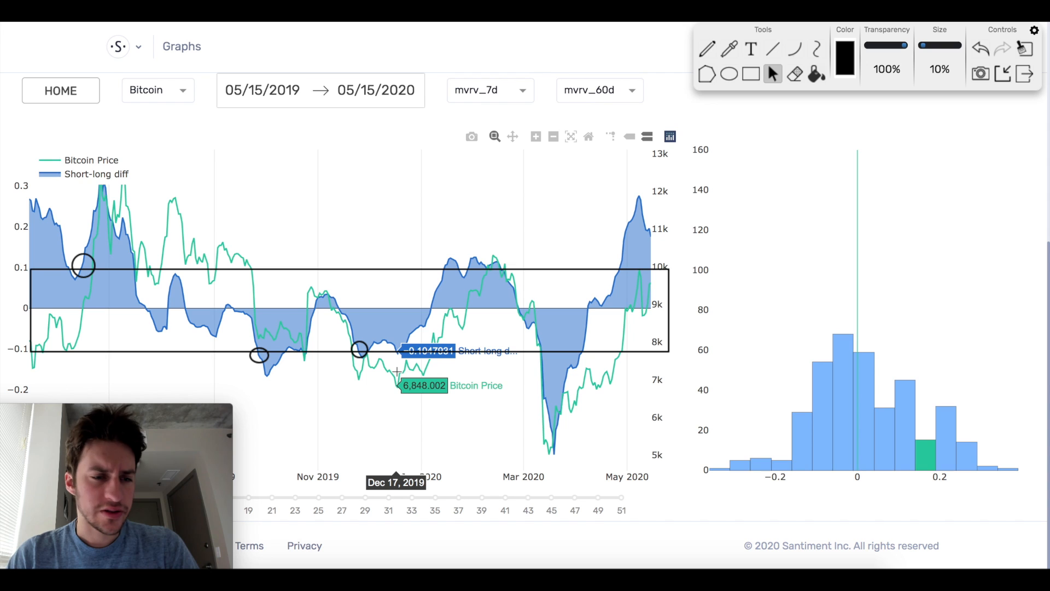
{"action": "mouse_move", "coordinate": [357, 350]}
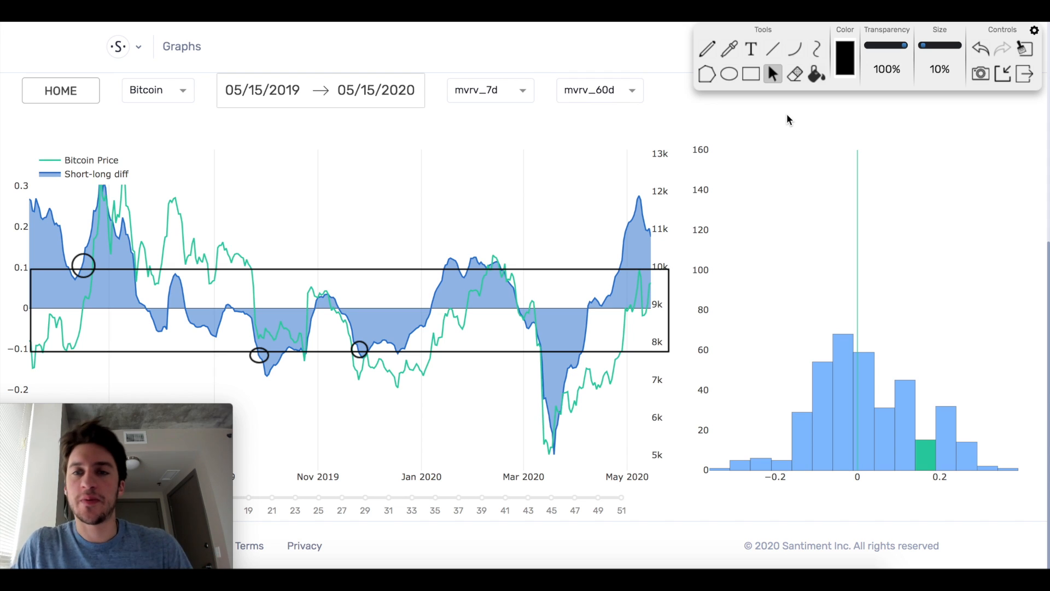
{"action": "mouse_move", "coordinate": [771, 48]}
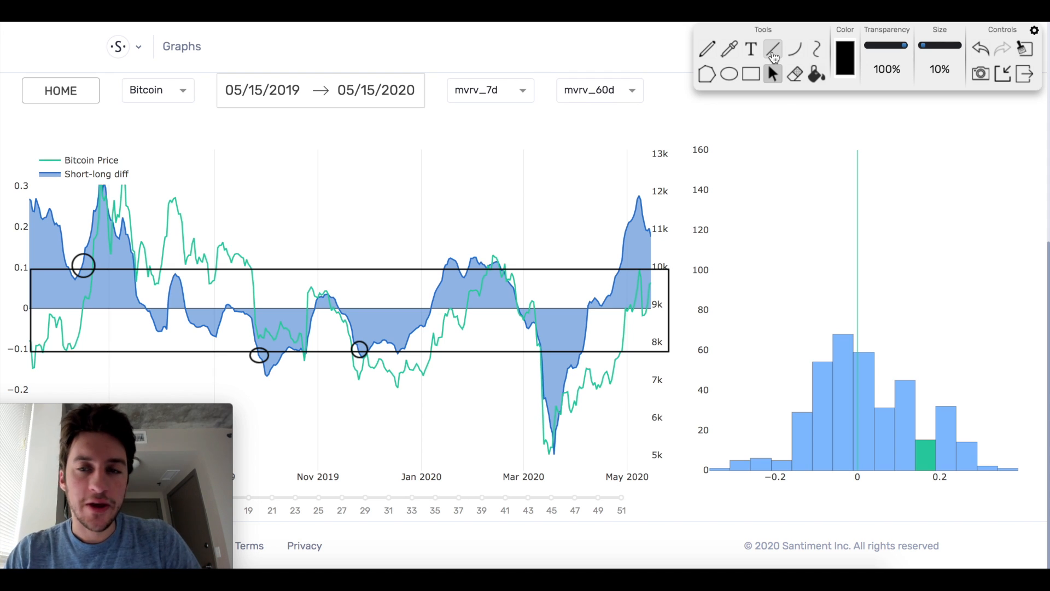
- Draw a straight line under the Bitcoin price lows from Nov 28 into mid-December 2019
{"action": "left_click", "coordinate": [773, 48]}
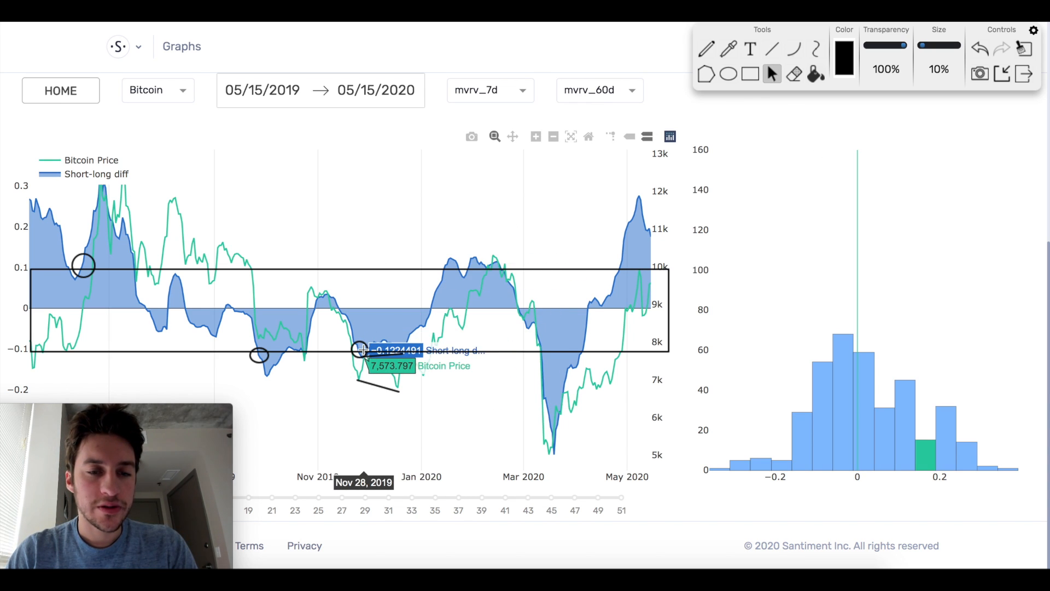
{"action": "scroll", "scroll_direction": "up", "scroll_amount": 3}
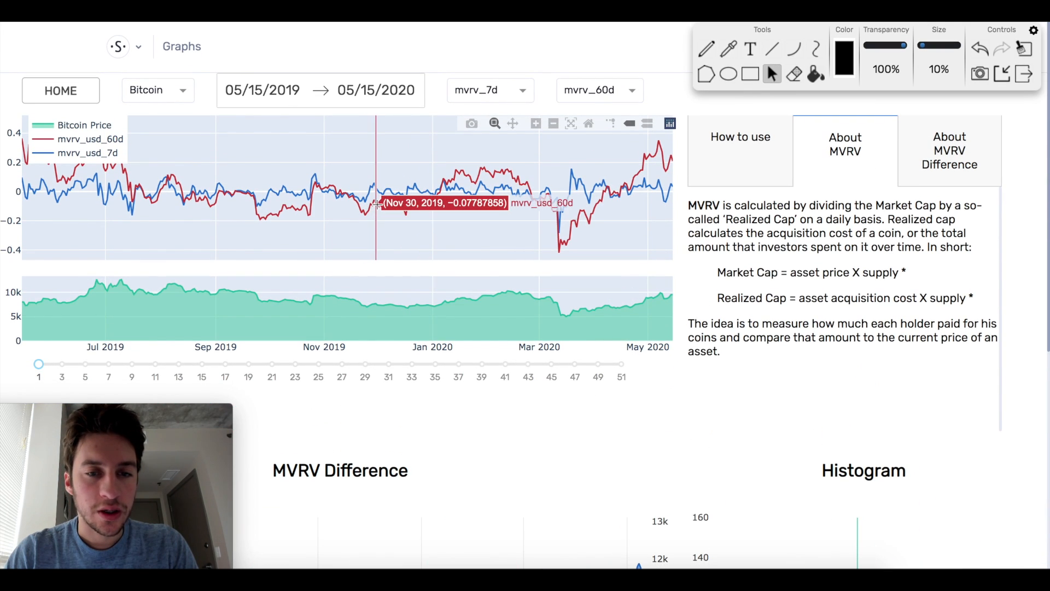
{"action": "mouse_move", "coordinate": [396, 274]}
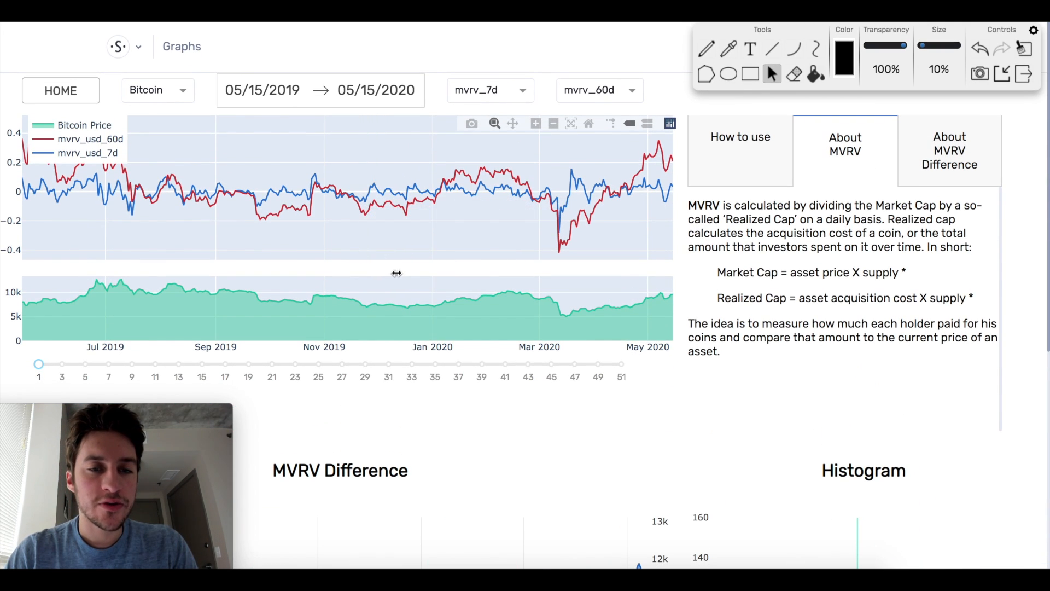
{"action": "mouse_move", "coordinate": [365, 201]}
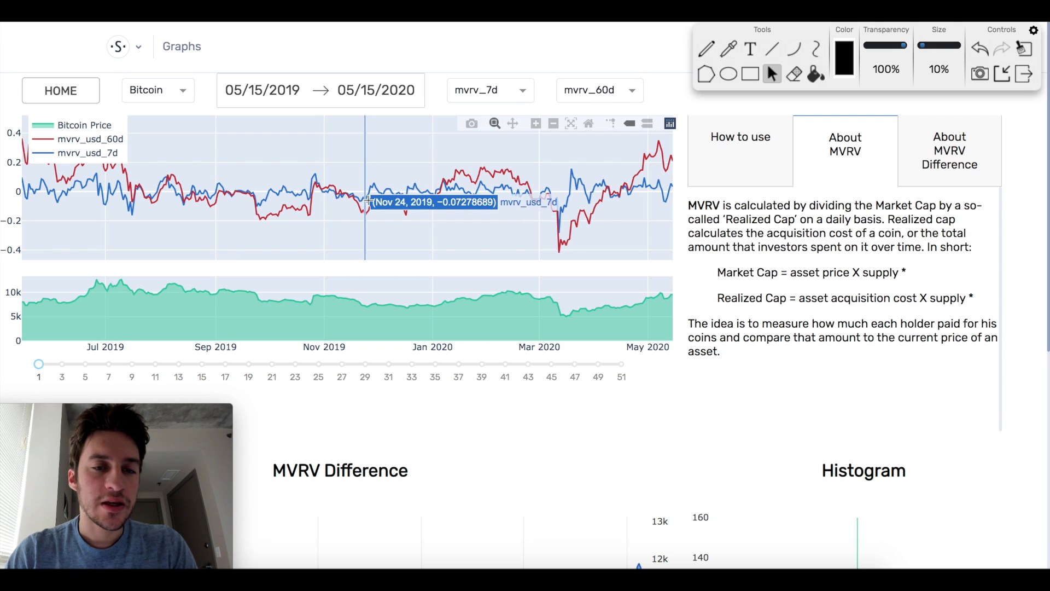
{"action": "mouse_move", "coordinate": [369, 194]}
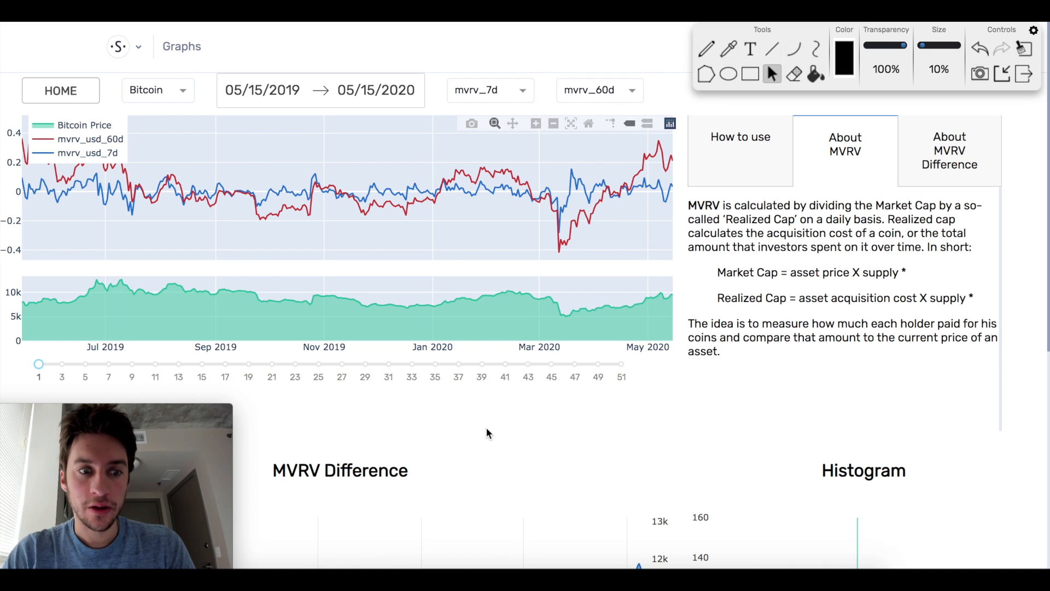
{"action": "mouse_move", "coordinate": [519, 419]}
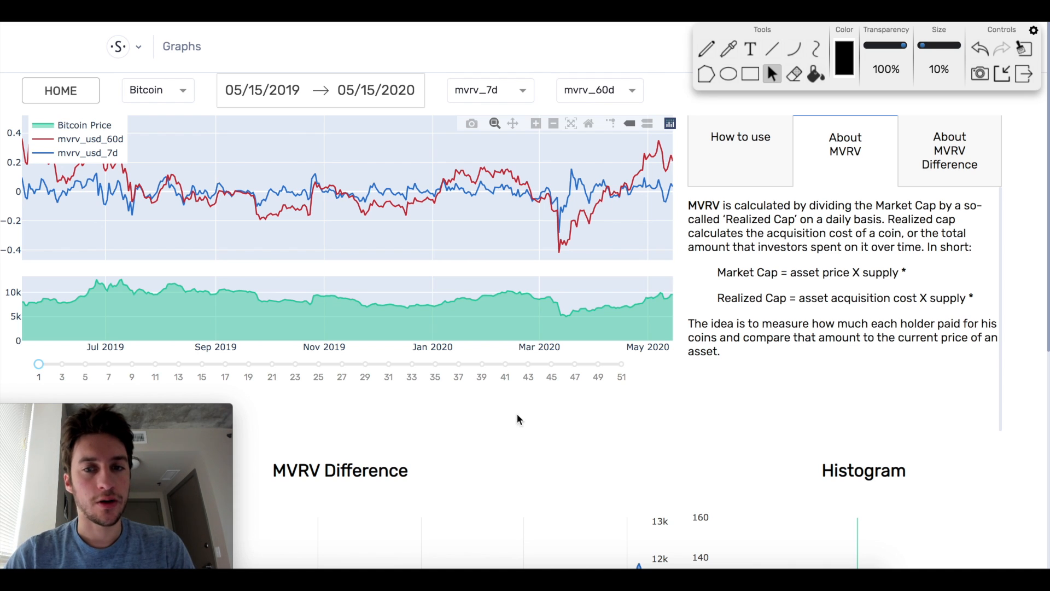
{"action": "scroll", "scroll_direction": "down", "scroll_amount": 3}
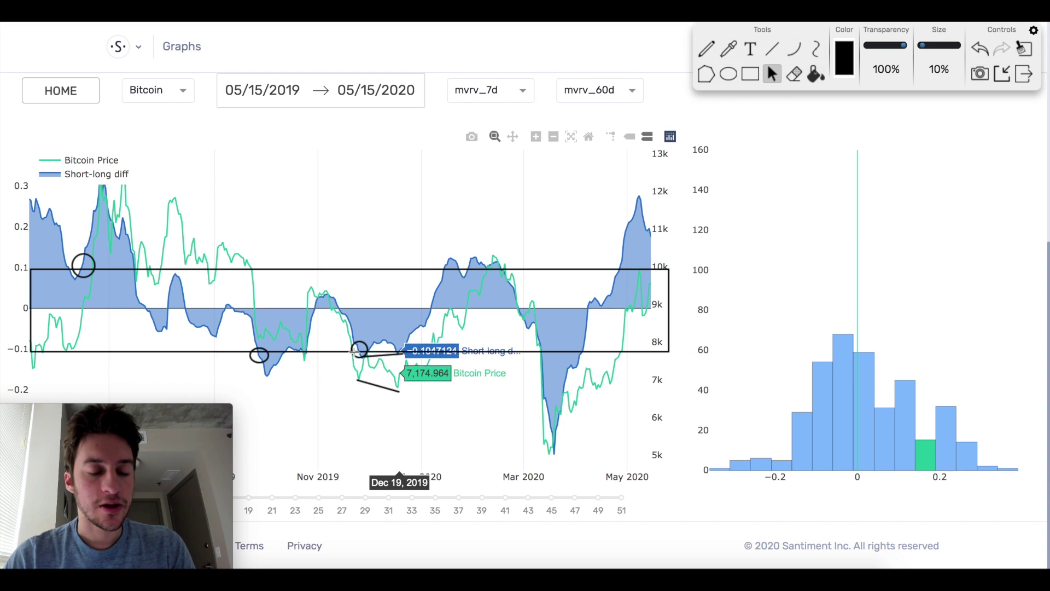
{"action": "mouse_move", "coordinate": [363, 349]}
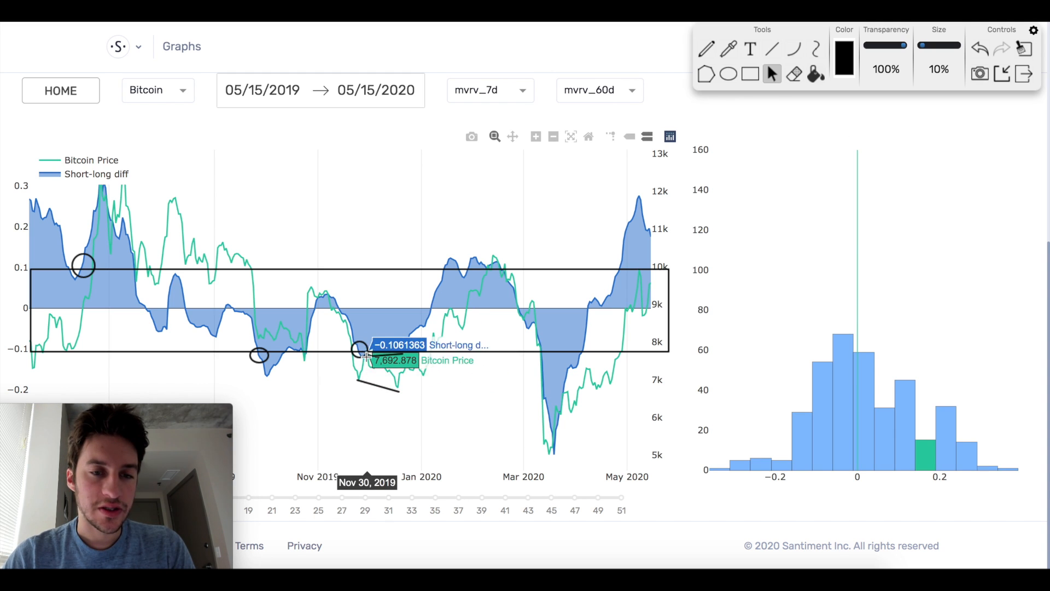
{"action": "mouse_move", "coordinate": [387, 208]}
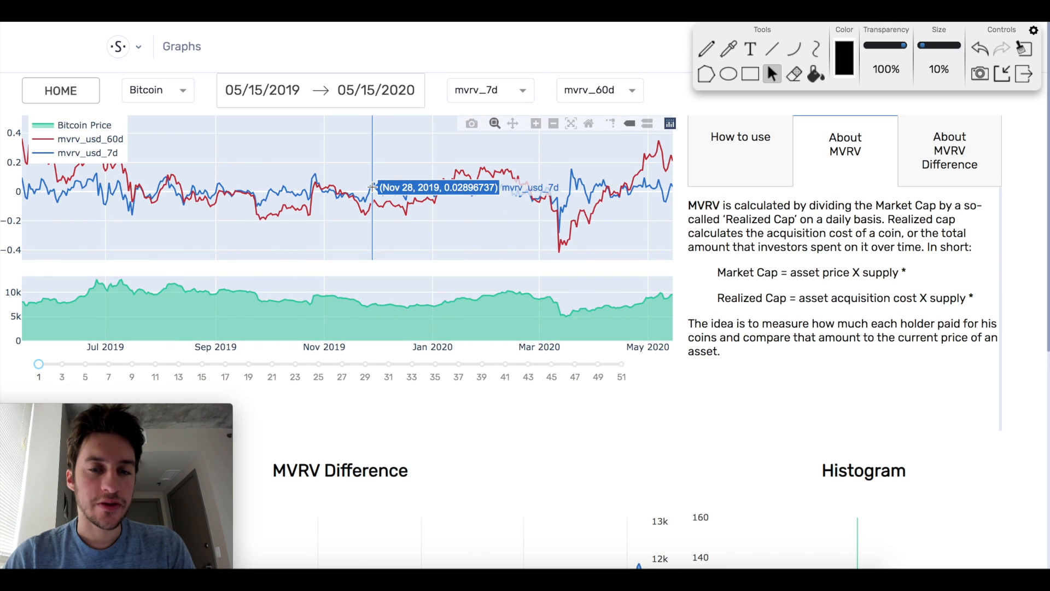
{"action": "mouse_move", "coordinate": [370, 186]}
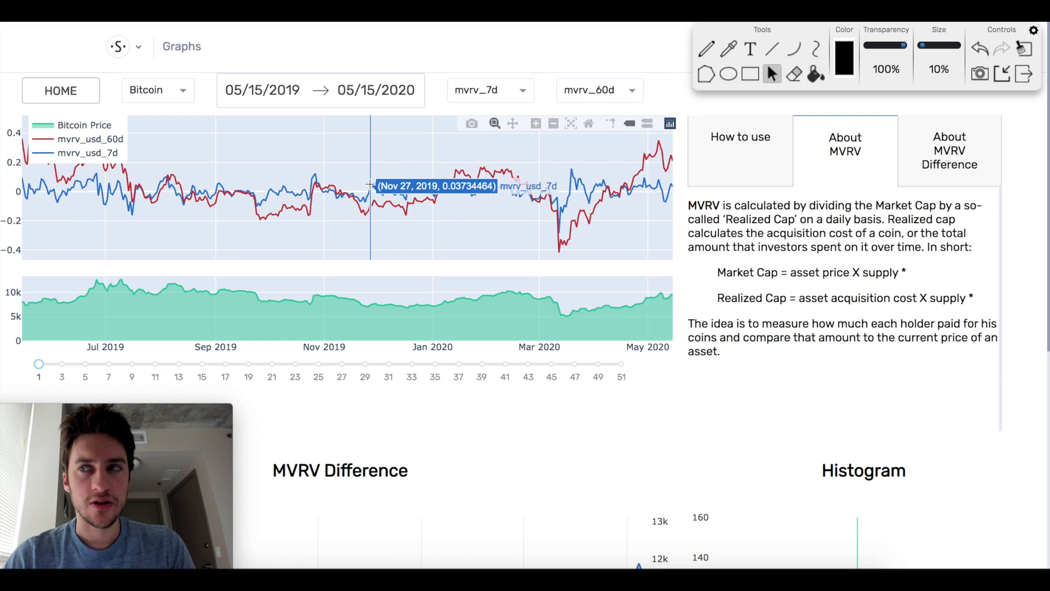
{"action": "scroll", "scroll_direction": "down", "scroll_amount": 3}
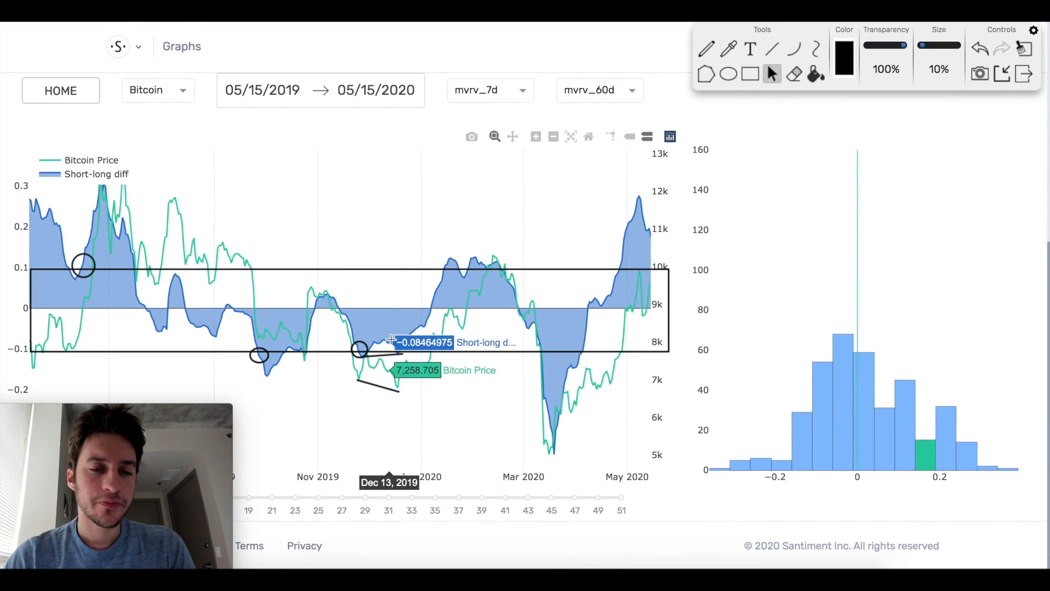
{"action": "mouse_move", "coordinate": [359, 351]}
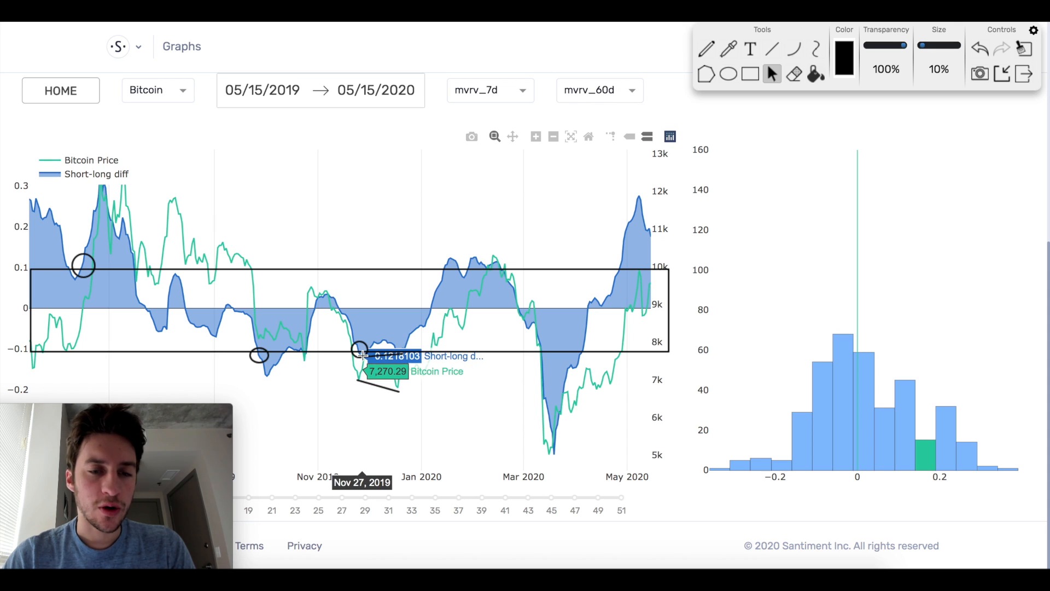
{"action": "mouse_move", "coordinate": [362, 351]}
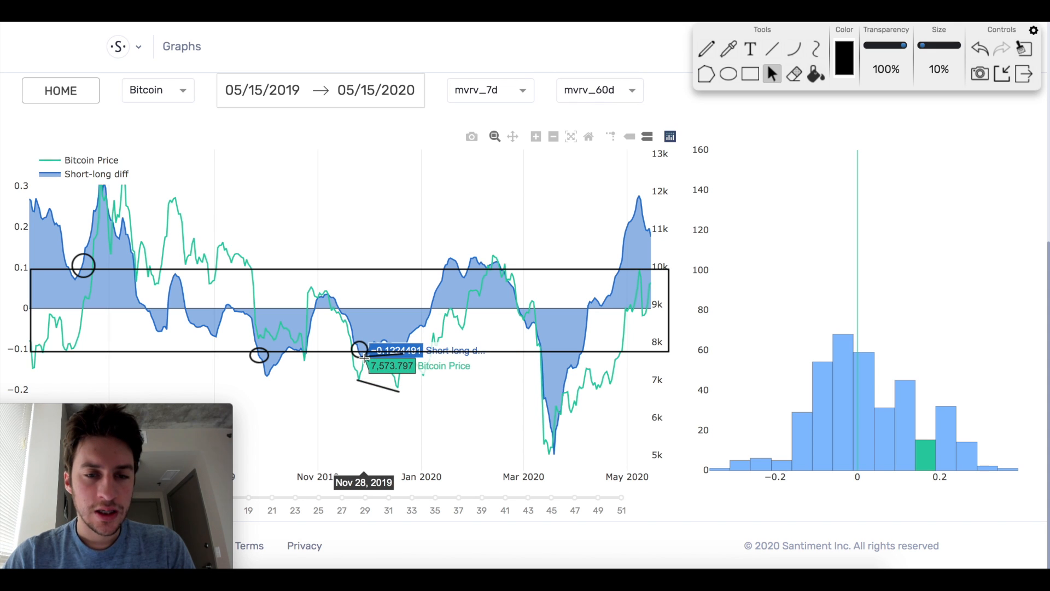
{"action": "mouse_move", "coordinate": [401, 348]}
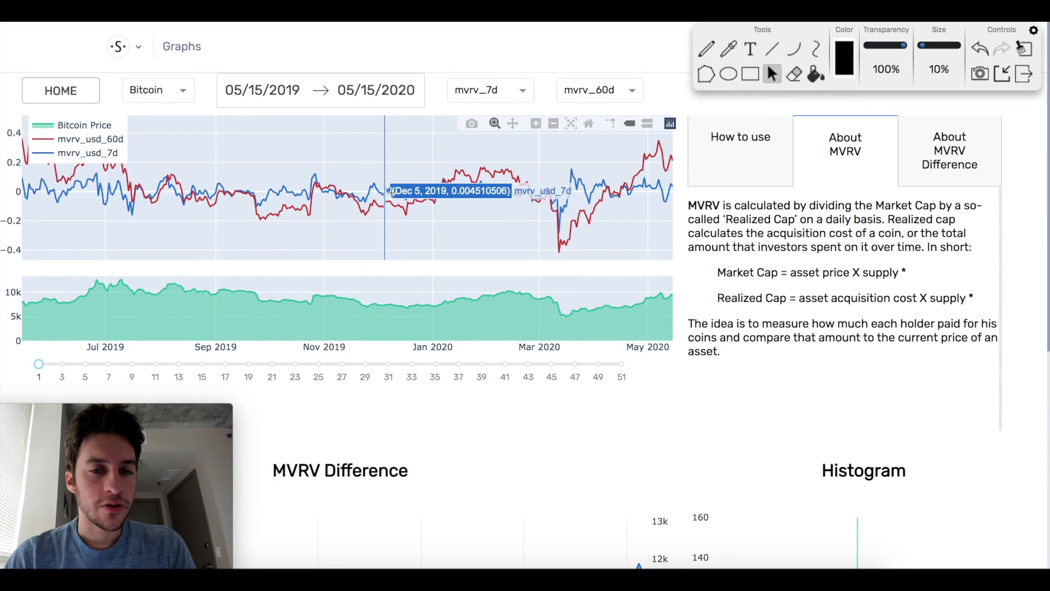
{"action": "mouse_move", "coordinate": [400, 204]}
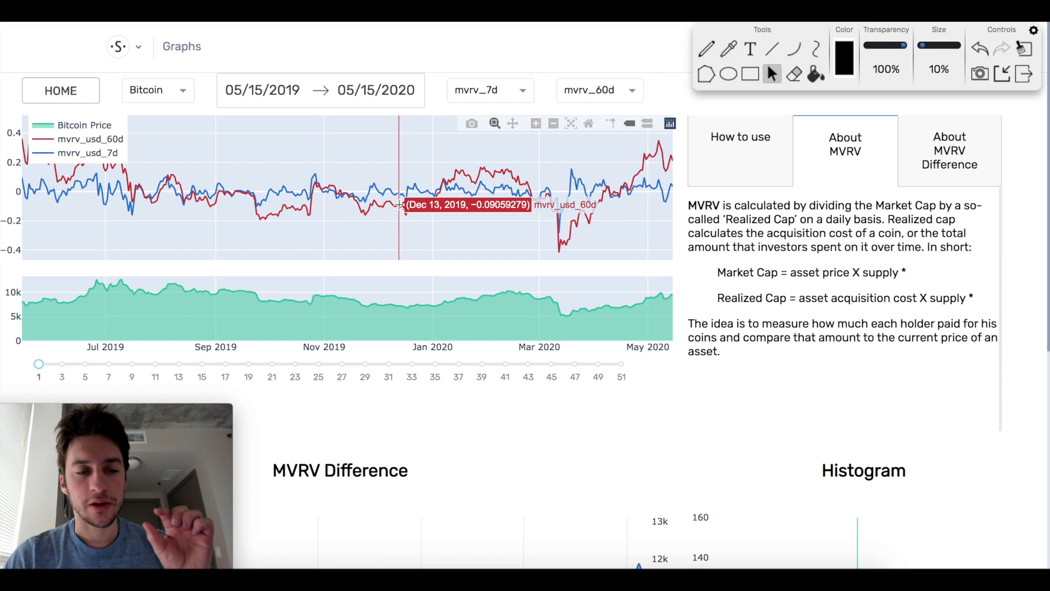
- Scroll down to the difference chart where the spread crosses 0.1 around Jan 14, 2020
{"action": "scroll", "scroll_direction": "down", "scroll_amount": 3}
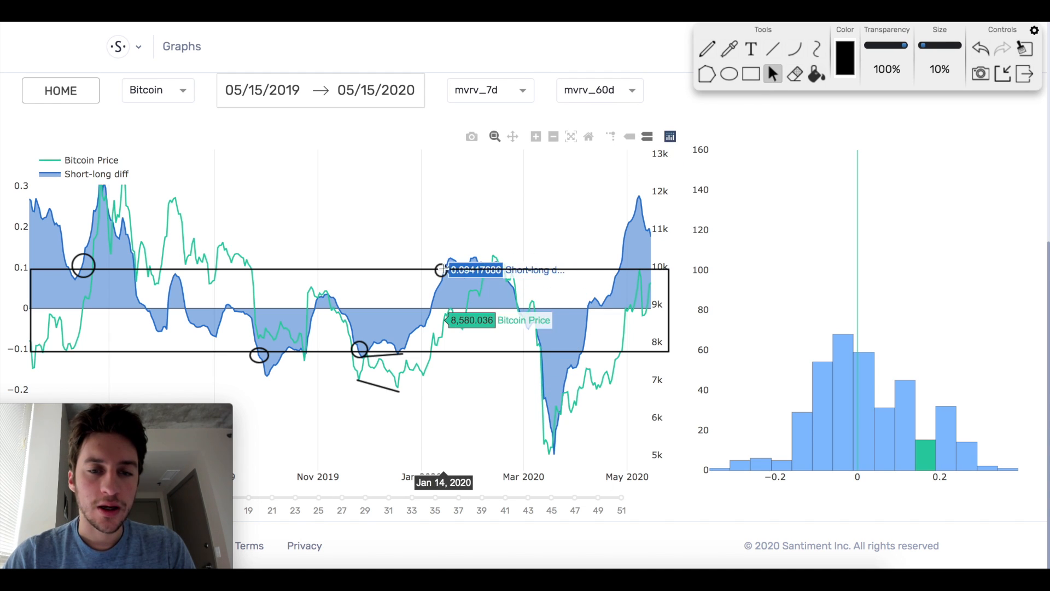
{"action": "mouse_move", "coordinate": [425, 341]}
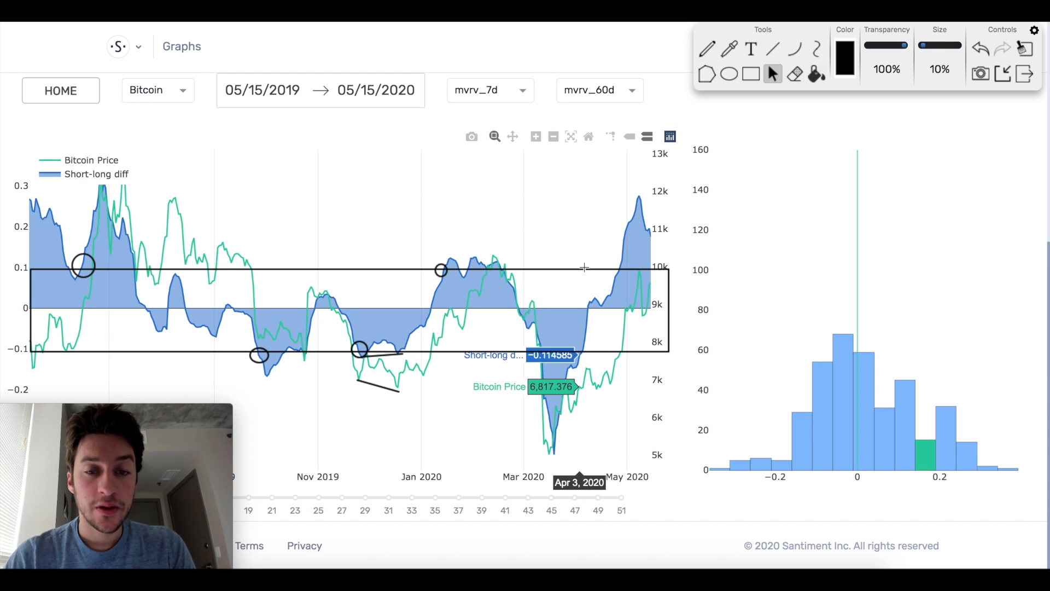
{"action": "mouse_move", "coordinate": [442, 271]}
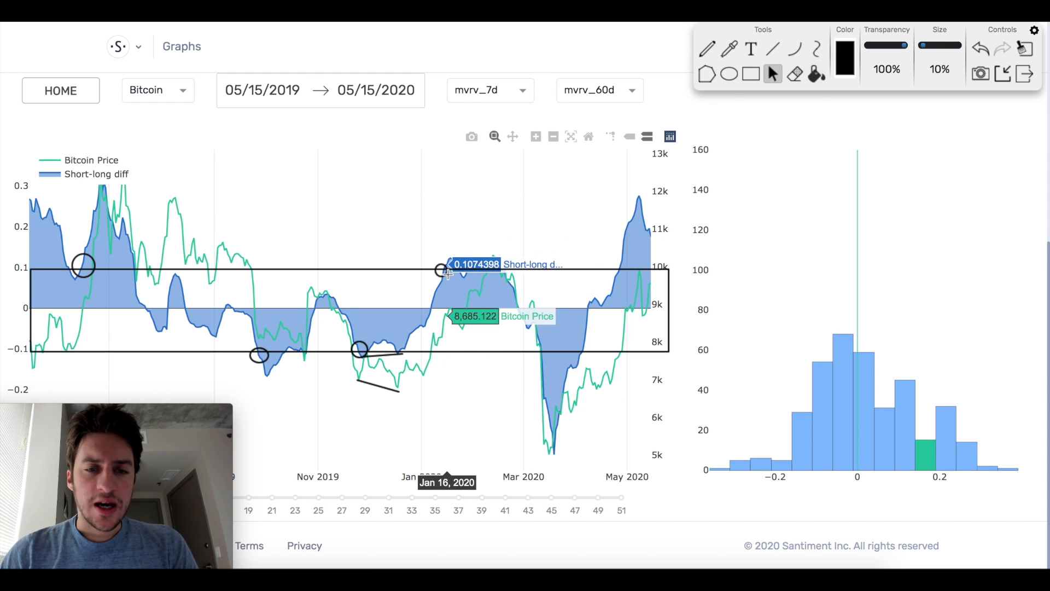
{"action": "mouse_move", "coordinate": [444, 270]}
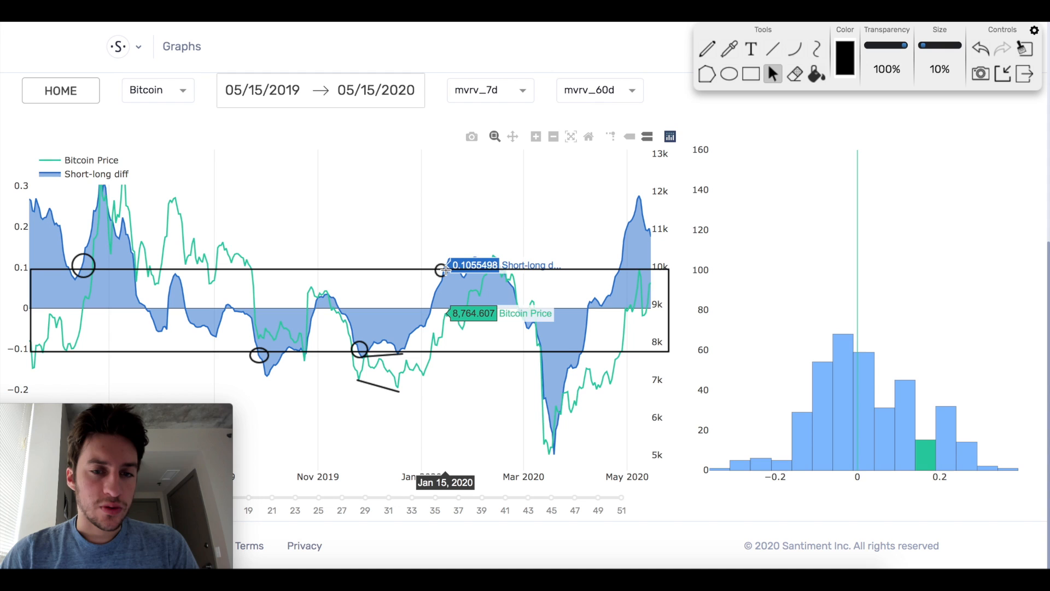
{"action": "mouse_move", "coordinate": [469, 275]}
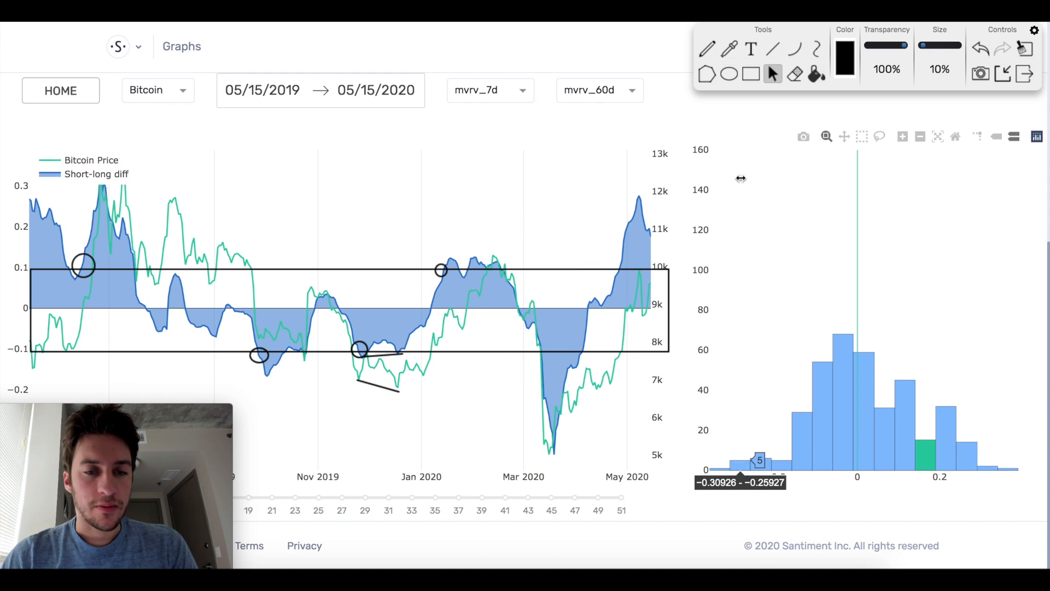
{"action": "mouse_move", "coordinate": [458, 269]}
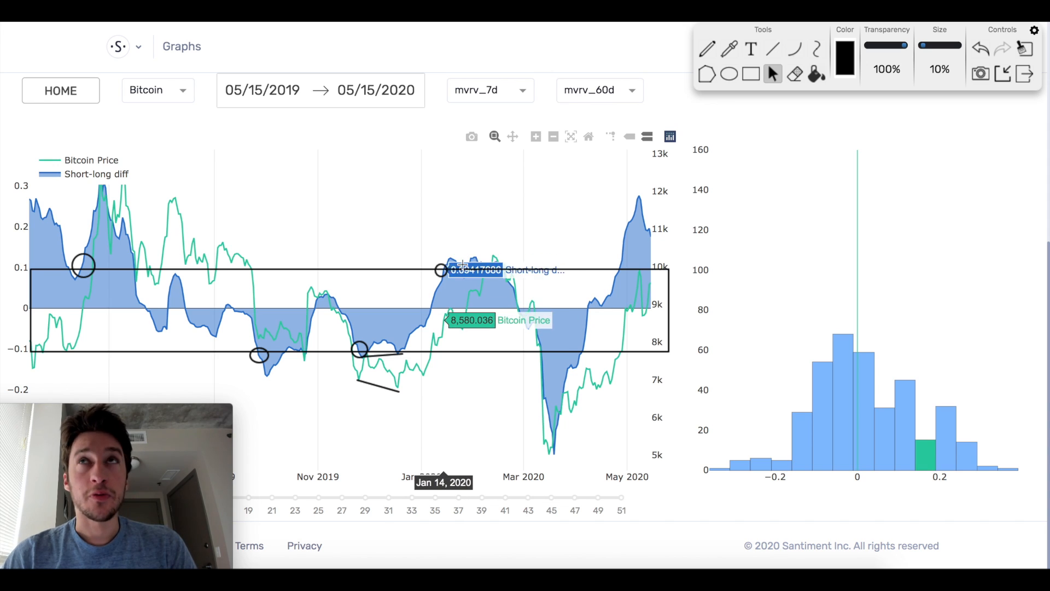
{"action": "mouse_move", "coordinate": [514, 265]}
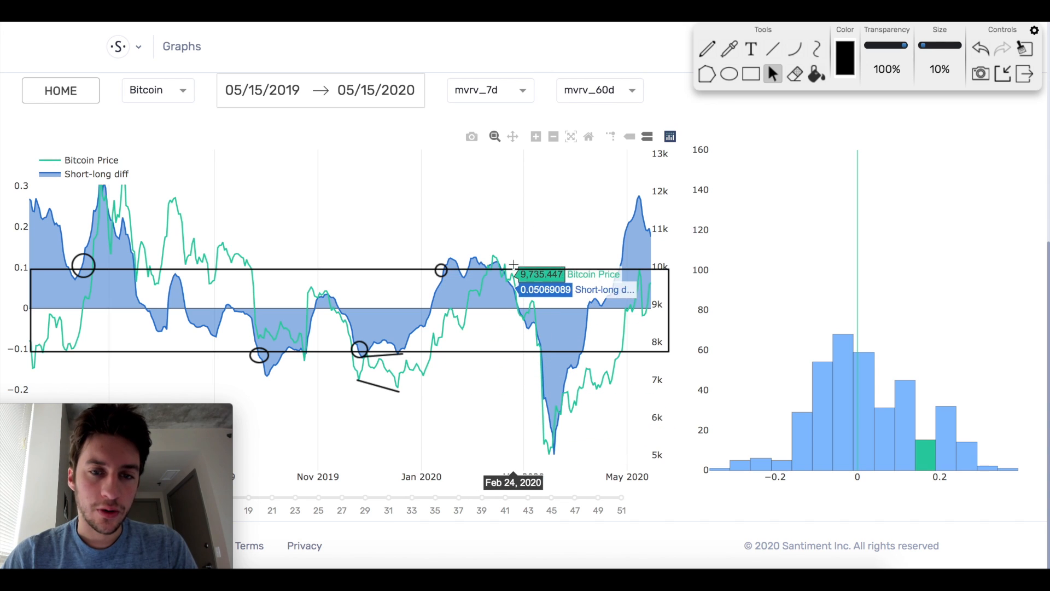
{"action": "mouse_move", "coordinate": [449, 284]}
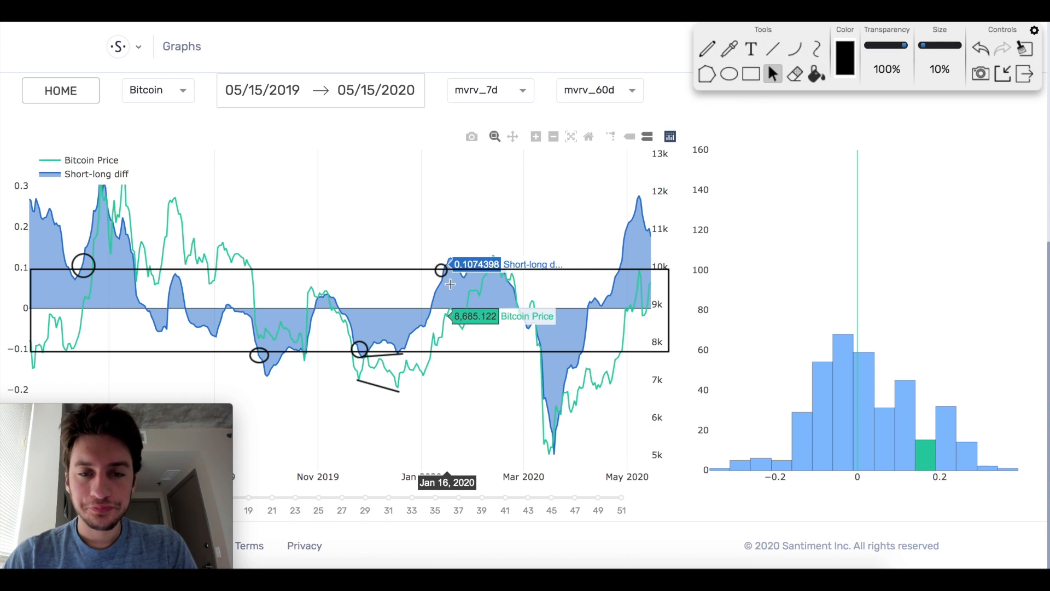
{"action": "mouse_move", "coordinate": [519, 285]}
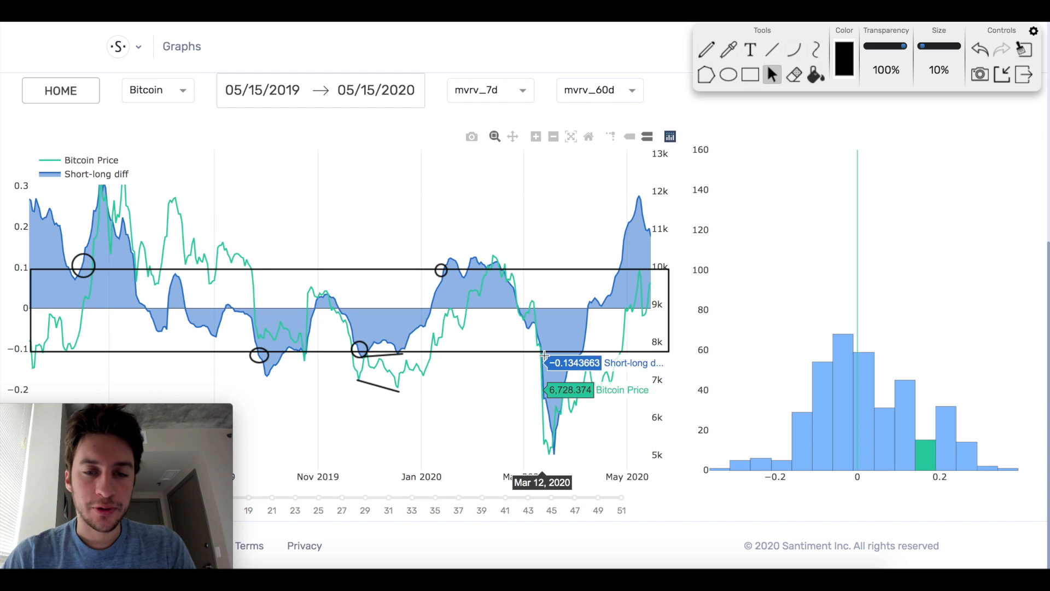
{"action": "mouse_move", "coordinate": [542, 345]}
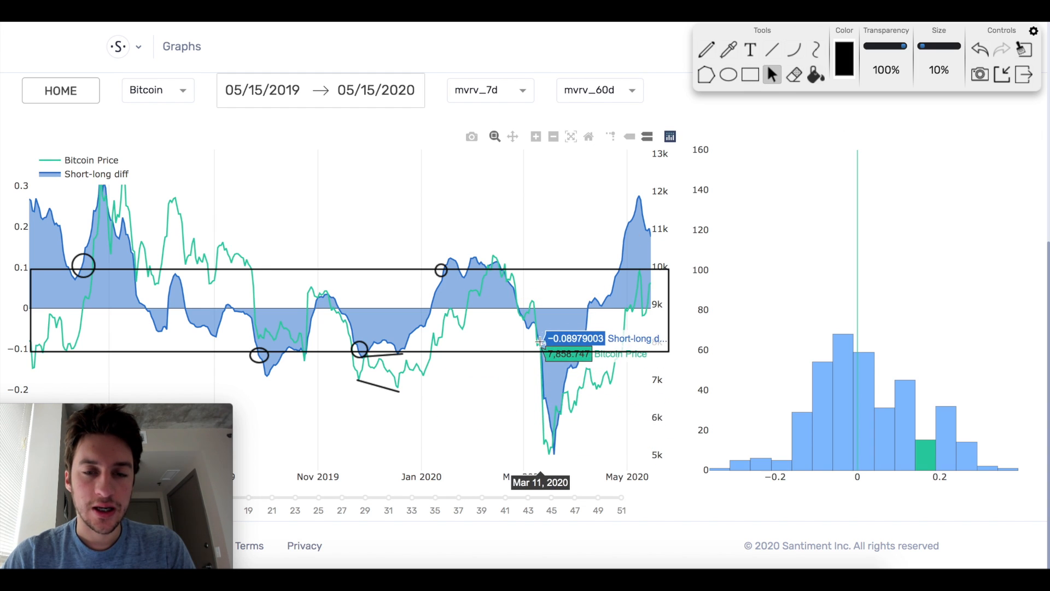
{"action": "mouse_move", "coordinate": [542, 348]}
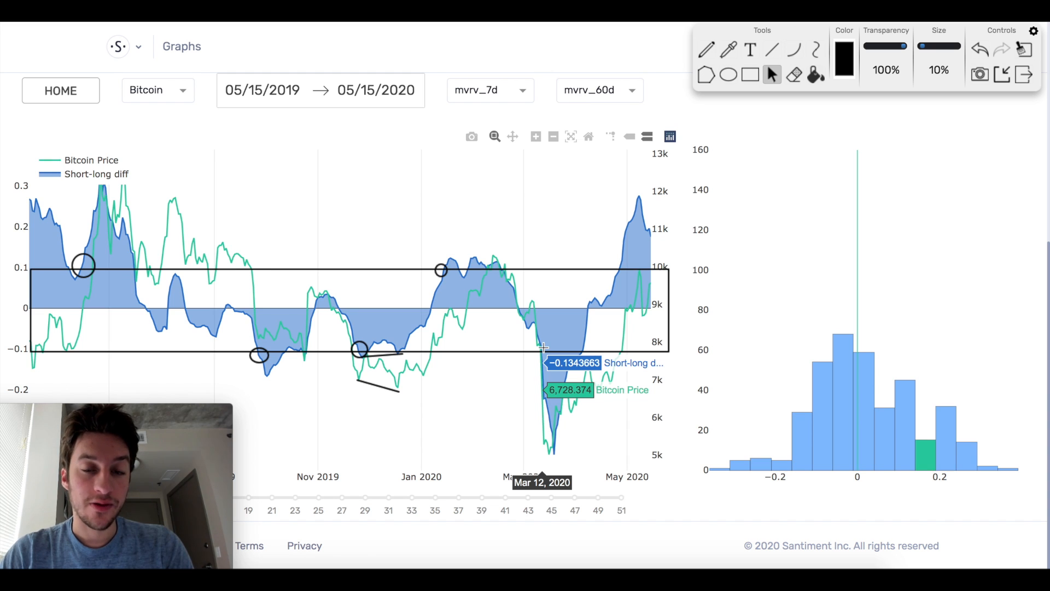
- Scroll to the March 2020 crash where the spread falls through the lower band
{"action": "scroll", "scroll_direction": "down", "scroll_amount": 3}
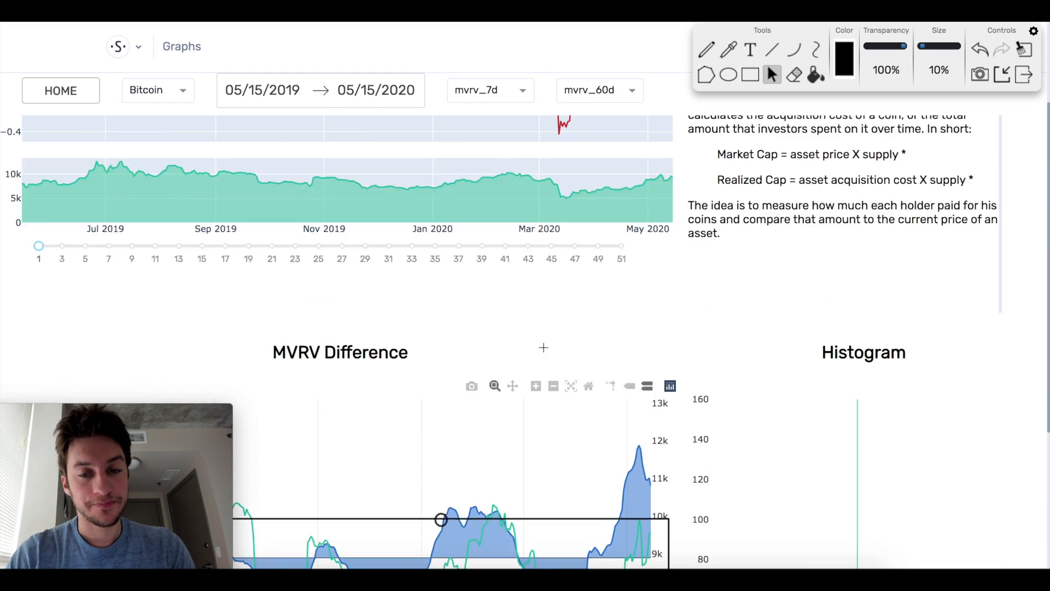
{"action": "scroll", "scroll_direction": "up", "scroll_amount": 3}
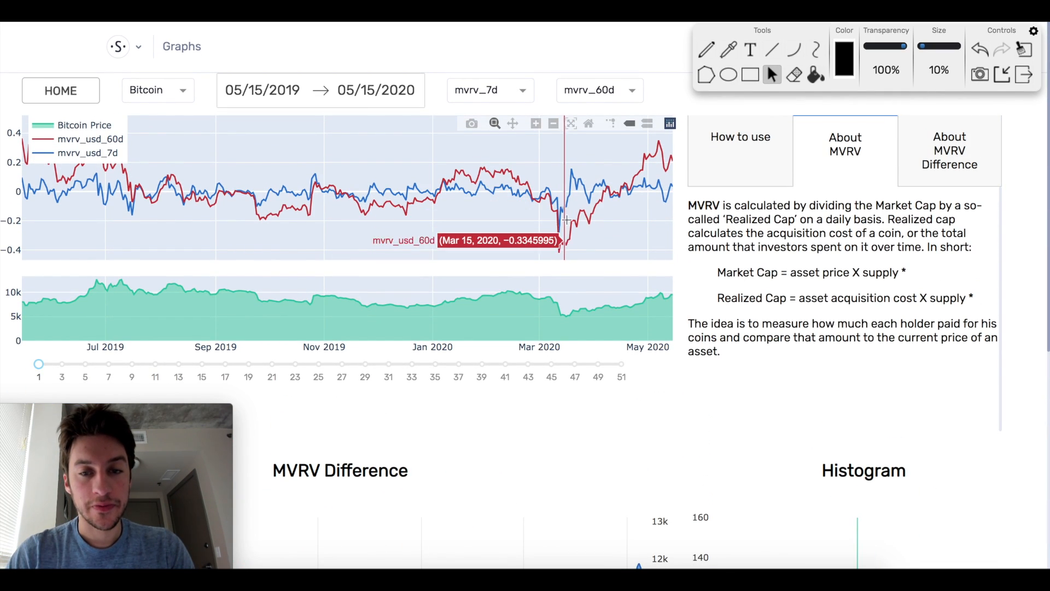
{"action": "scroll", "scroll_direction": "down", "scroll_amount": 3}
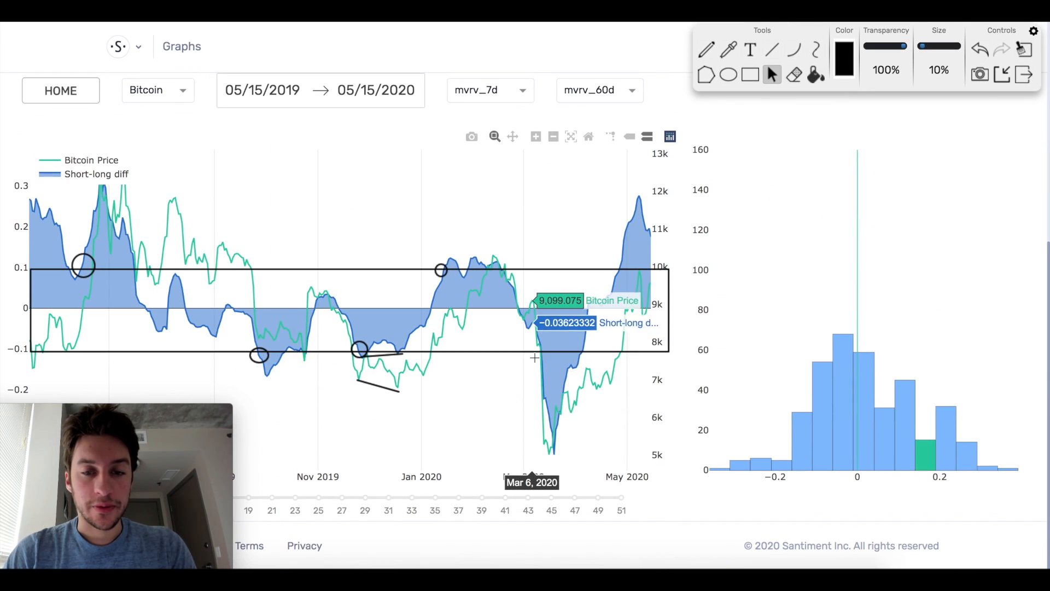
{"action": "mouse_move", "coordinate": [823, 362]}
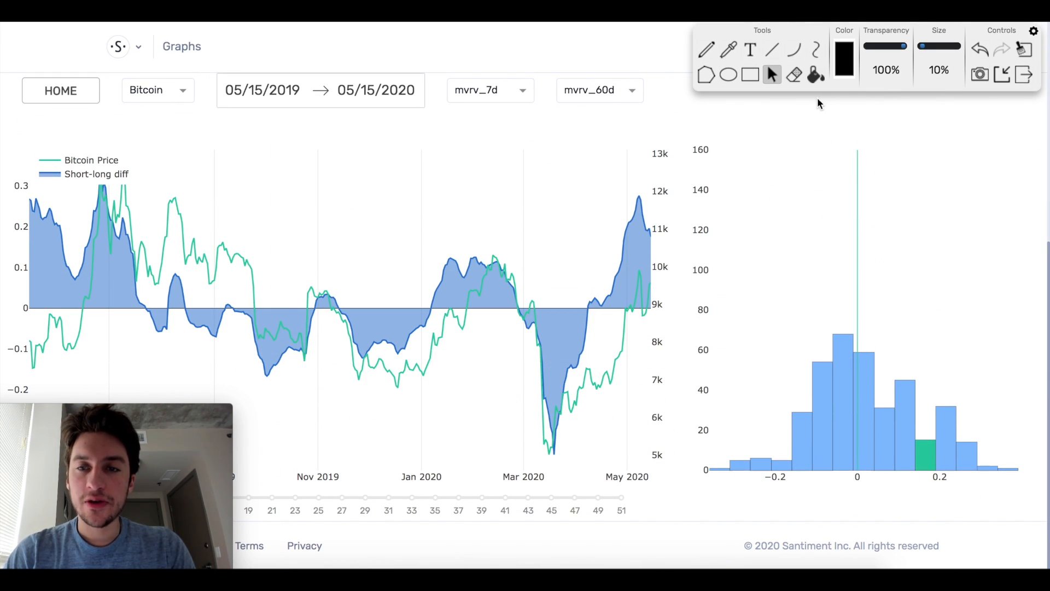
- Set the first metric to mvrv_30d and the second to mvrv_365d, redrawing the difference charts
{"action": "scroll", "scroll_direction": "up", "scroll_amount": 3}
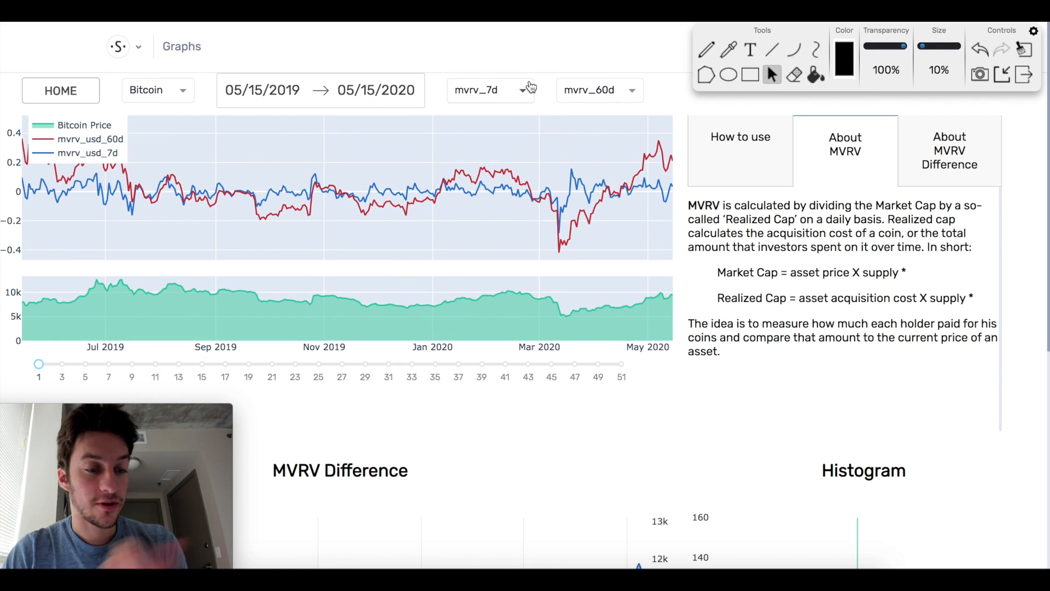
{"action": "left_click", "coordinate": [489, 90]}
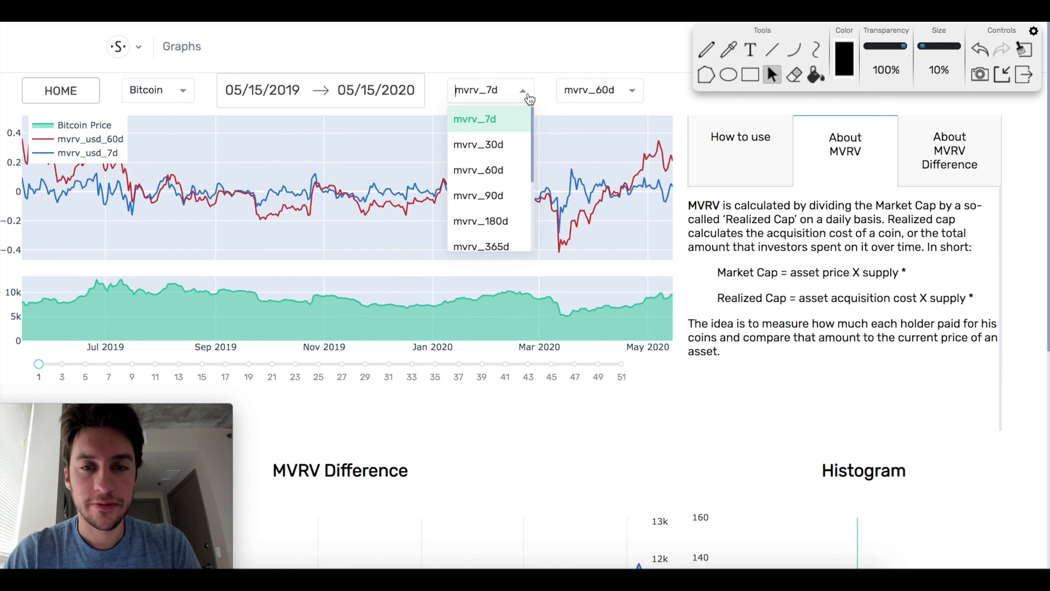
{"action": "left_click", "coordinate": [478, 145]}
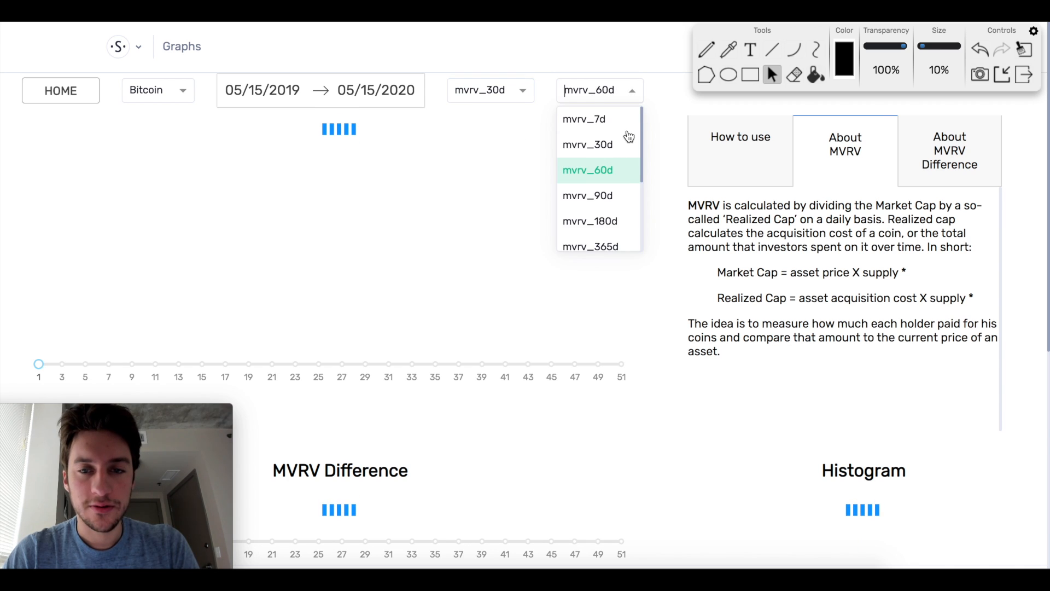
{"action": "left_click", "coordinate": [589, 246]}
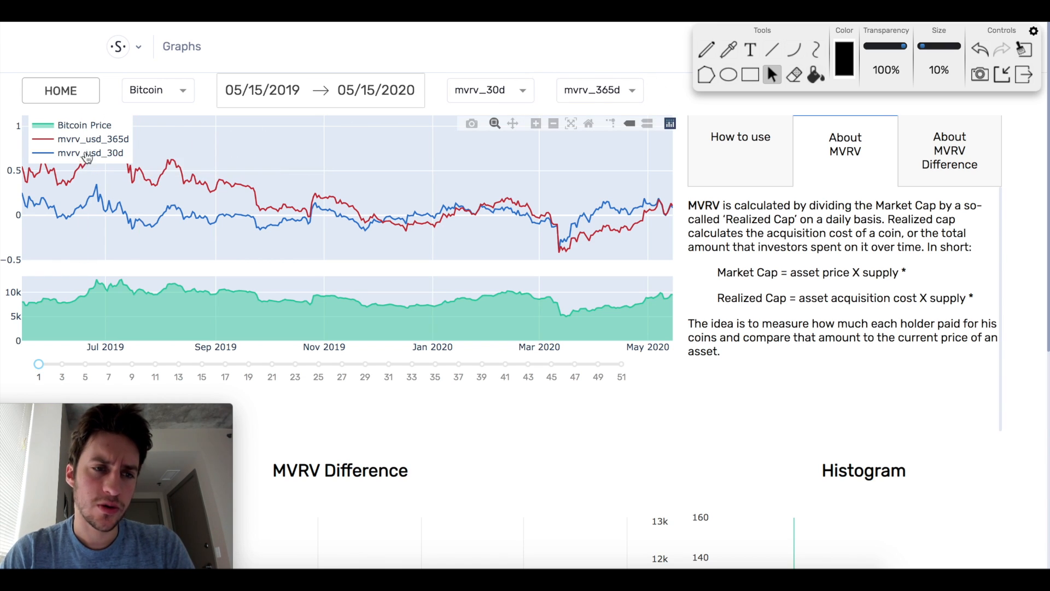
{"action": "mouse_move", "coordinate": [634, 67]}
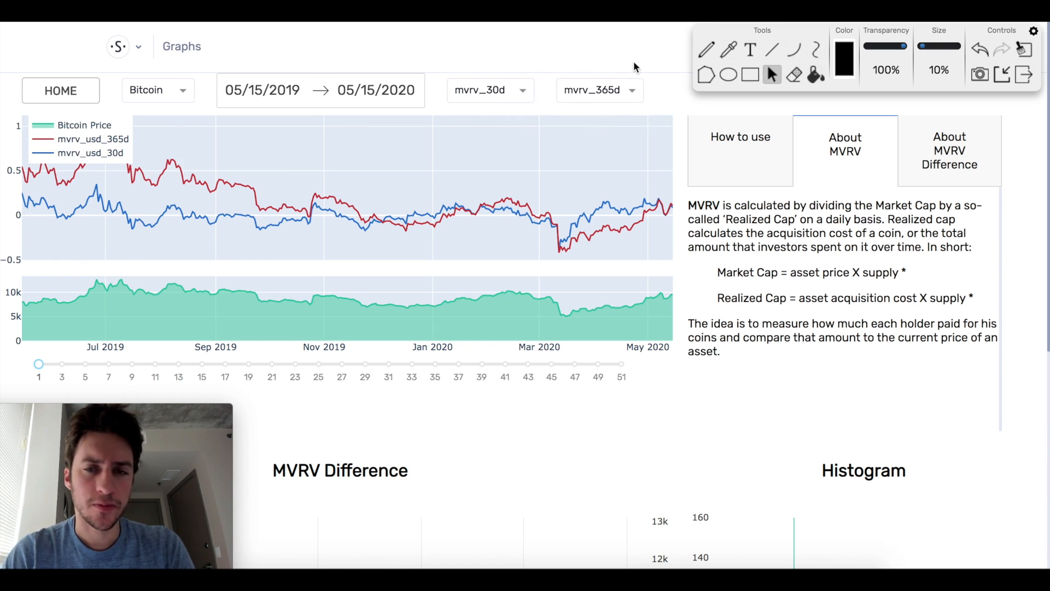
{"action": "scroll", "scroll_direction": "down", "scroll_amount": 3}
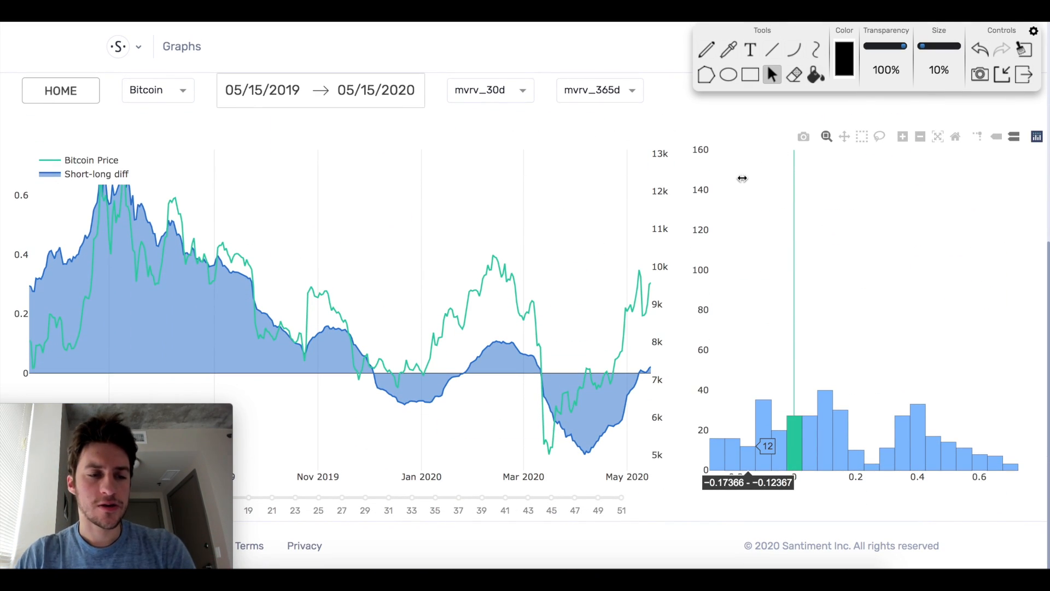
{"action": "mouse_move", "coordinate": [585, 294]}
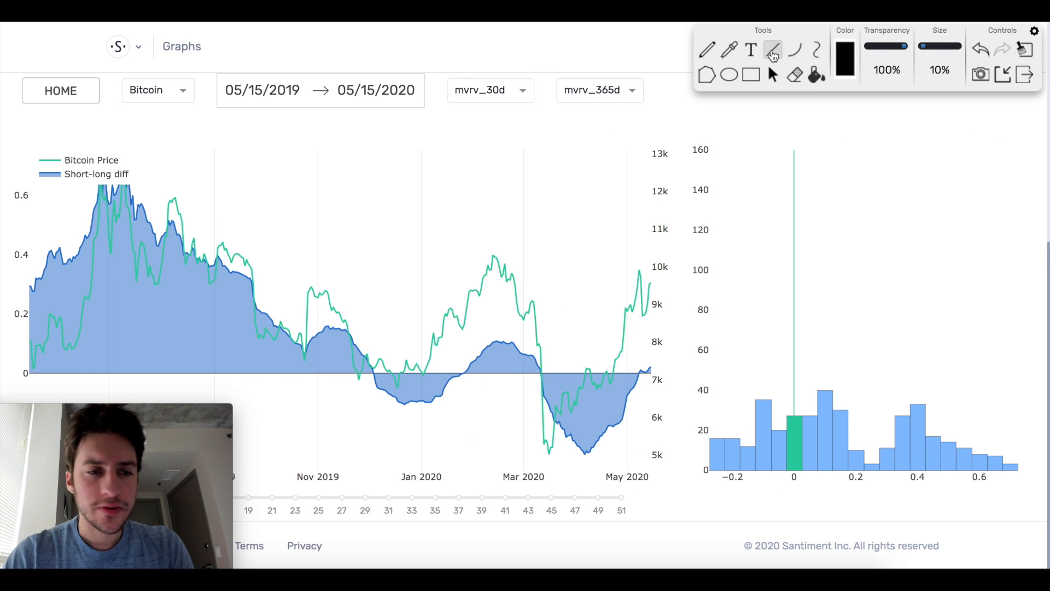
- Switch the annotation tool to straight-line drawing over the MVRV Difference chart
{"action": "left_click", "coordinate": [772, 51]}
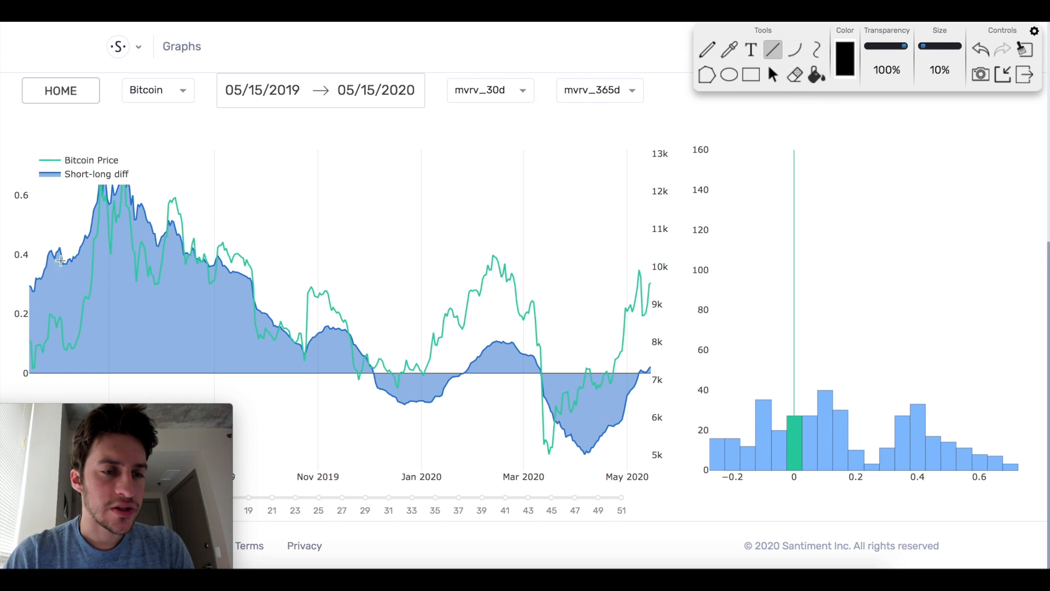
{"action": "mouse_move", "coordinate": [60, 249]}
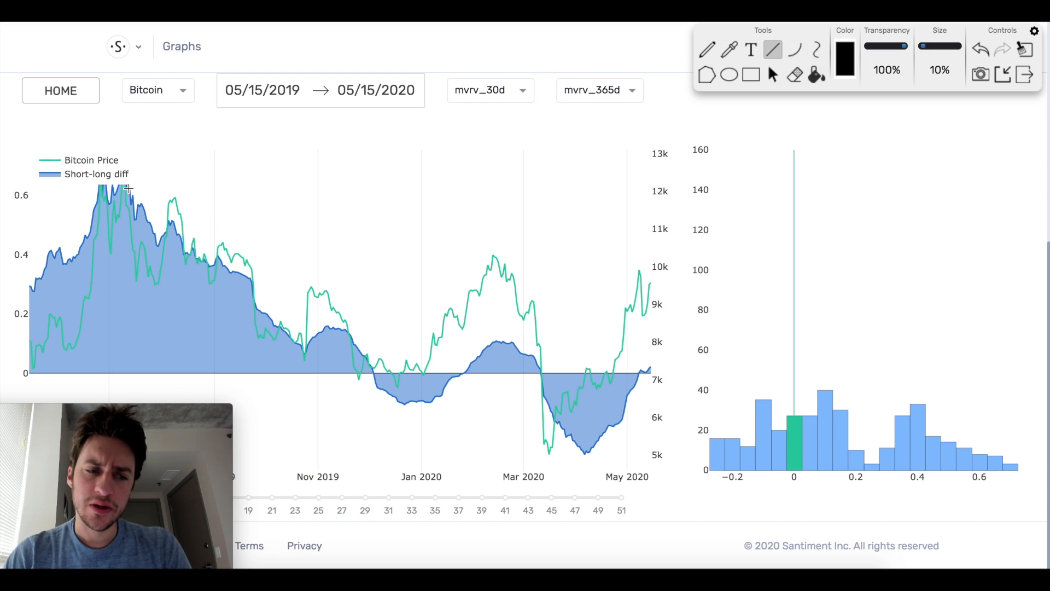
{"action": "mouse_move", "coordinate": [153, 210]}
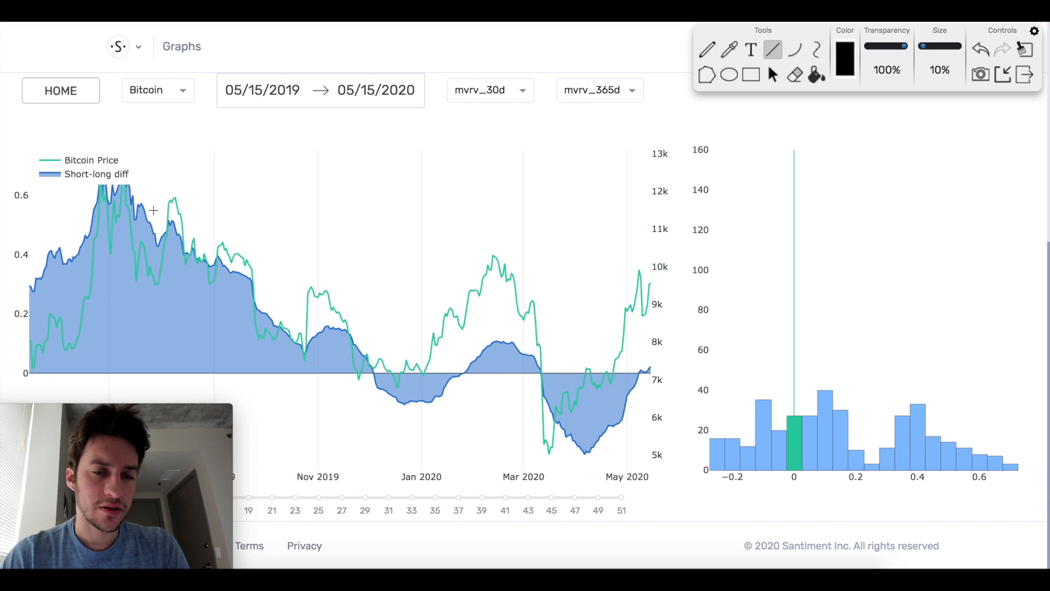
{"action": "mouse_move", "coordinate": [466, 370]}
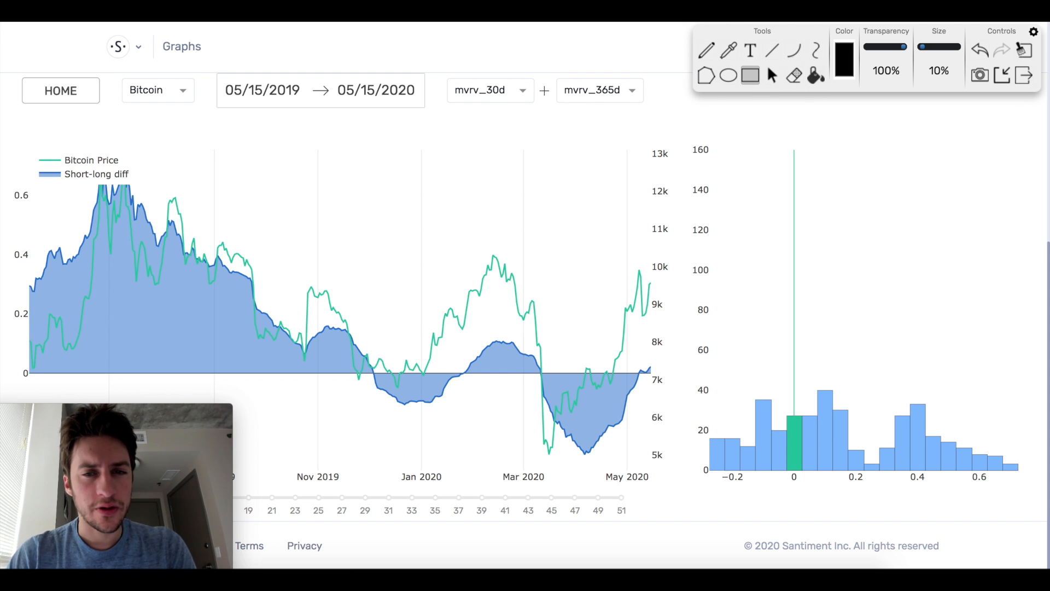
{"action": "mouse_move", "coordinate": [772, 76]}
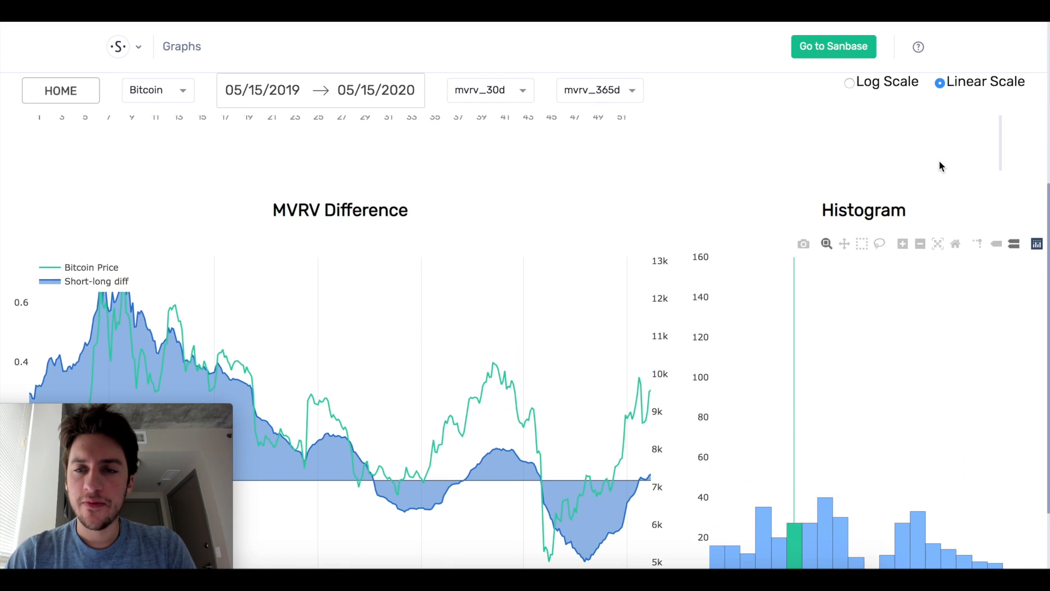
- Scroll past the histogram and back up to the main MVRV chart and how-to-use guide
{"action": "scroll", "scroll_direction": "down", "scroll_amount": 3}
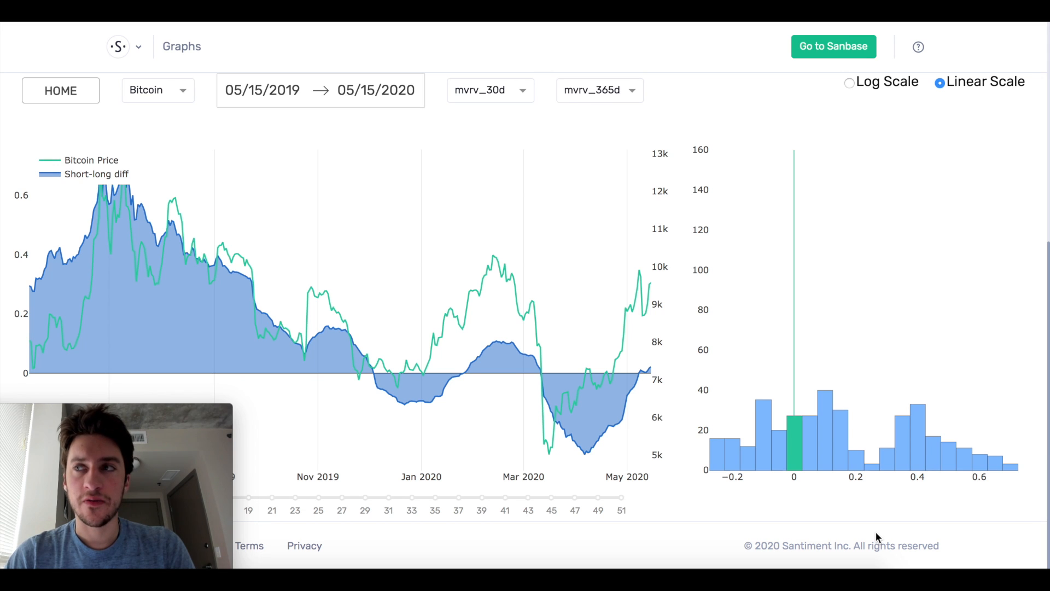
{"action": "mouse_move", "coordinate": [714, 461]}
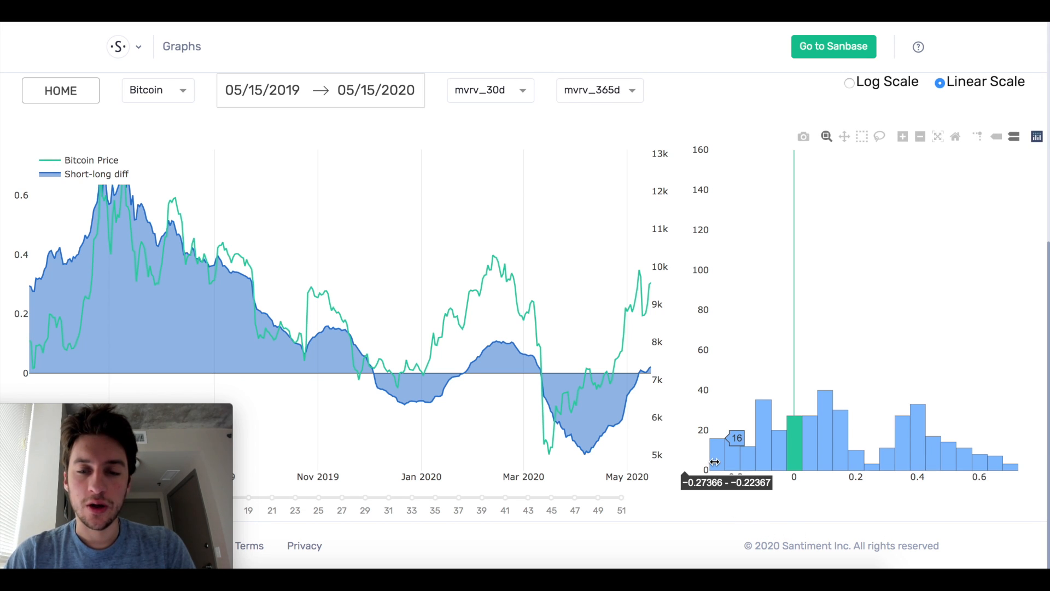
{"action": "mouse_move", "coordinate": [921, 458]}
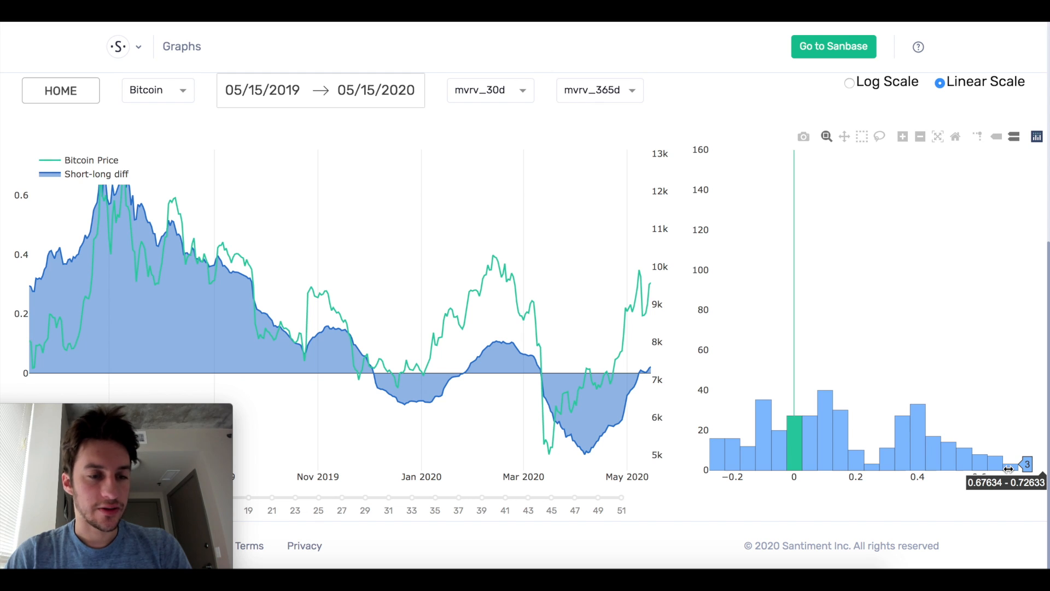
{"action": "scroll", "scroll_direction": "up", "scroll_amount": 3}
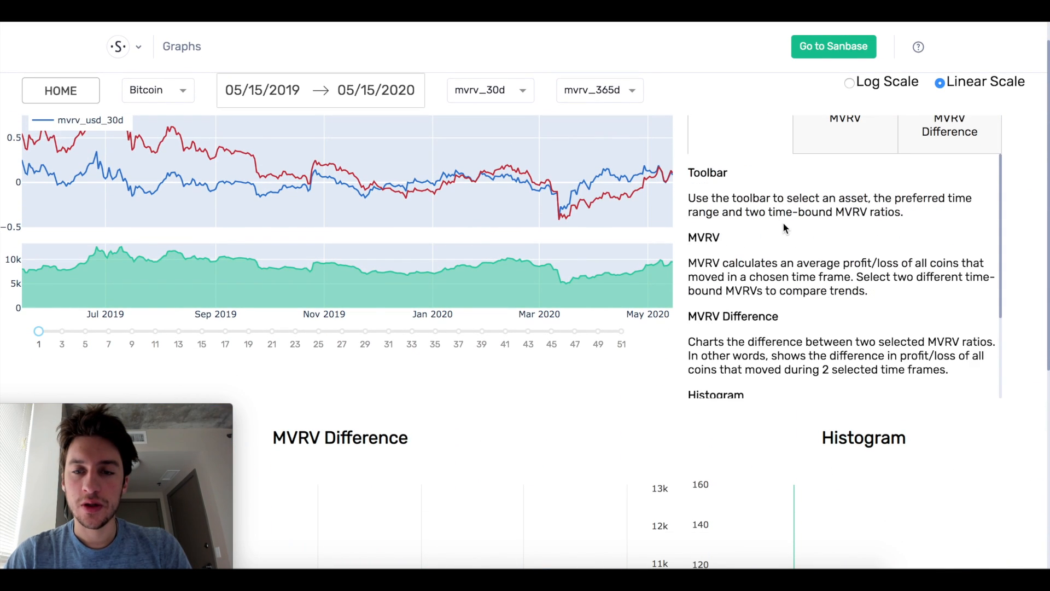
- Scroll down to the MVRV Difference and Histogram explanations in the how-to-use guide
{"action": "scroll", "scroll_direction": "down", "scroll_amount": 3}
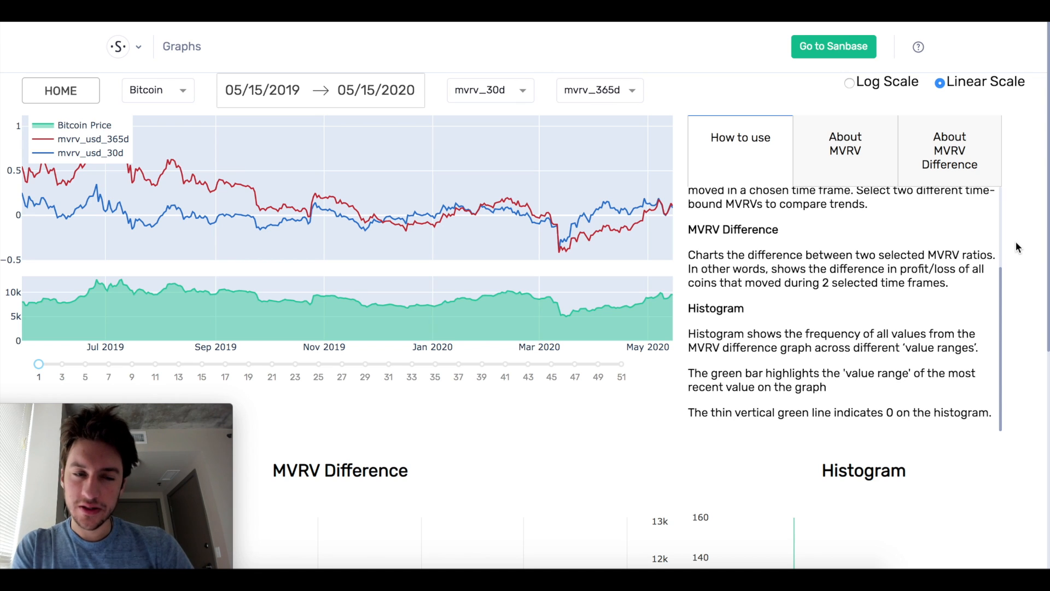
{"action": "mouse_move", "coordinate": [180, 165]}
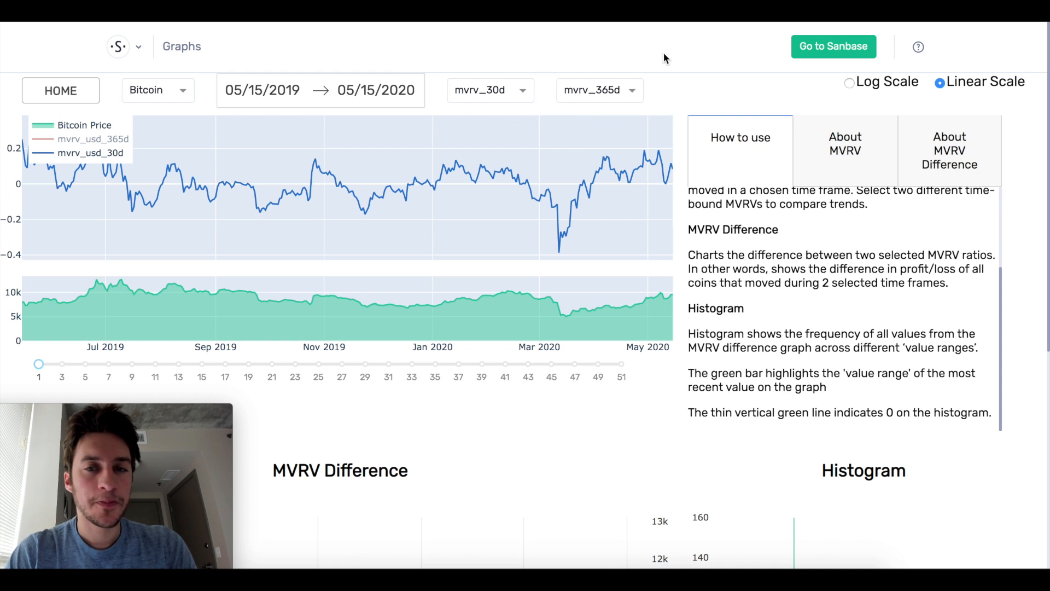
{"action": "mouse_move", "coordinate": [673, 85]}
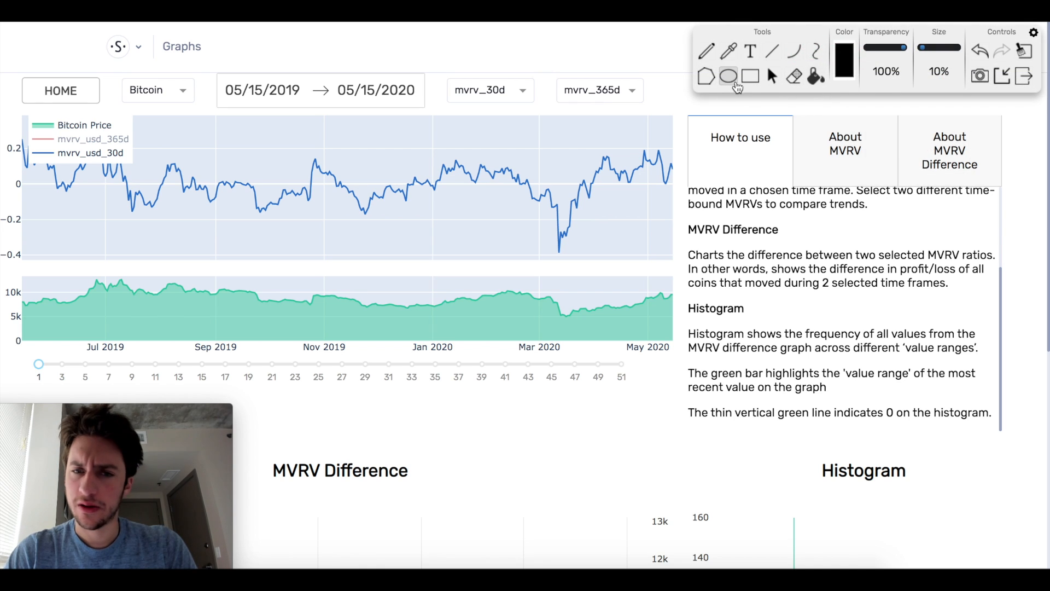
- Draw a rectangle box around the November 2019 spike on the 30-day MVRV line
{"action": "left_click", "coordinate": [728, 77]}
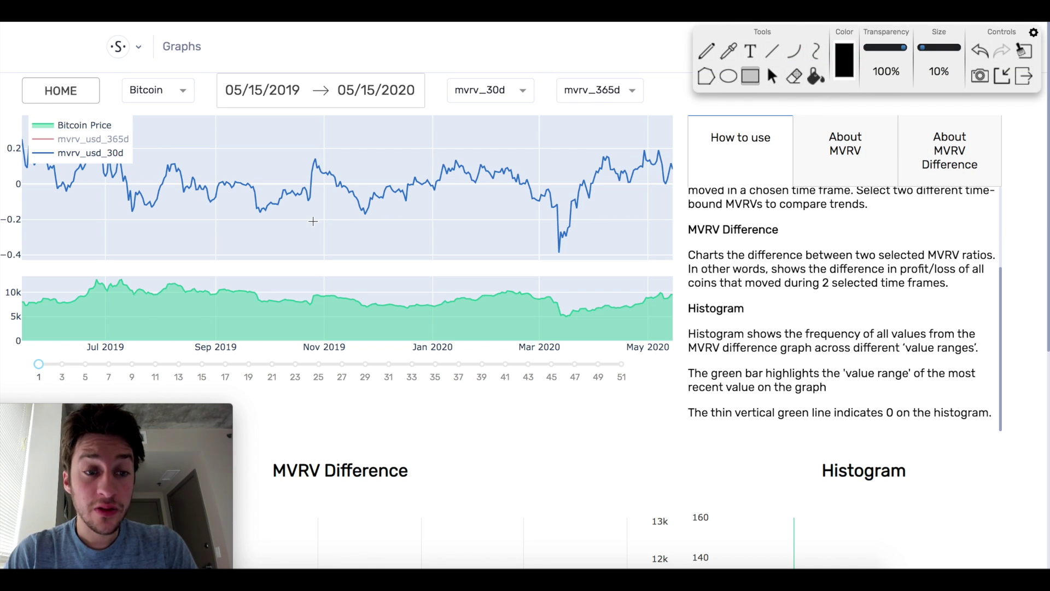
{"action": "mouse_move", "coordinate": [306, 194]}
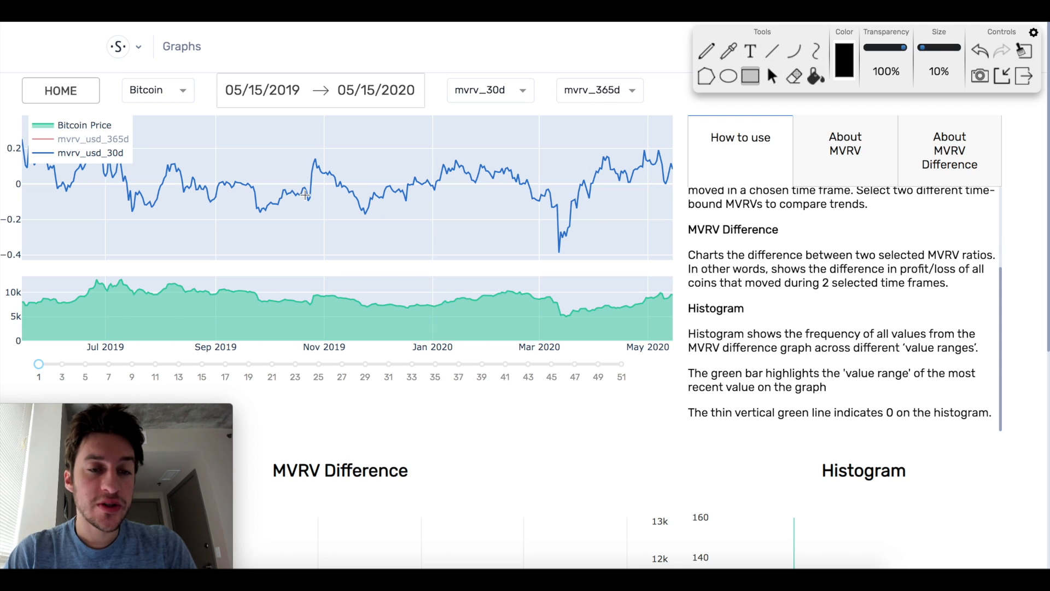
{"action": "mouse_move", "coordinate": [315, 159]}
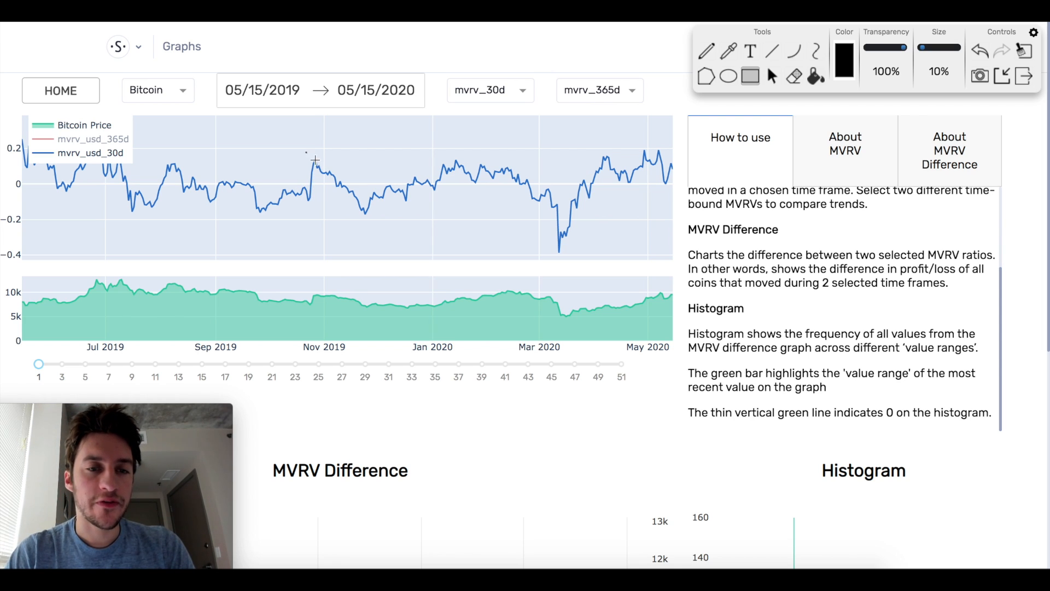
{"action": "left_click_drag", "start_coordinate": [307, 153], "coordinate": [325, 173]}
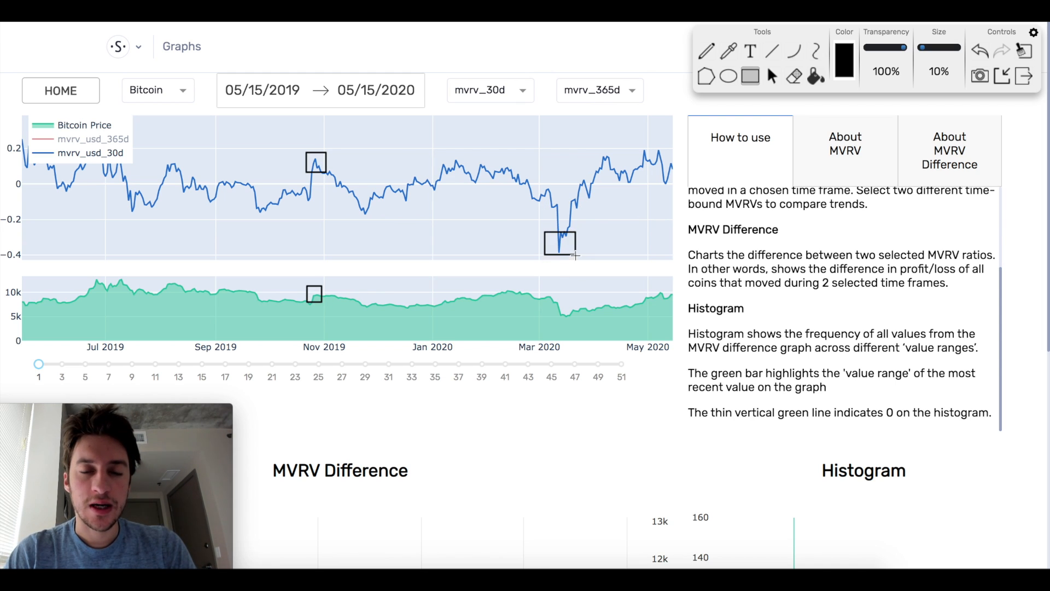
{"action": "mouse_move", "coordinate": [556, 190]}
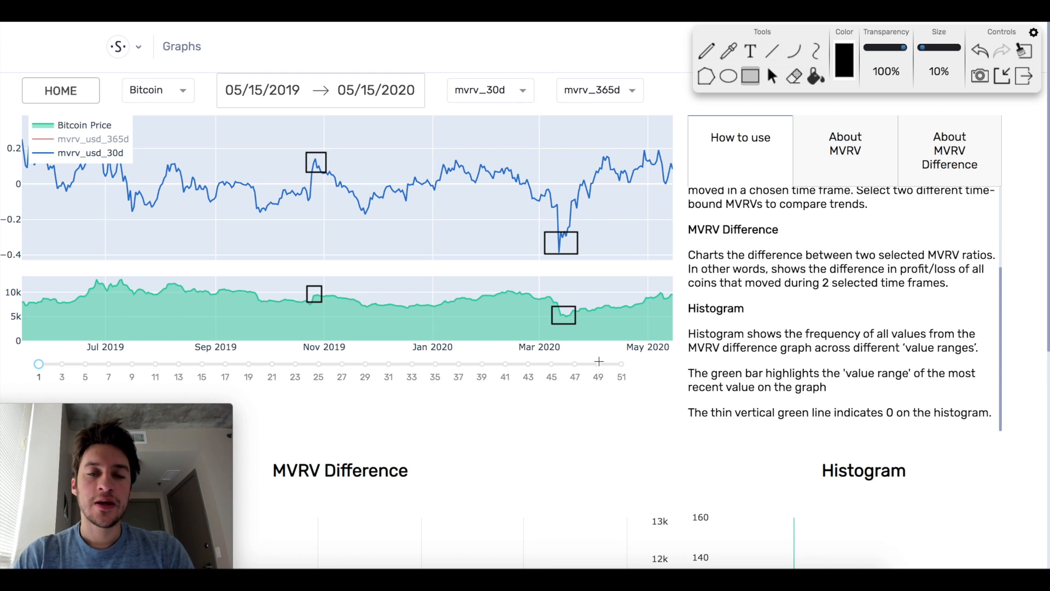
{"action": "mouse_move", "coordinate": [140, 213]}
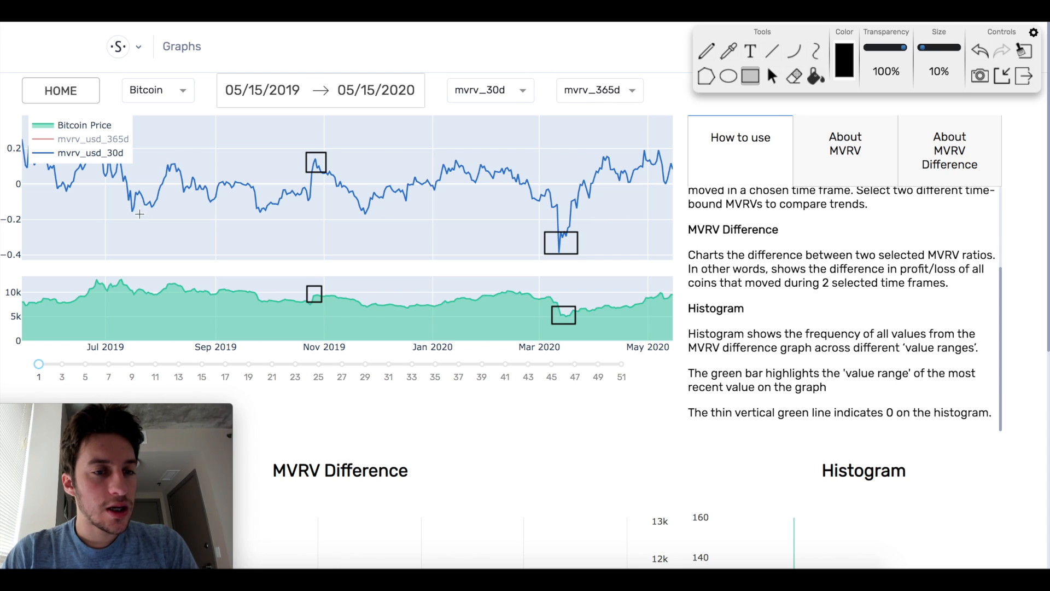
{"action": "mouse_move", "coordinate": [134, 197]}
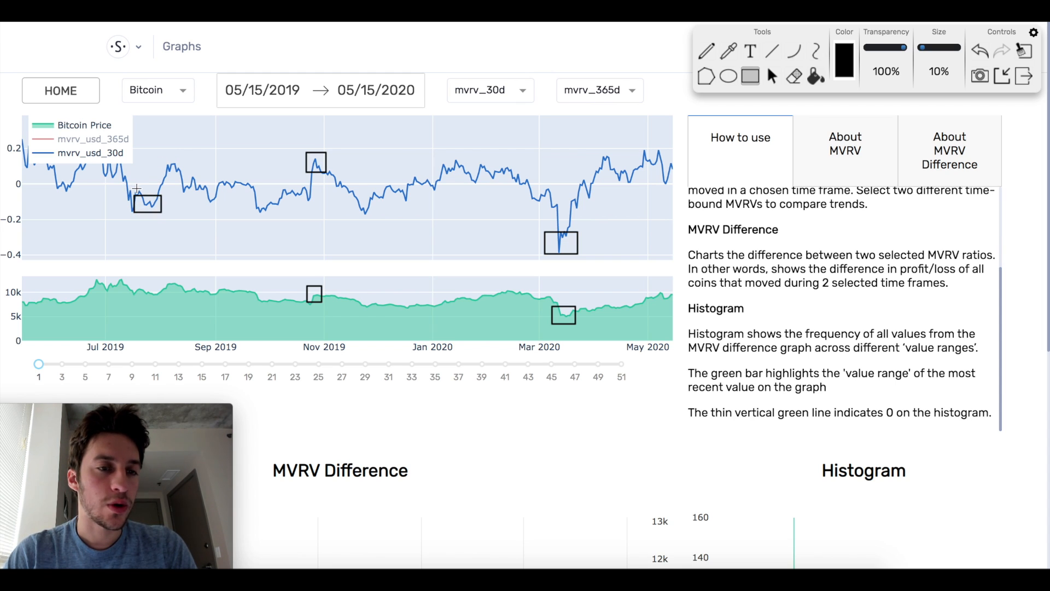
{"action": "mouse_move", "coordinate": [149, 205]}
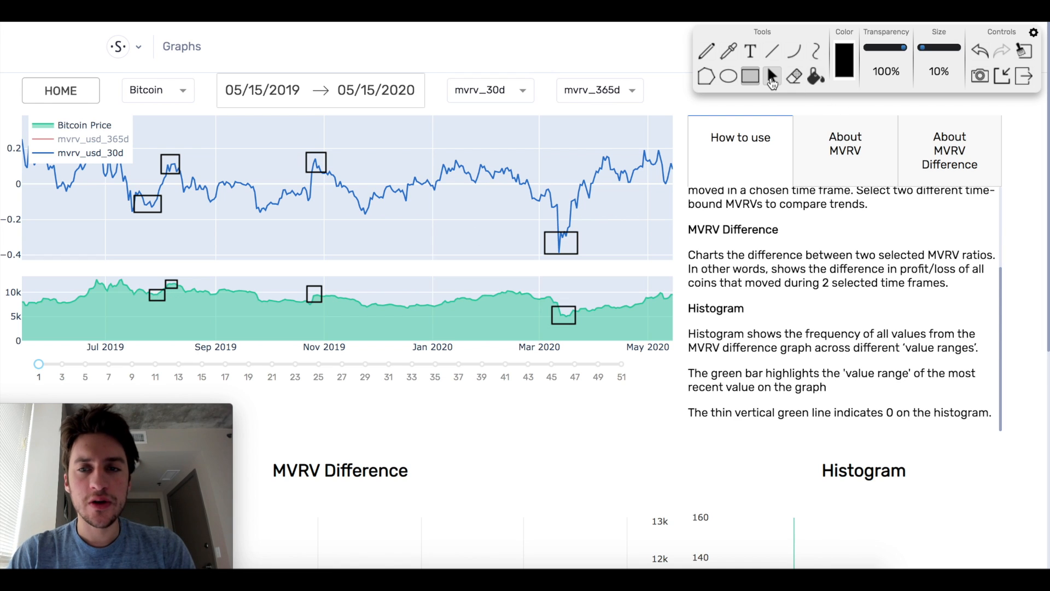
{"action": "mouse_move", "coordinate": [771, 75]}
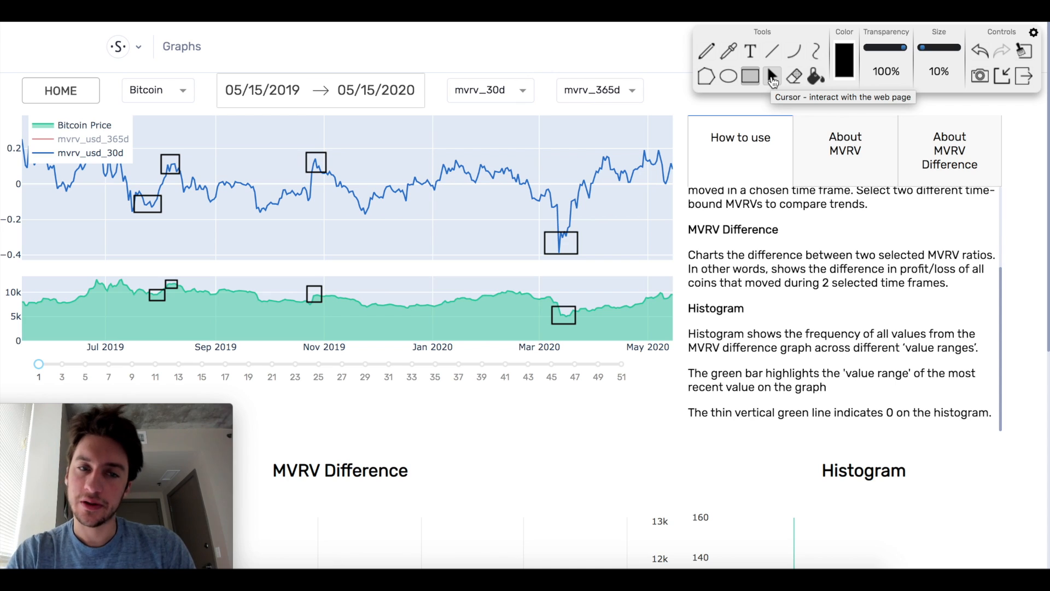
{"action": "mouse_move", "coordinate": [771, 76]}
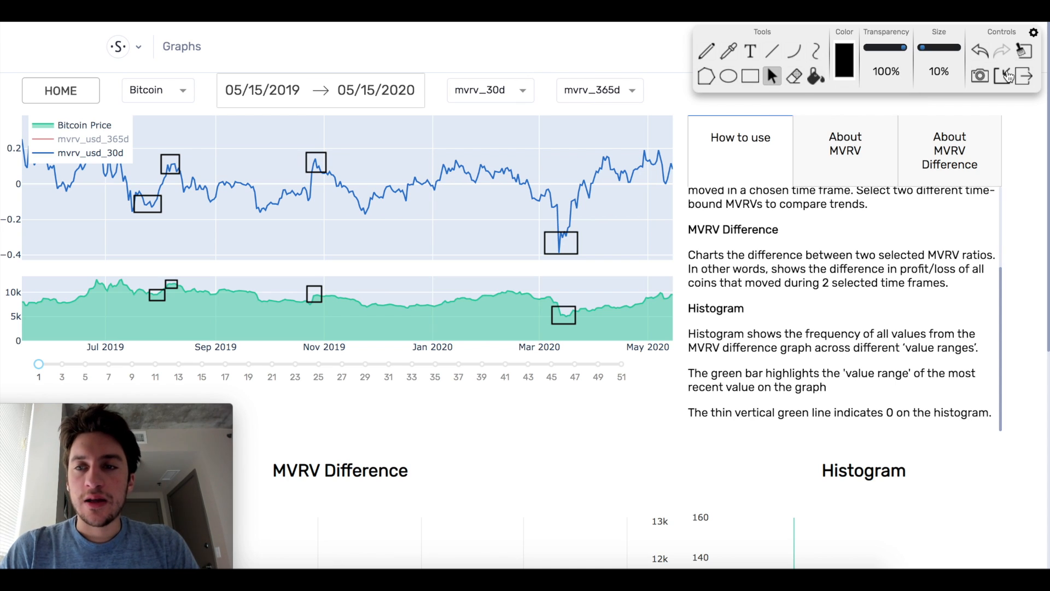
{"action": "mouse_move", "coordinate": [633, 151]}
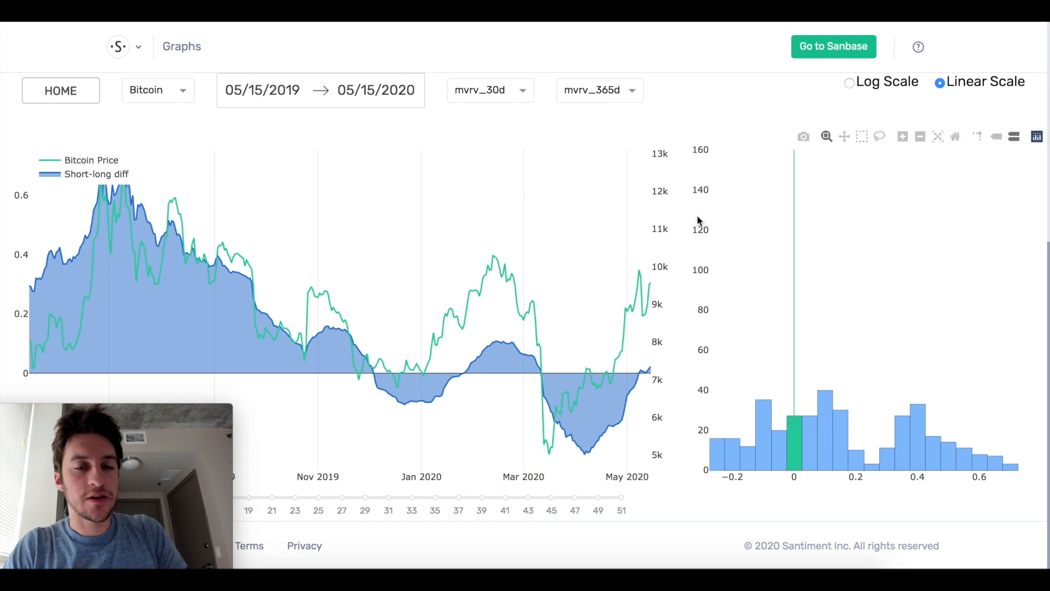
{"action": "mouse_move", "coordinate": [584, 381]}
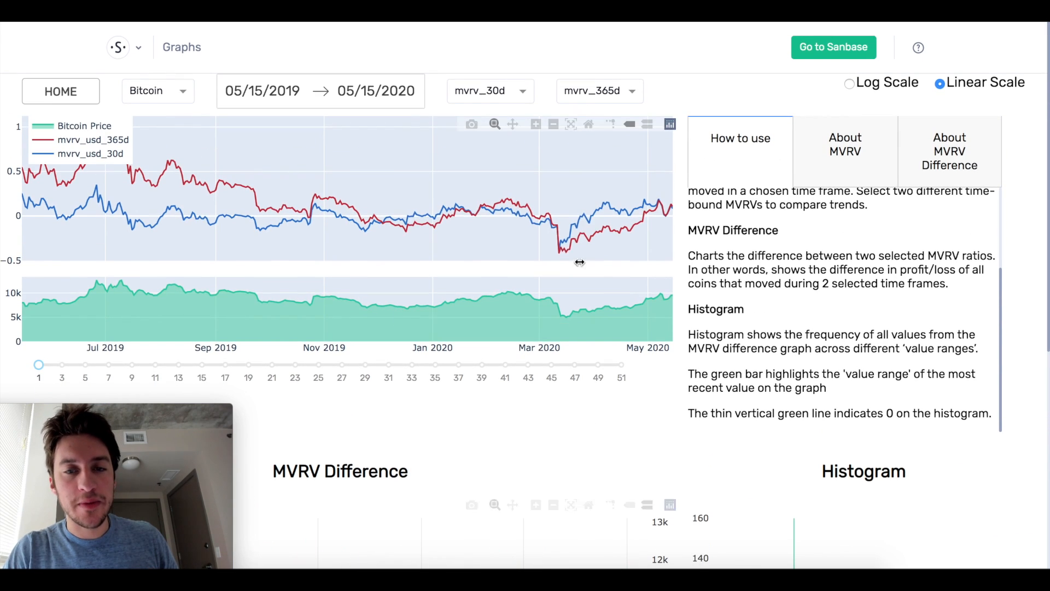
- Scroll down to the MVRV Difference chart showing the spread near zero by May 2020
{"action": "scroll", "scroll_direction": "down", "scroll_amount": 3}
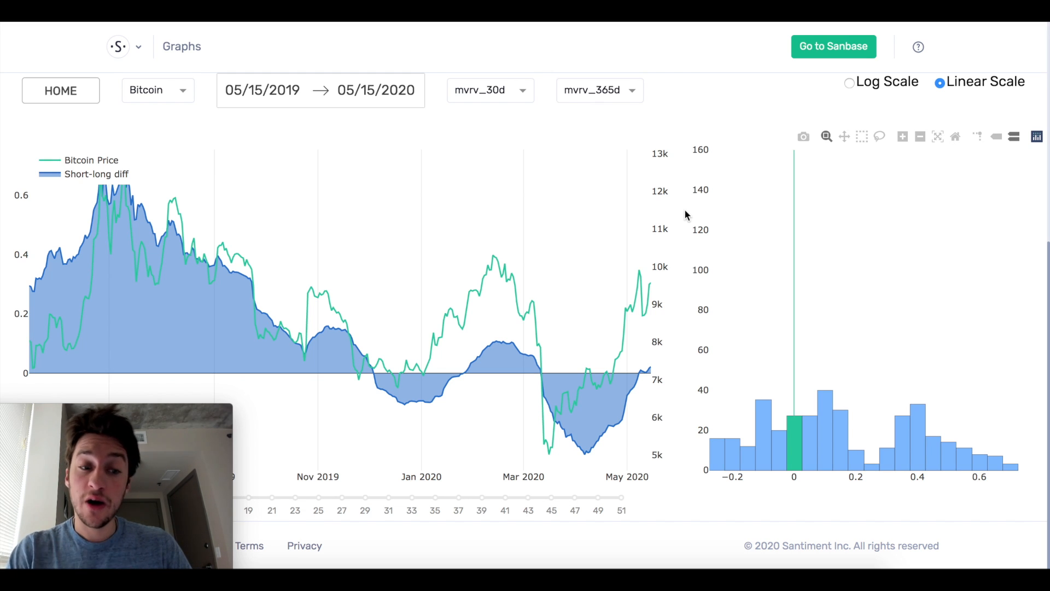
{"action": "mouse_move", "coordinate": [886, 70]}
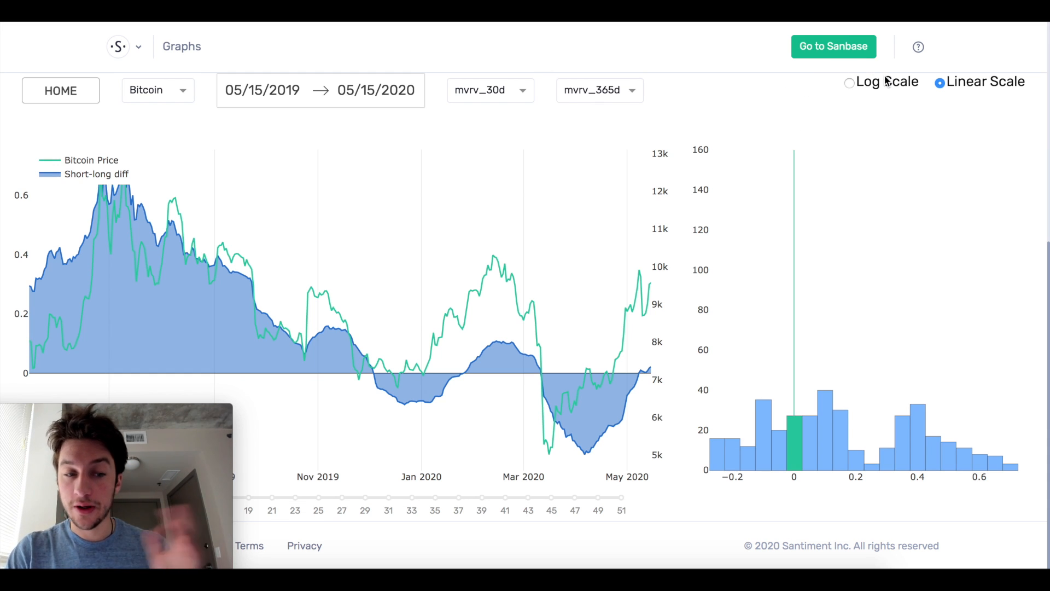
{"action": "mouse_move", "coordinate": [462, 371]}
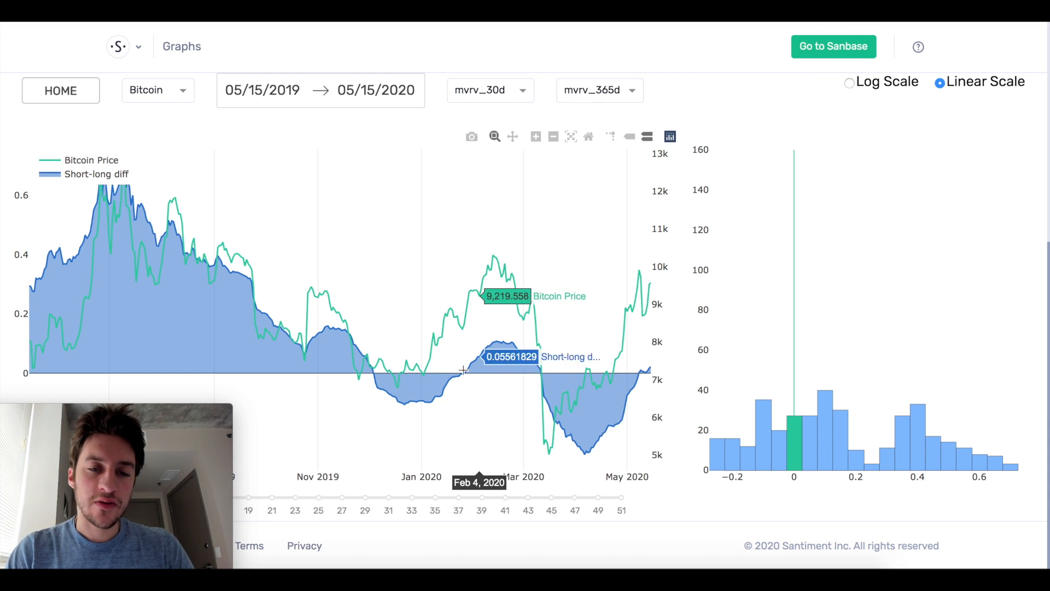
{"action": "mouse_move", "coordinate": [382, 373]}
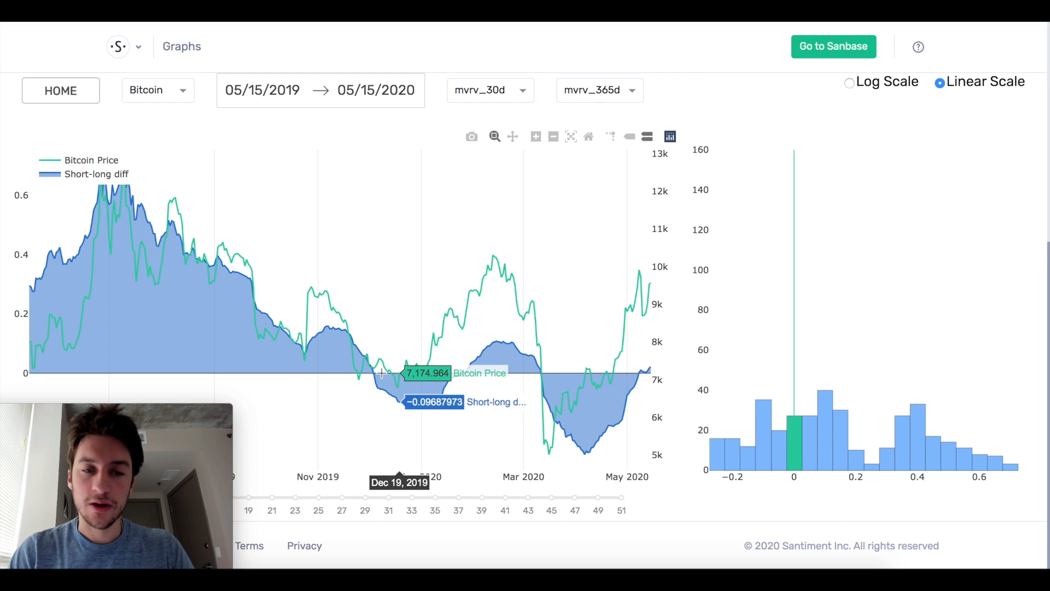
{"action": "mouse_move", "coordinate": [462, 381]}
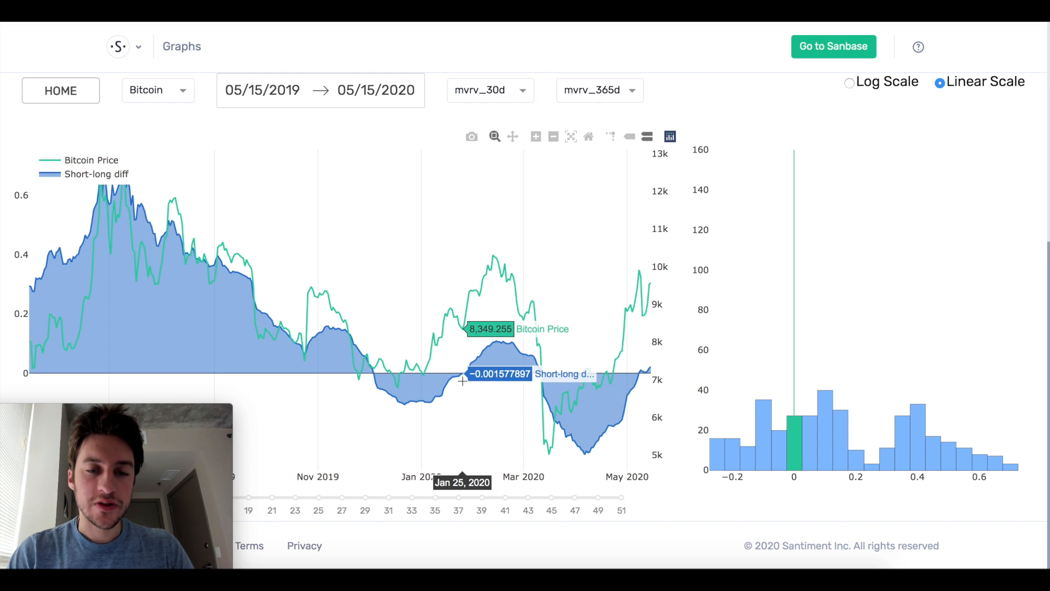
{"action": "mouse_move", "coordinate": [539, 375]}
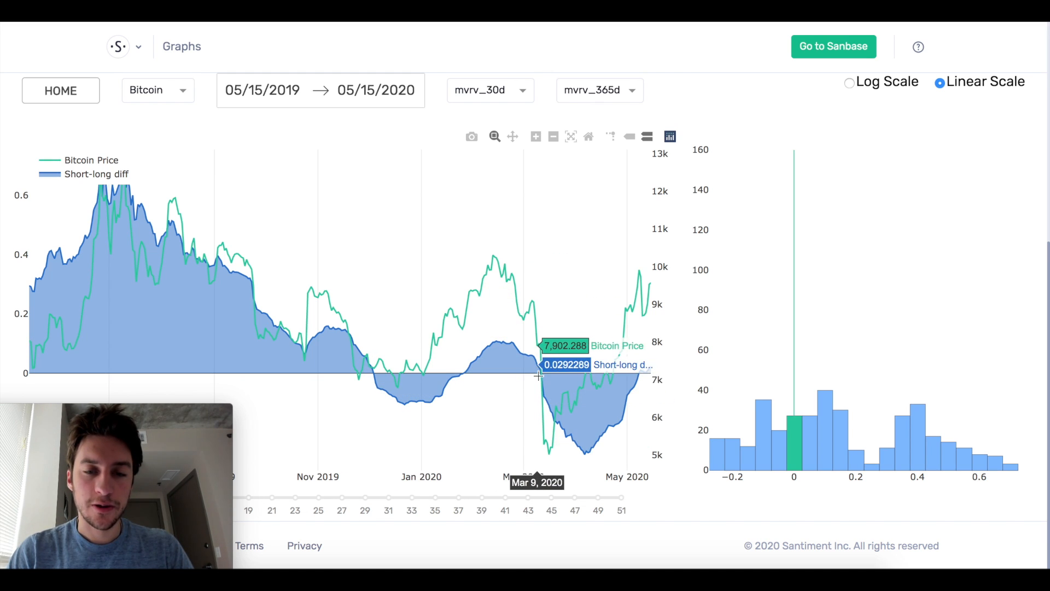
- Change the first MVRV dropdown toward the 7-day ratio for the comparison
{"action": "left_click", "coordinate": [489, 90]}
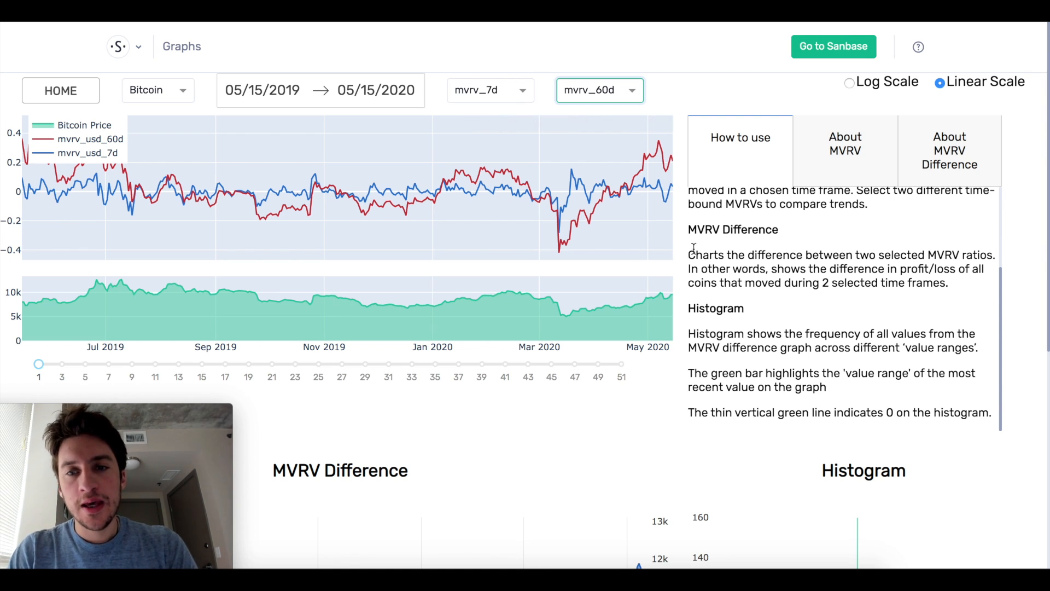
{"action": "mouse_move", "coordinate": [685, 249]}
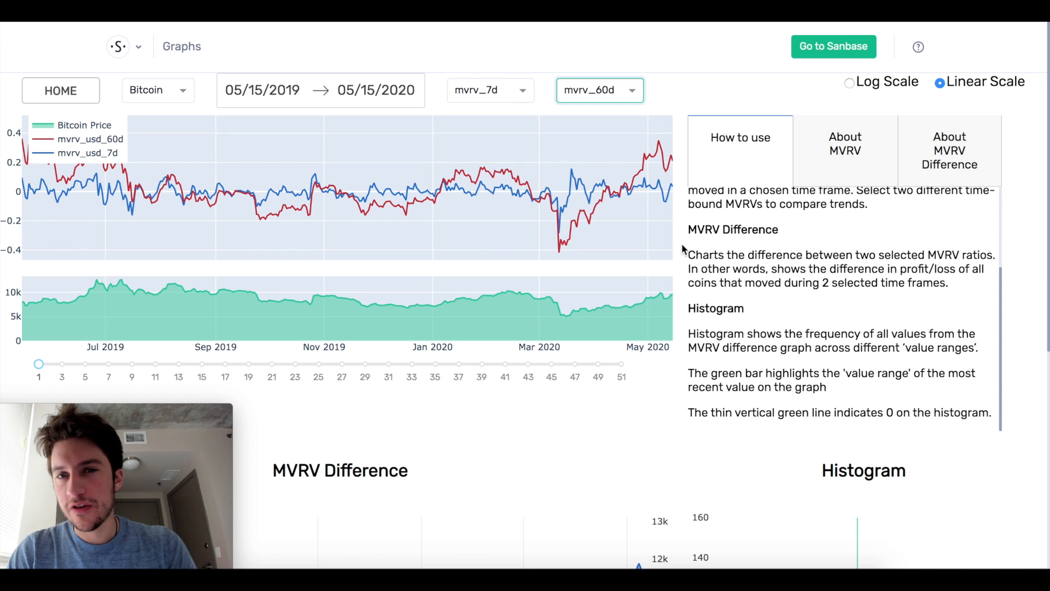